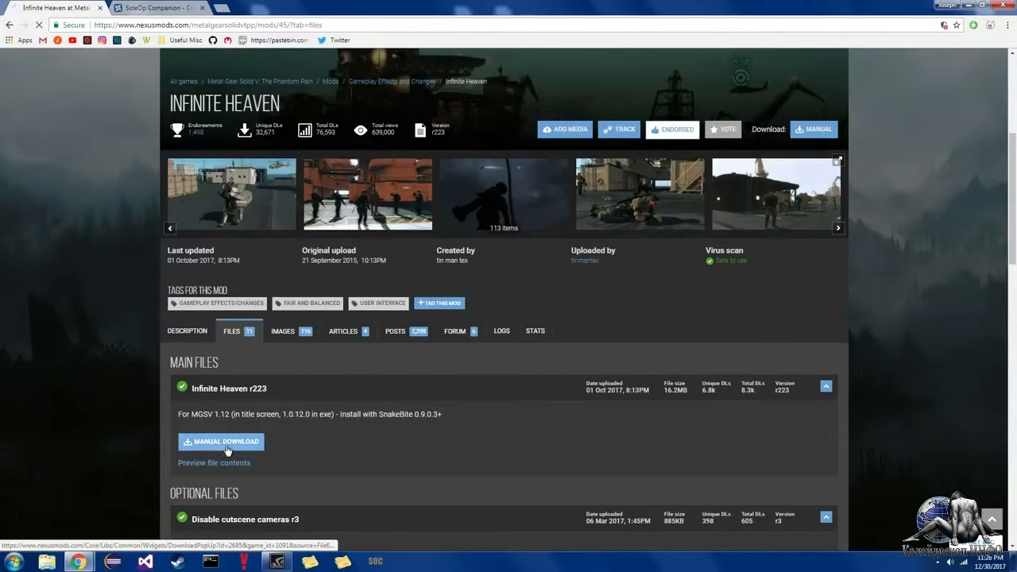
# Step: Manually download the Infinite Heaven r223 file and the SideOp Companion file from Nexus Mods
pyautogui.click(225, 442)
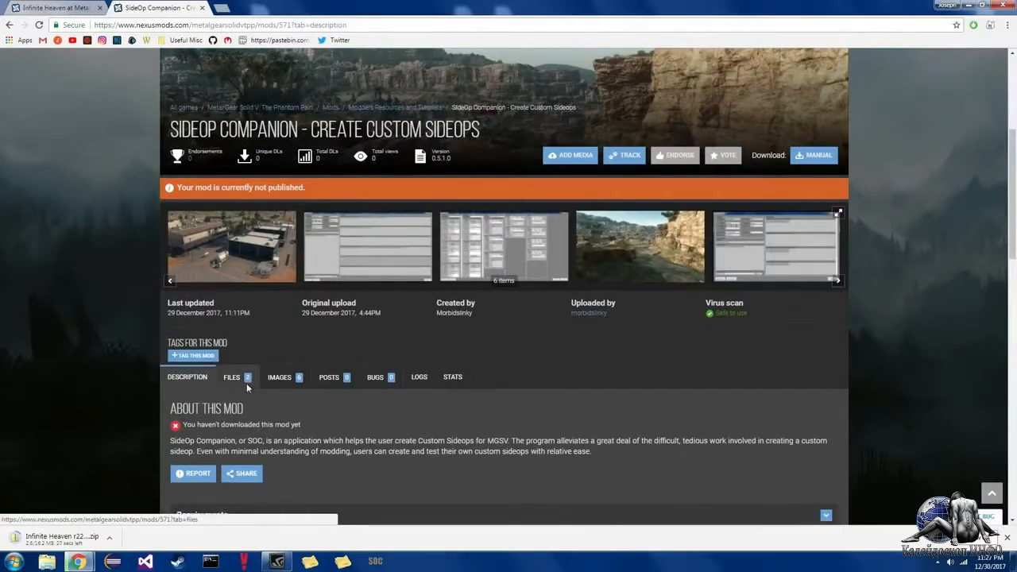
pyautogui.click(232, 376)
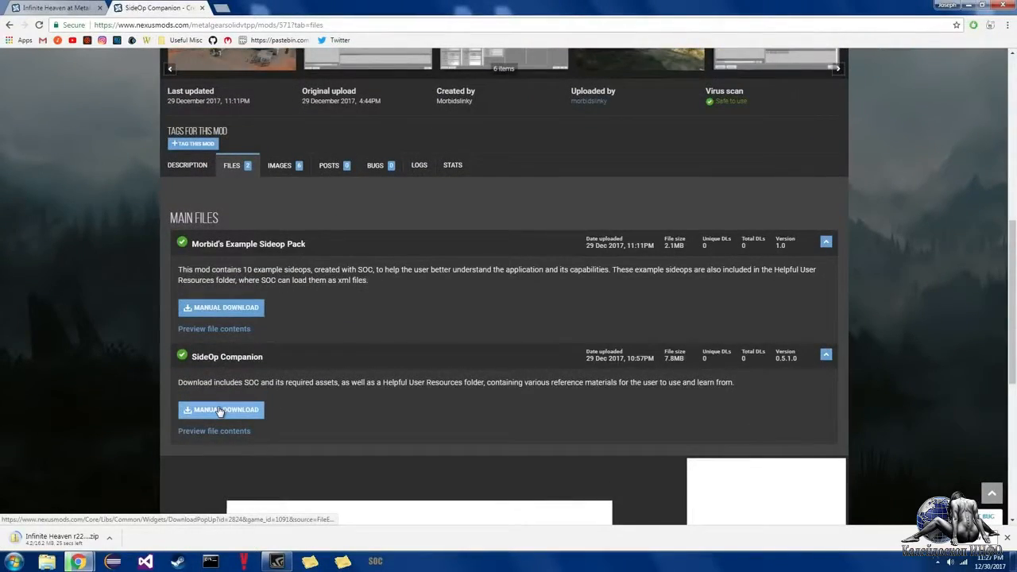
pyautogui.click(221, 410)
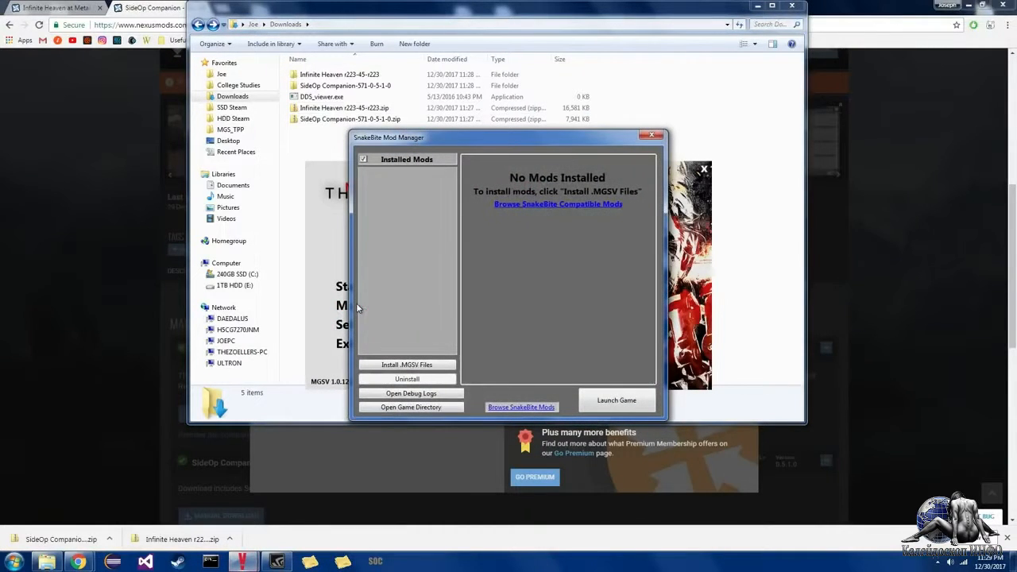
# Step: Load the SOC QuickMenu mod file from the SideOp Companion Helpful User Resources folder
pyautogui.click(407, 364)
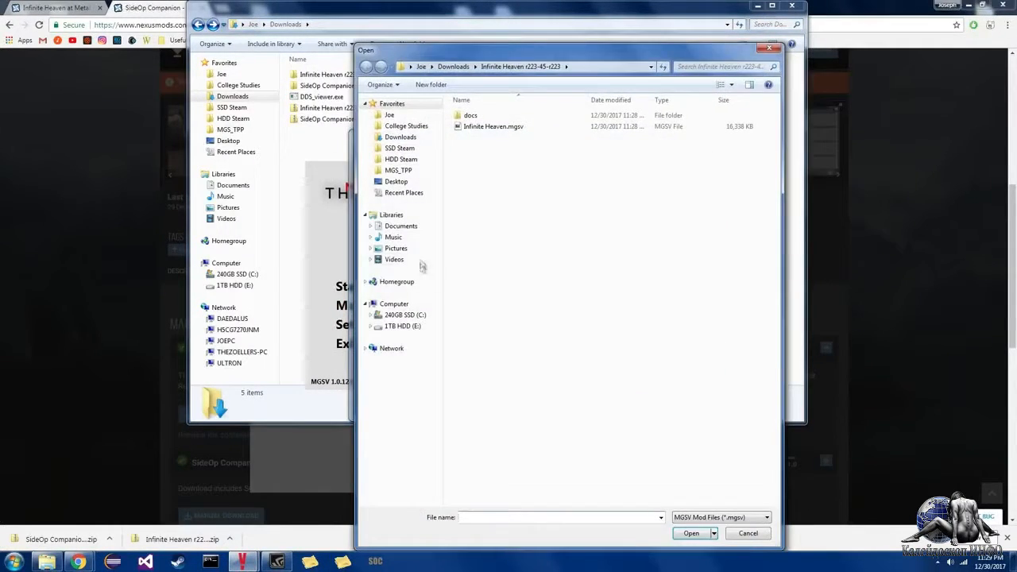
pyautogui.click(451, 63)
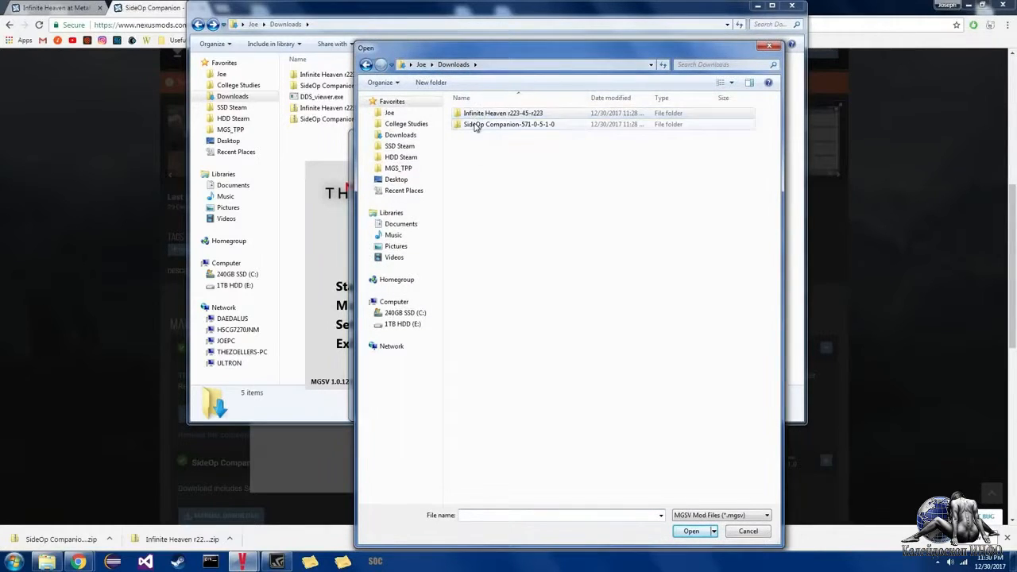
pyautogui.doubleClick(496, 124)
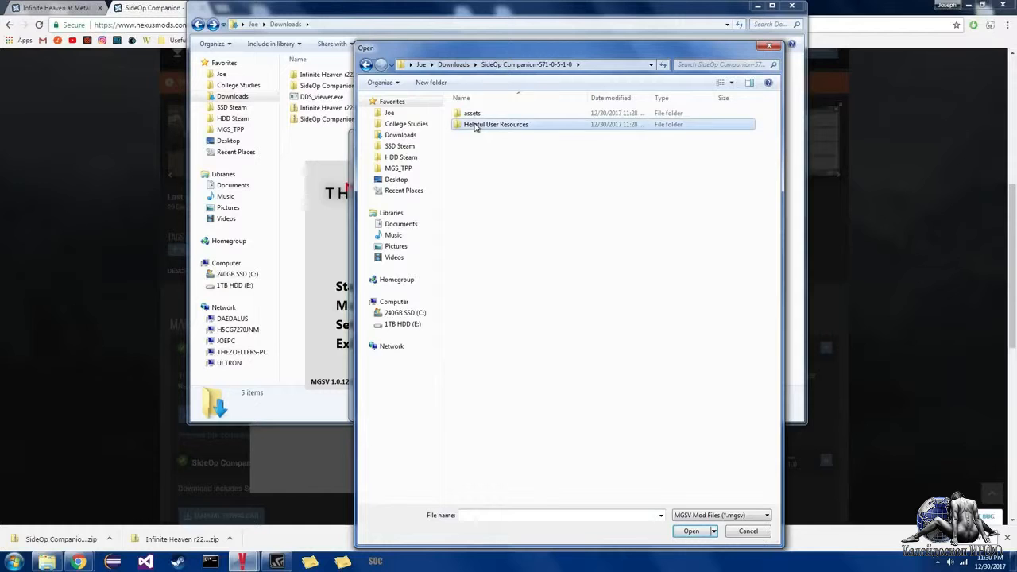
pyautogui.doubleClick(496, 124)
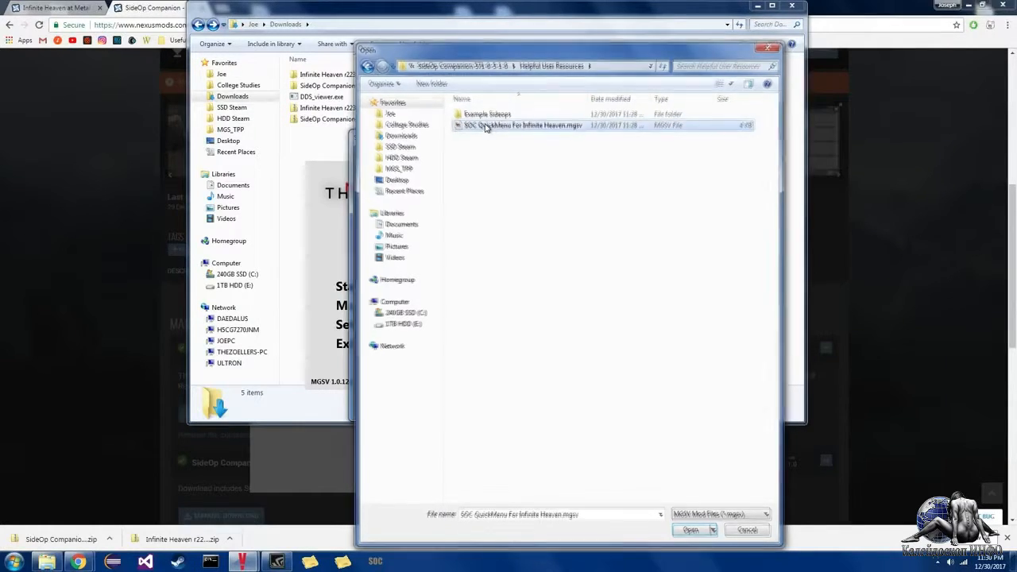
pyautogui.click(690, 531)
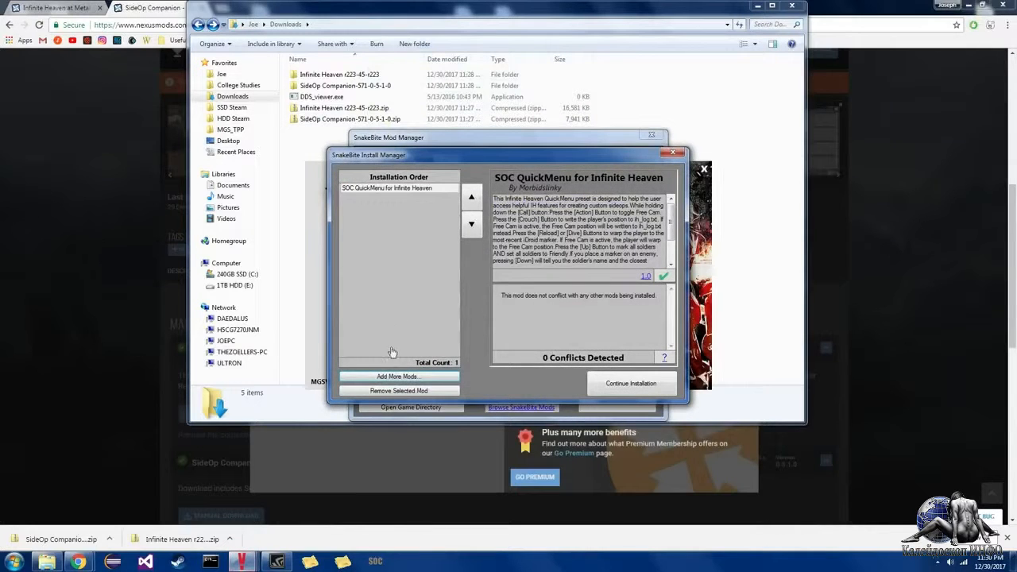
# Step: Add the Infinite Heaven mod to the install list and install both mods
pyautogui.click(397, 375)
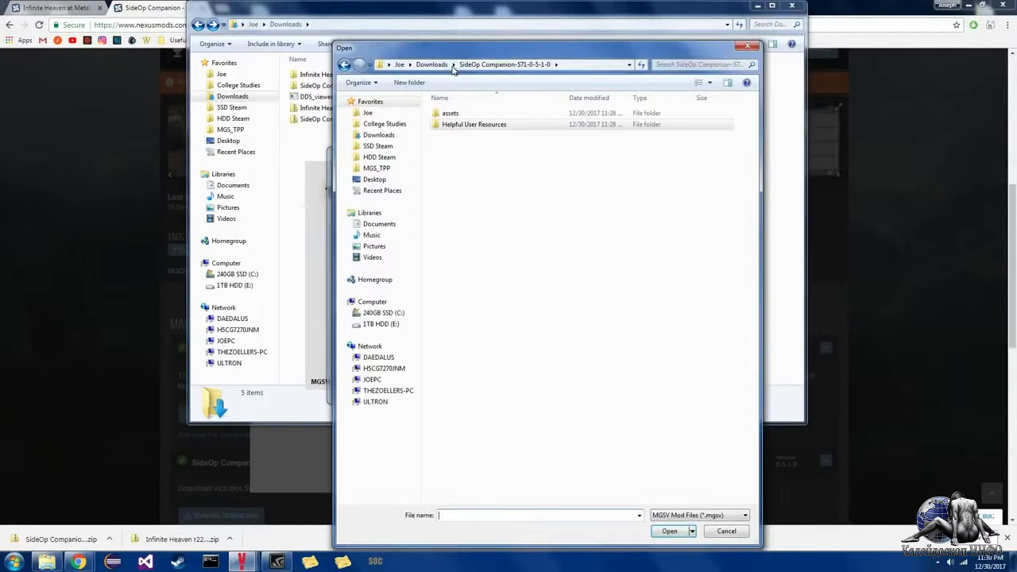
pyautogui.click(667, 531)
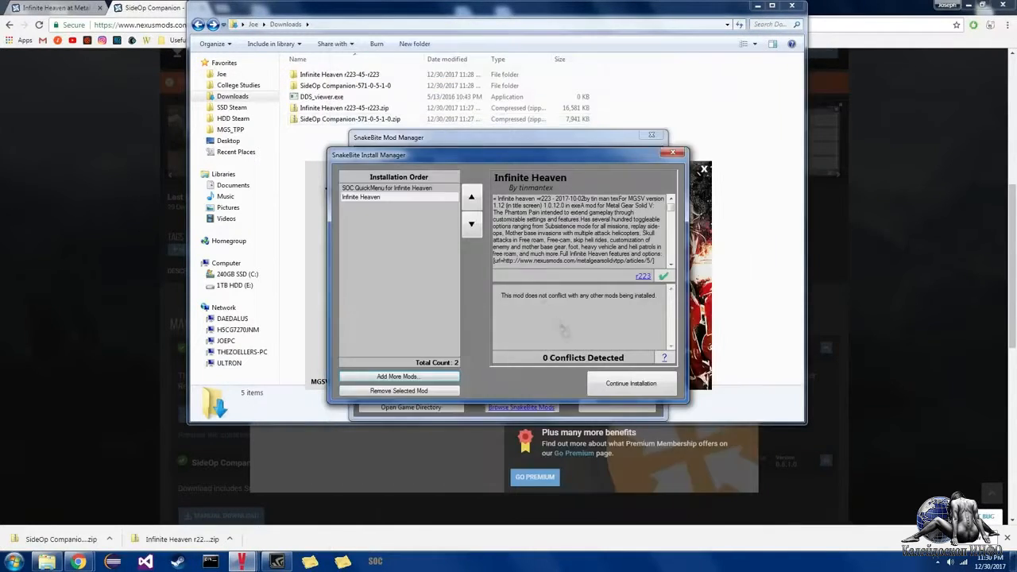
pyautogui.click(632, 383)
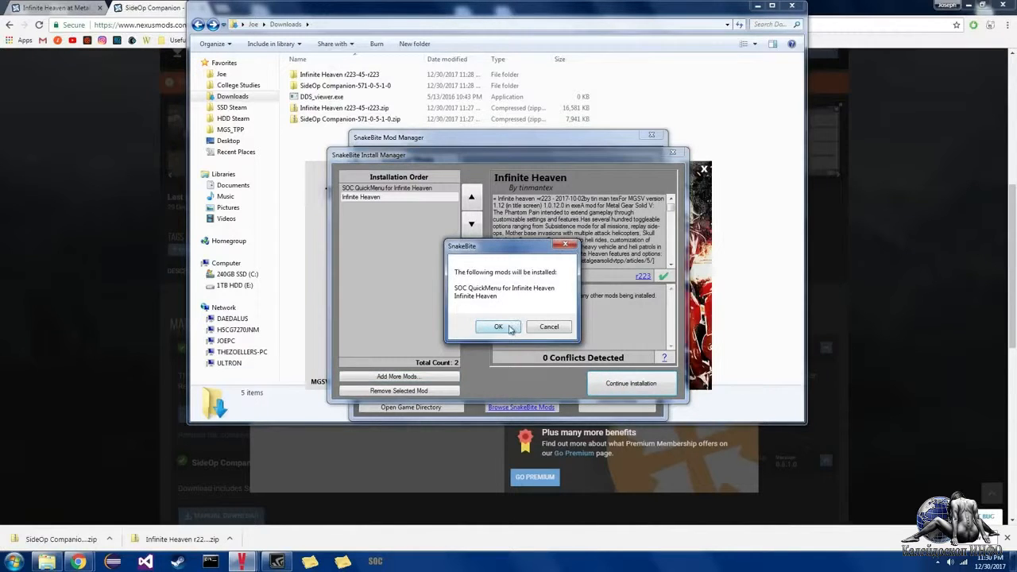
pyautogui.click(499, 328)
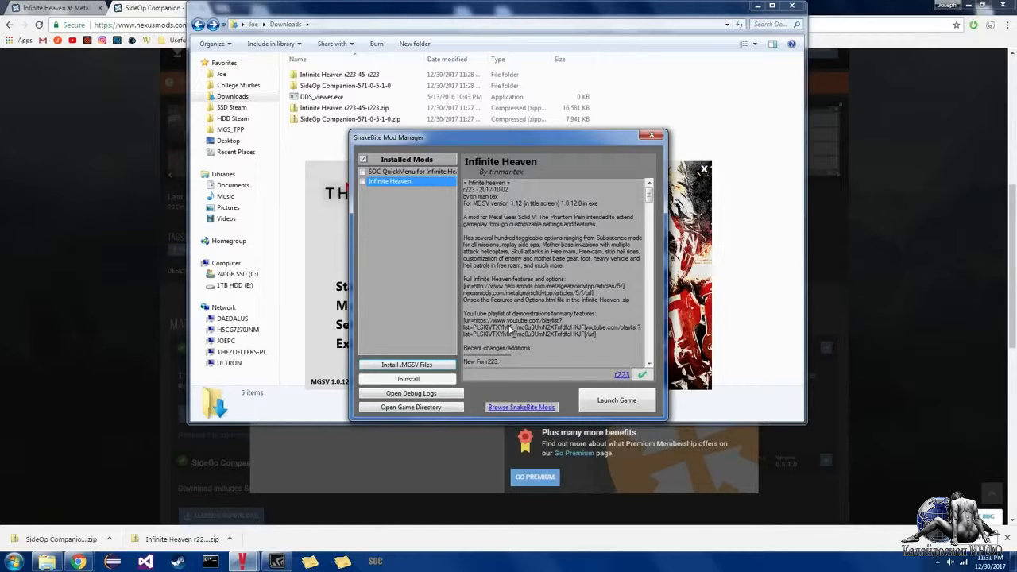
pyautogui.click(617, 401)
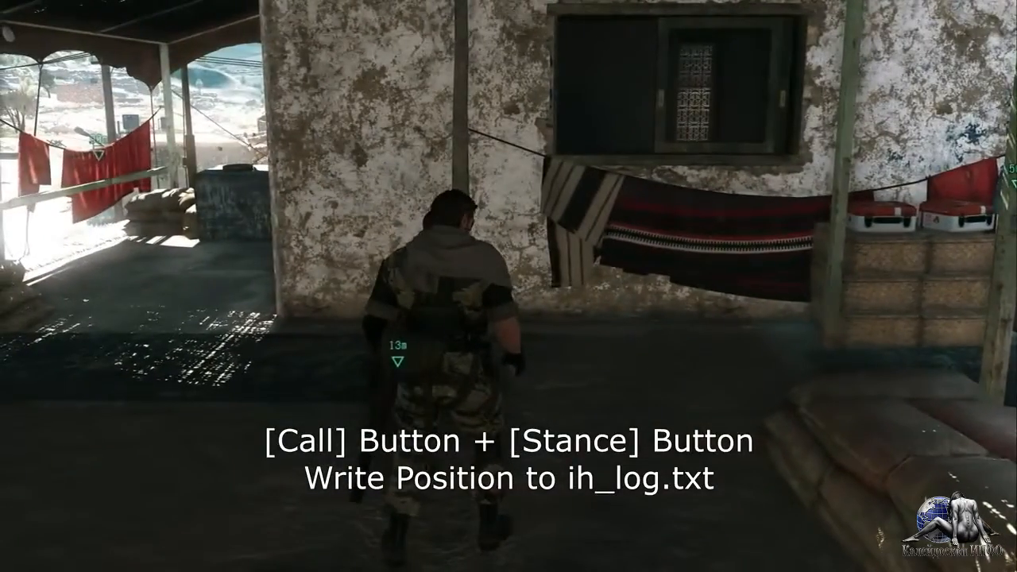
# Step: Write Snake's current position inside the building to ih_log.txt
pyautogui.press('w')
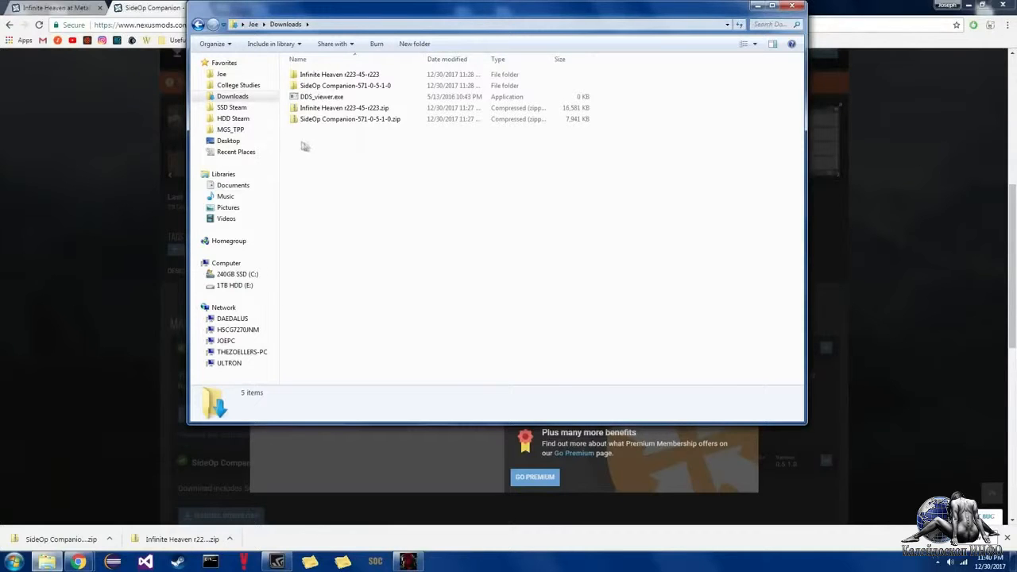
# Step: Open ih_log.txt from the MGS_TPP mod folder in Notepad
pyautogui.click(231, 129)
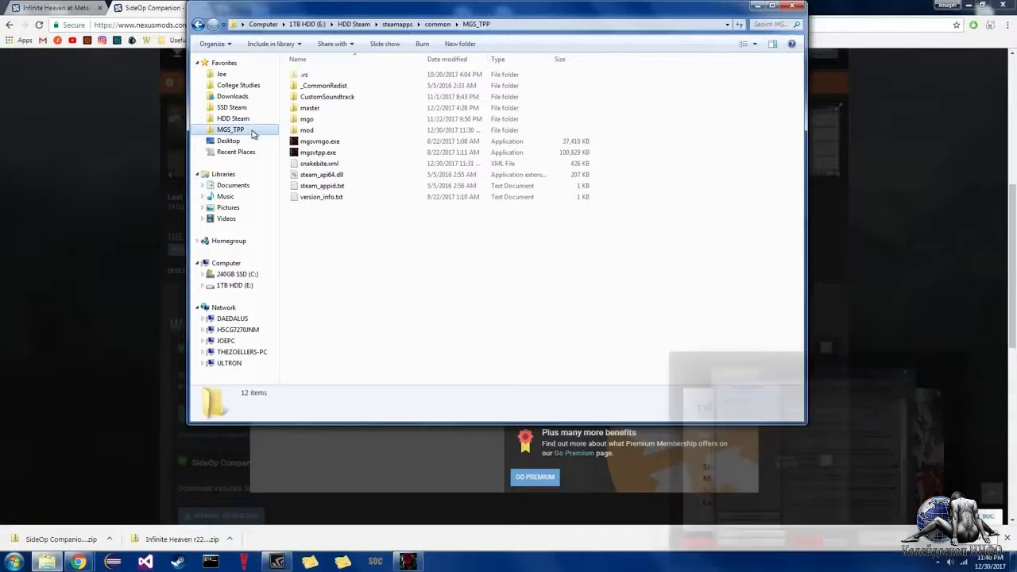
pyautogui.doubleClick(307, 130)
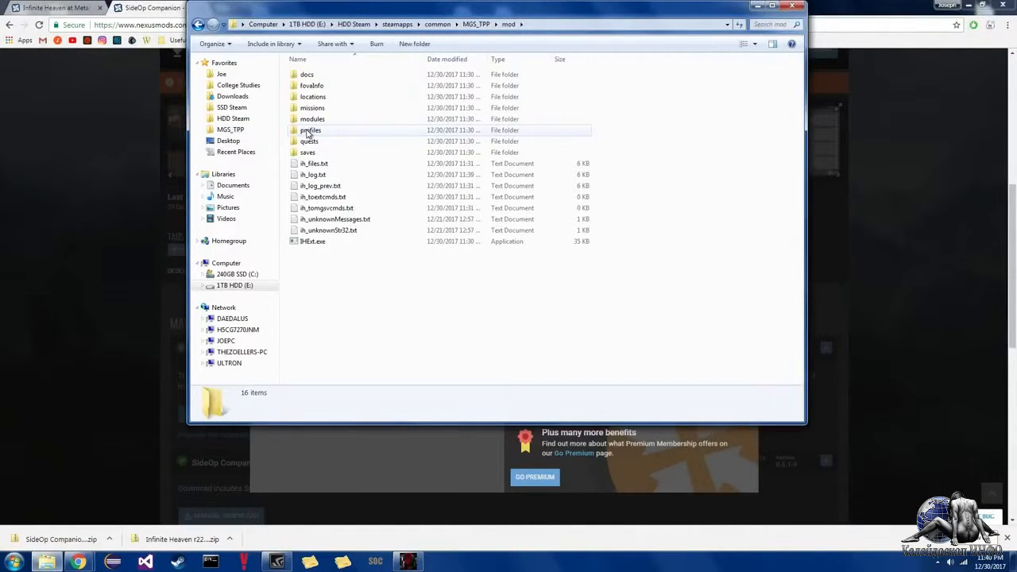
pyautogui.click(311, 174)
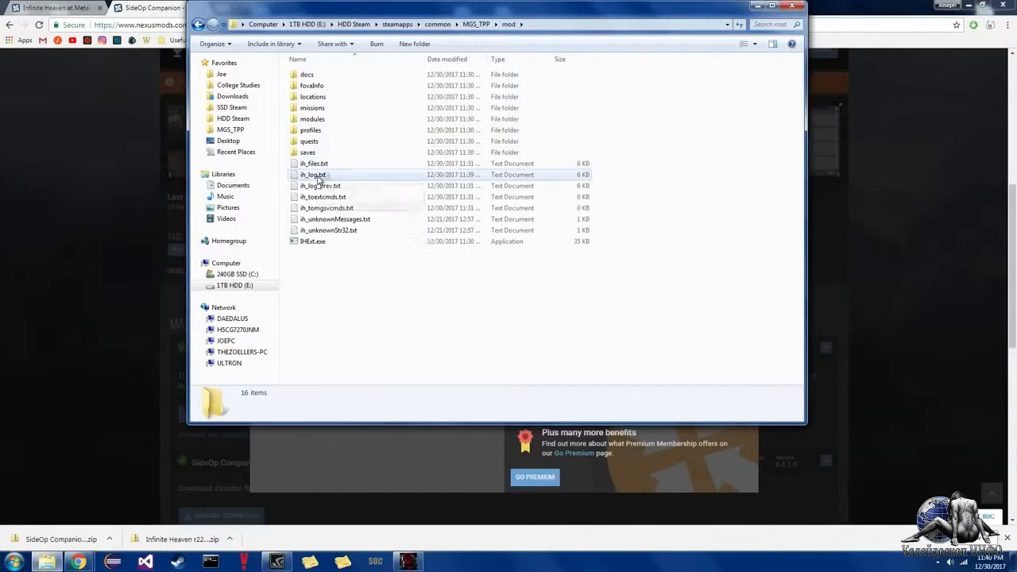
pyautogui.doubleClick(313, 173)
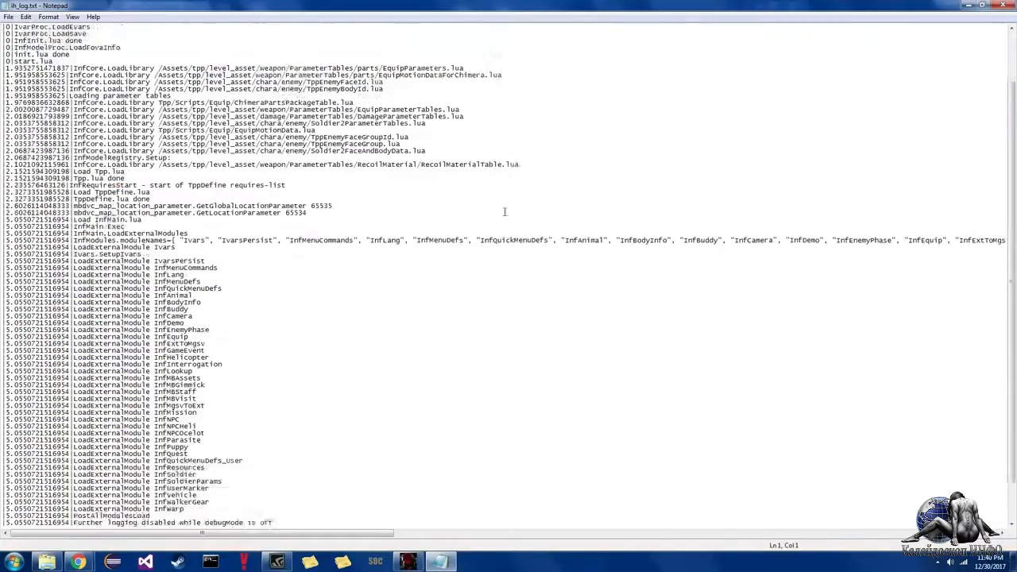
# Step: Select the recorded pos coordinate lines at the bottom of ih_log.txt
pyautogui.scroll(-3)
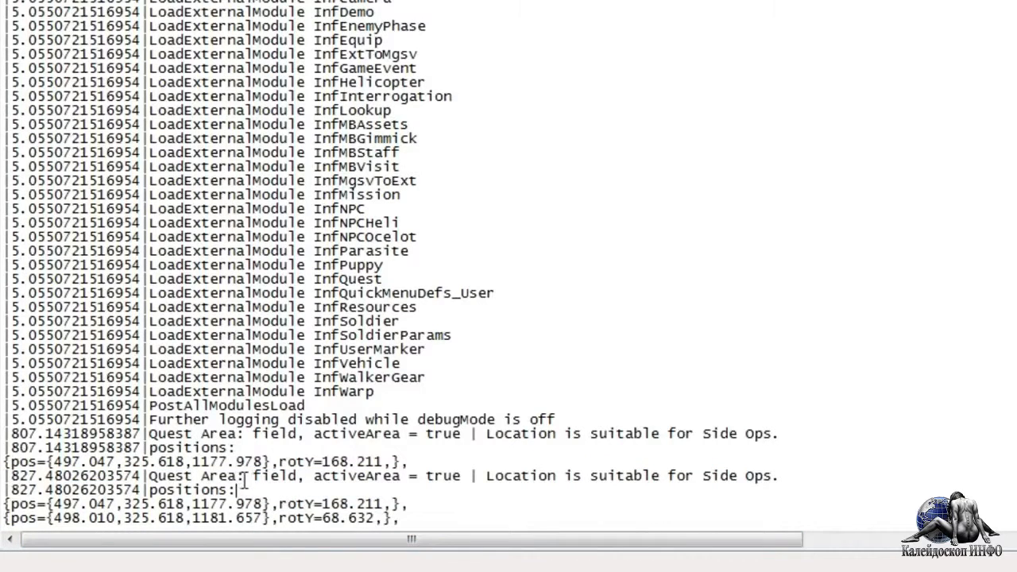
pyautogui.doubleClick(277, 475)
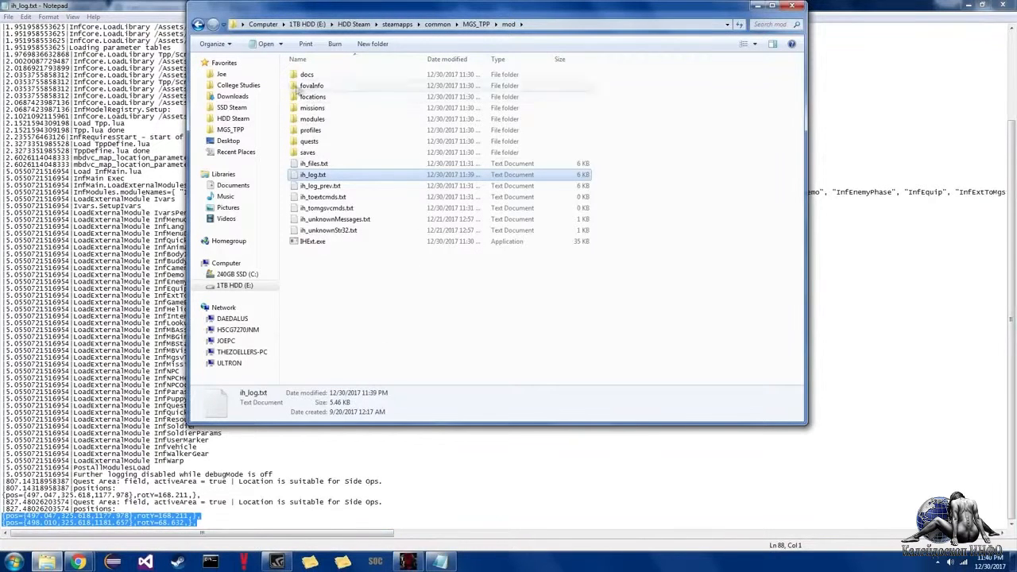
# Step: Run SOC.exe from the Downloads SideOp Companion folder, allowing the unverified program
pyautogui.click(232, 96)
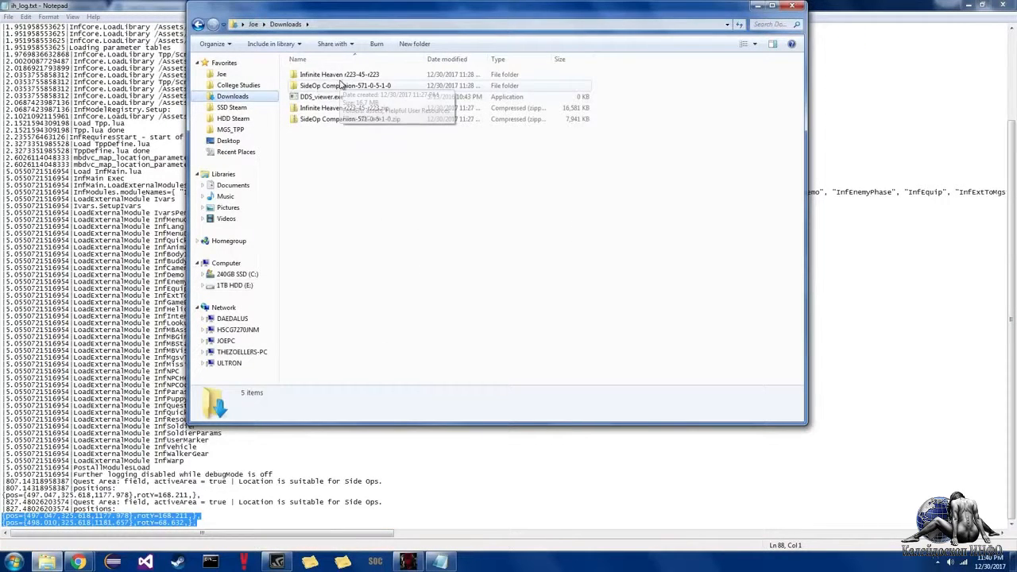
pyautogui.doubleClick(330, 86)
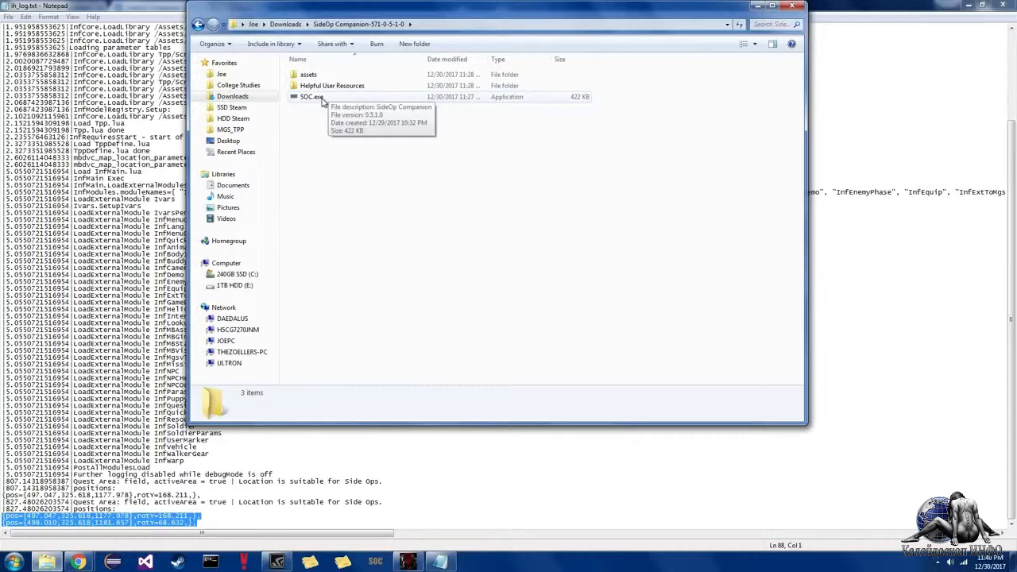
pyautogui.doubleClick(309, 97)
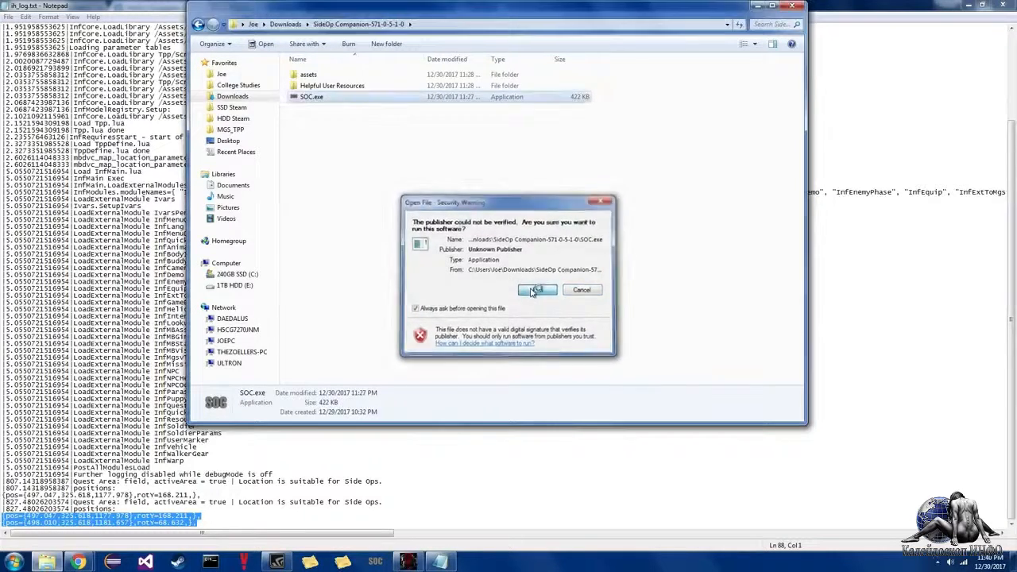
pyautogui.click(538, 289)
pyautogui.write('E')
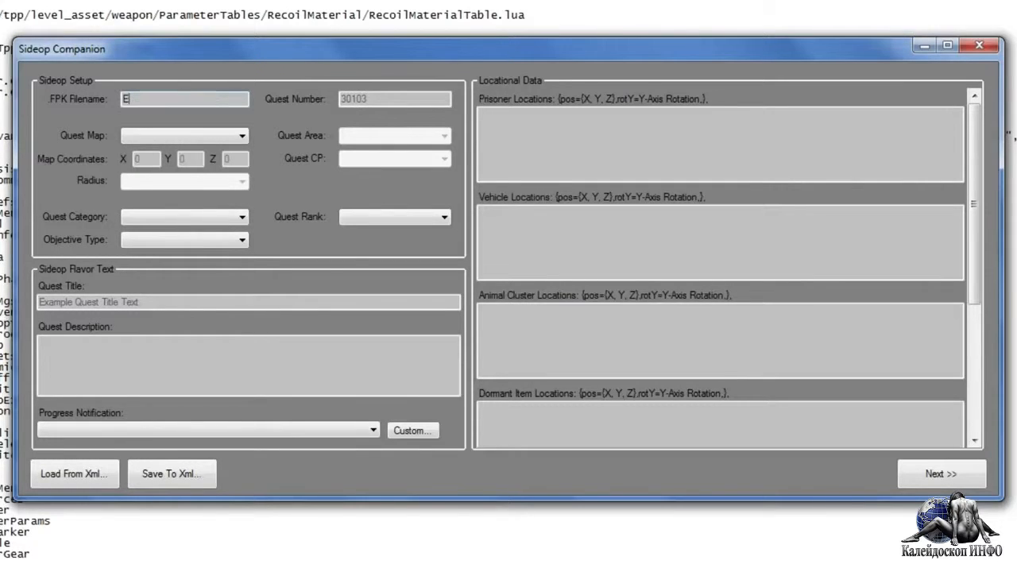
# Step: Enter FPK filename Example_Sideop_1 and quest number 30350
pyautogui.write('xample Side')
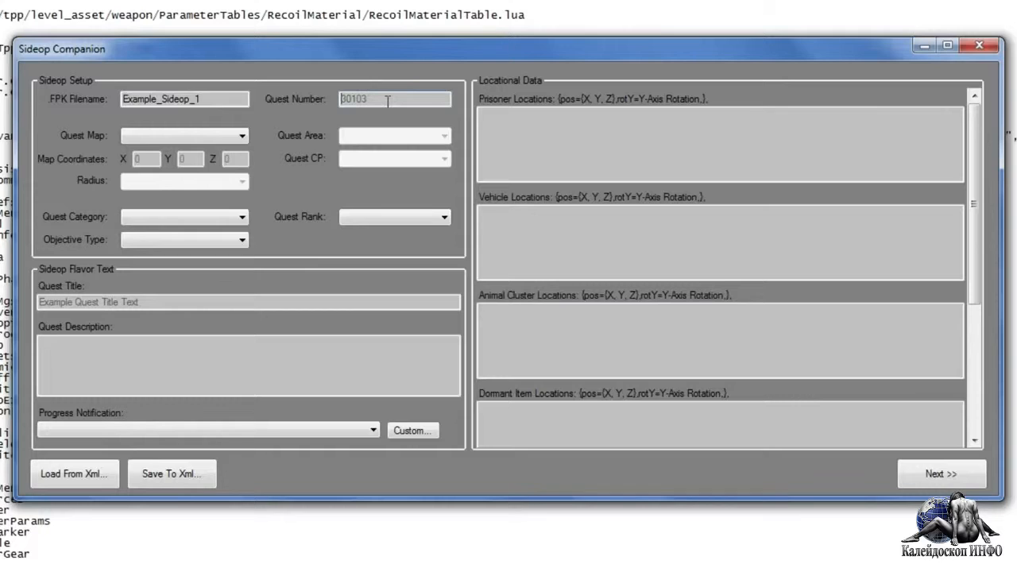
pyautogui.write('30350')
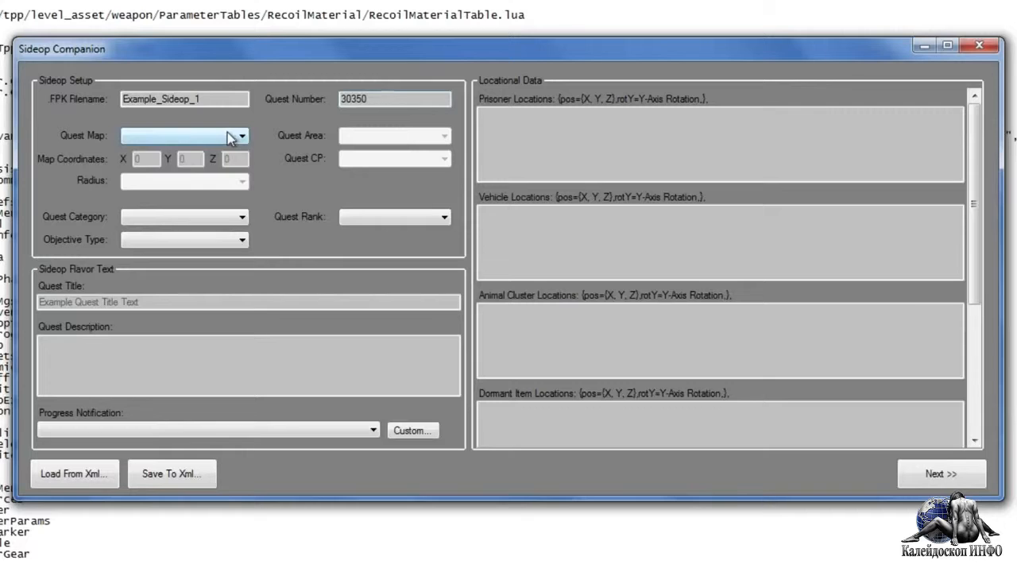
# Step: Set quest map Afghanistan, area field, map coordinates 500, 325, 1177 and radius 3
pyautogui.click(242, 135)
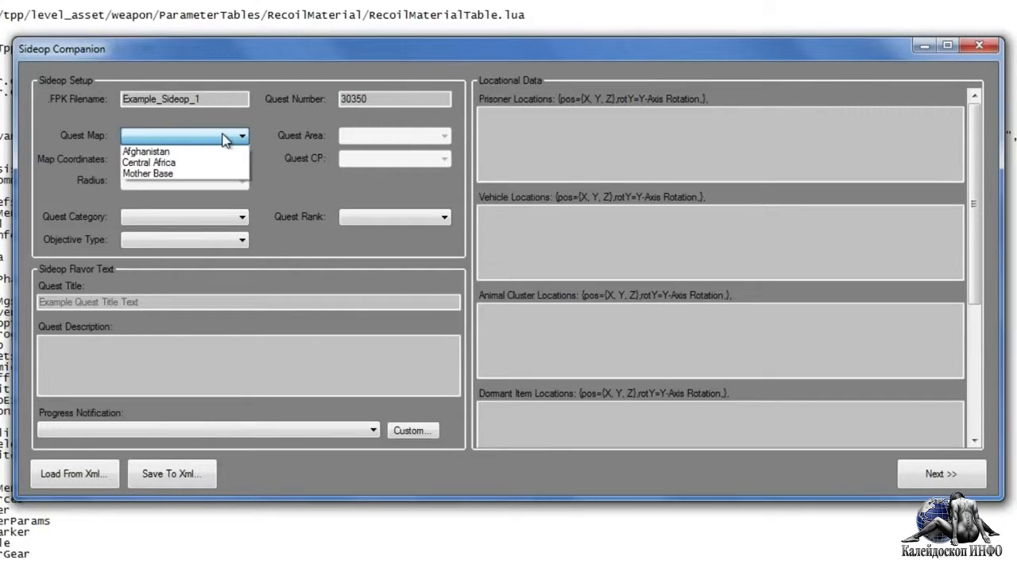
pyautogui.moveTo(174, 153)
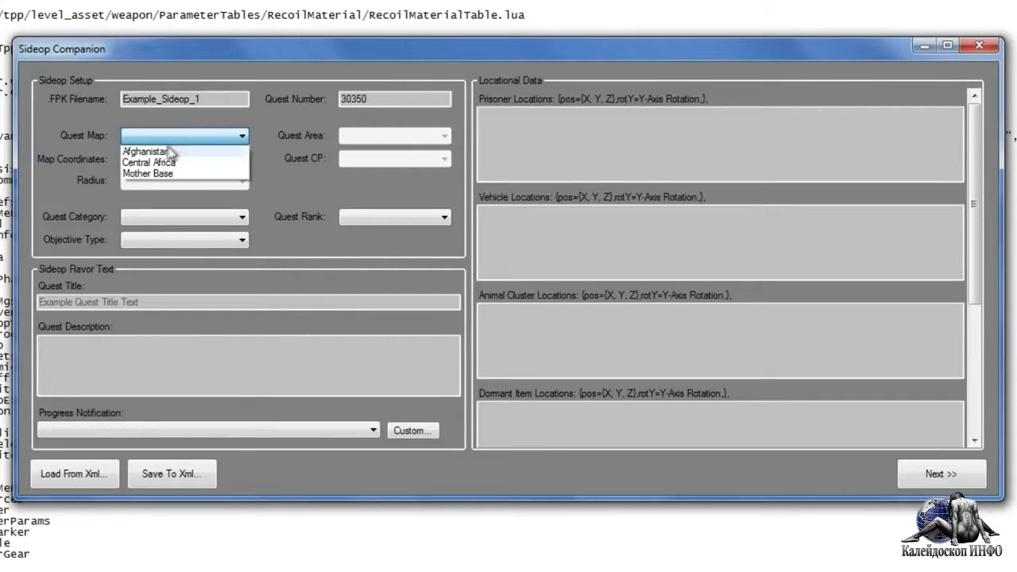
pyautogui.click(146, 153)
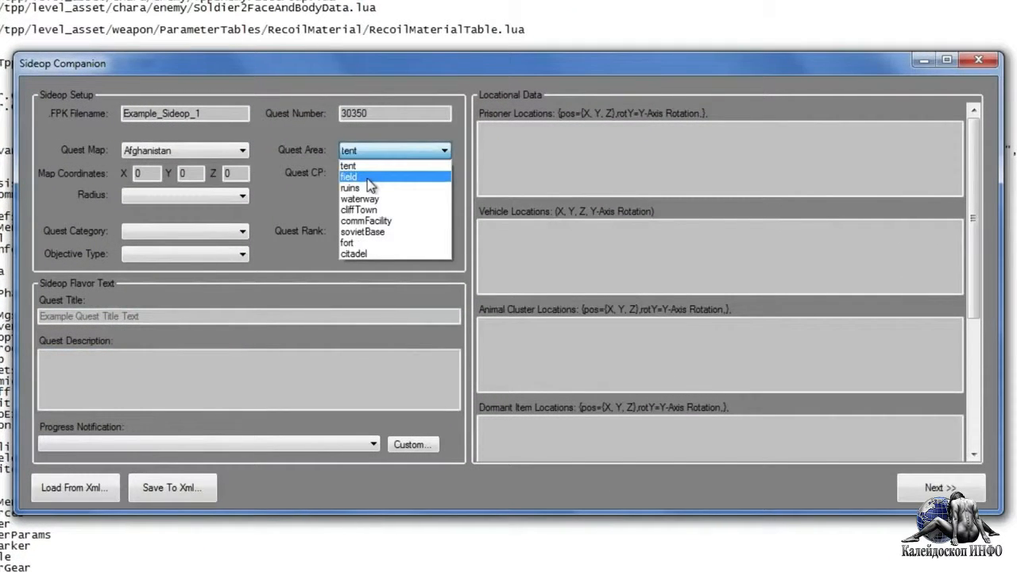
pyautogui.click(348, 176)
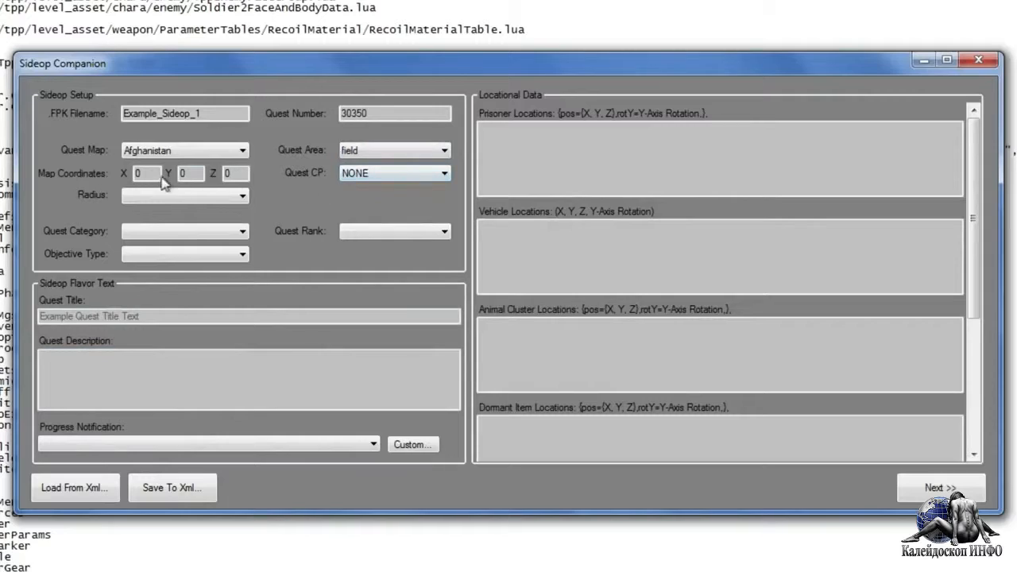
pyautogui.click(144, 173)
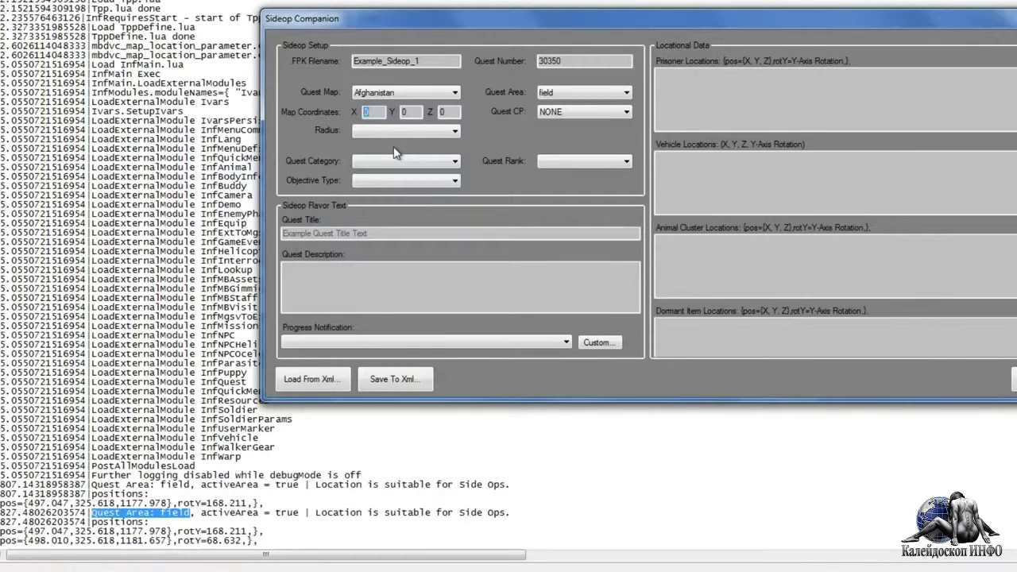
pyautogui.write('500')
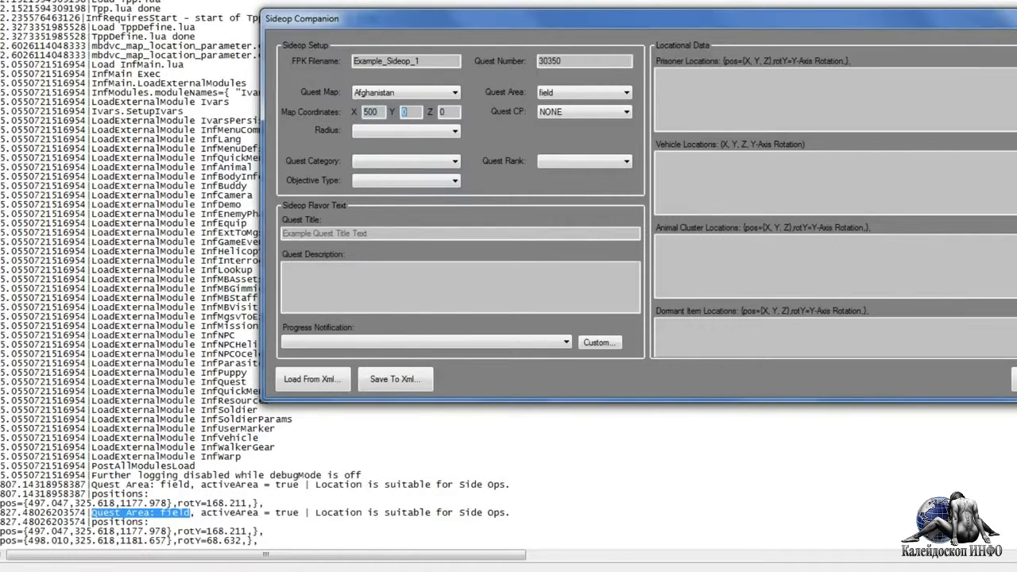
pyautogui.write('32')
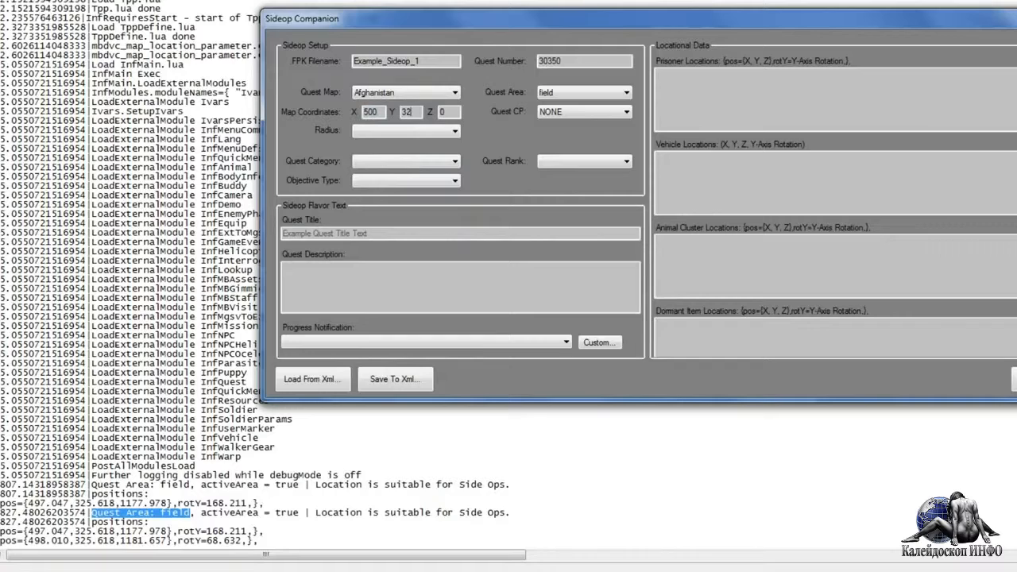
pyautogui.write('325')
pyautogui.click(450, 111)
pyautogui.write('1177')
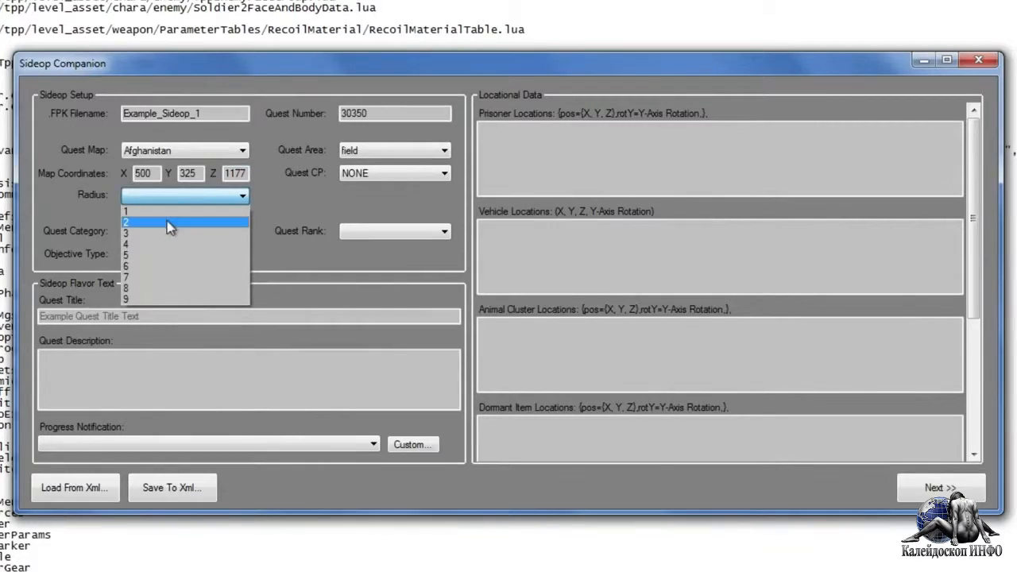
pyautogui.click(127, 232)
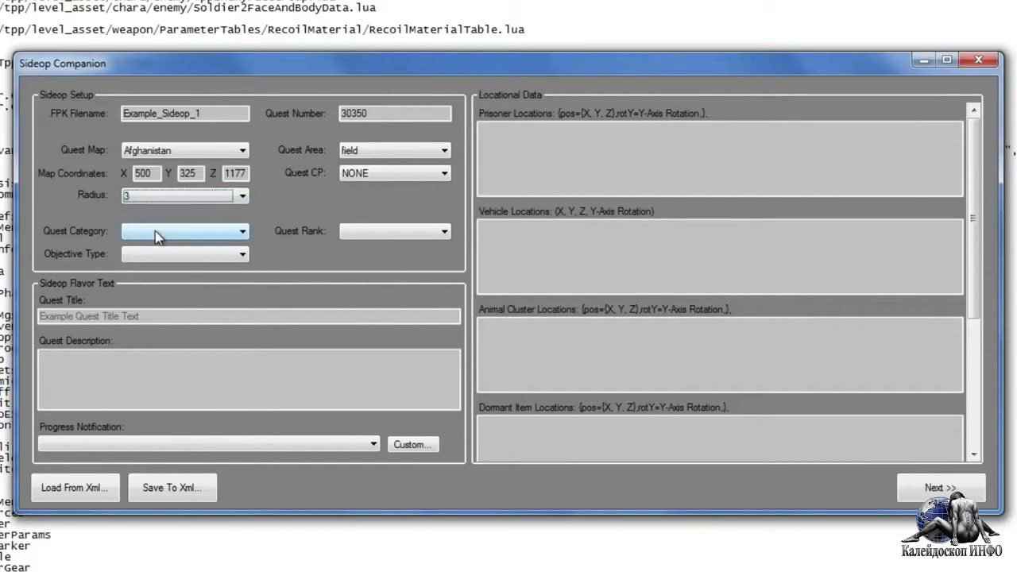
pyautogui.moveTo(342, 188)
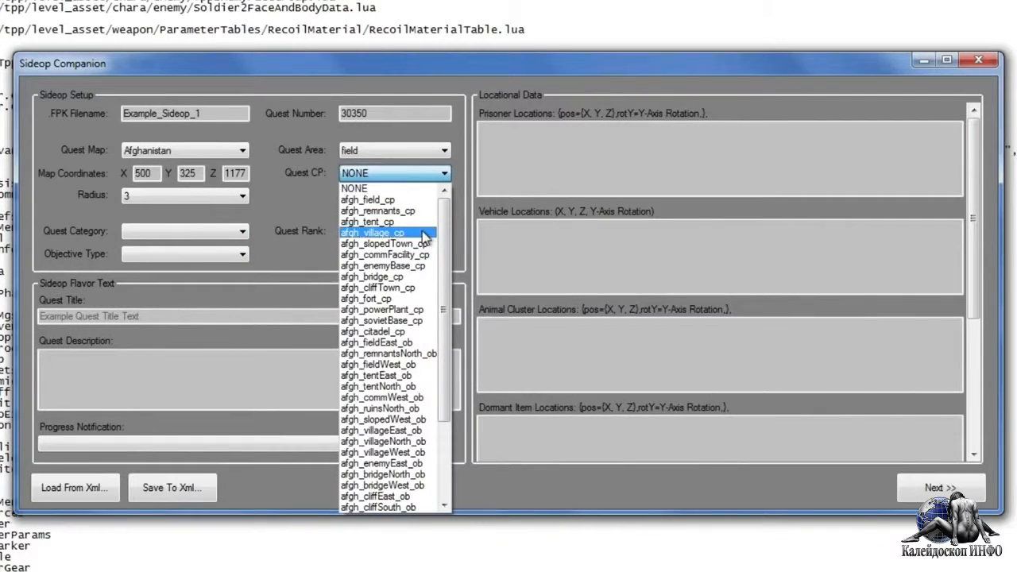
# Step: Set command post afgh_village_cp, quest category PRISONER and objective type RECOVERED
pyautogui.click(378, 232)
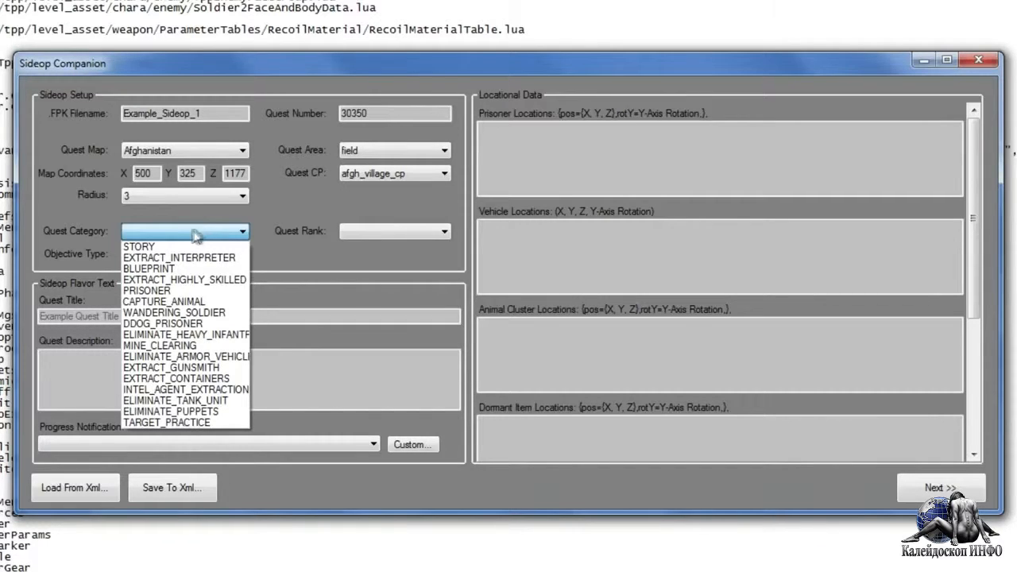
pyautogui.moveTo(162, 302)
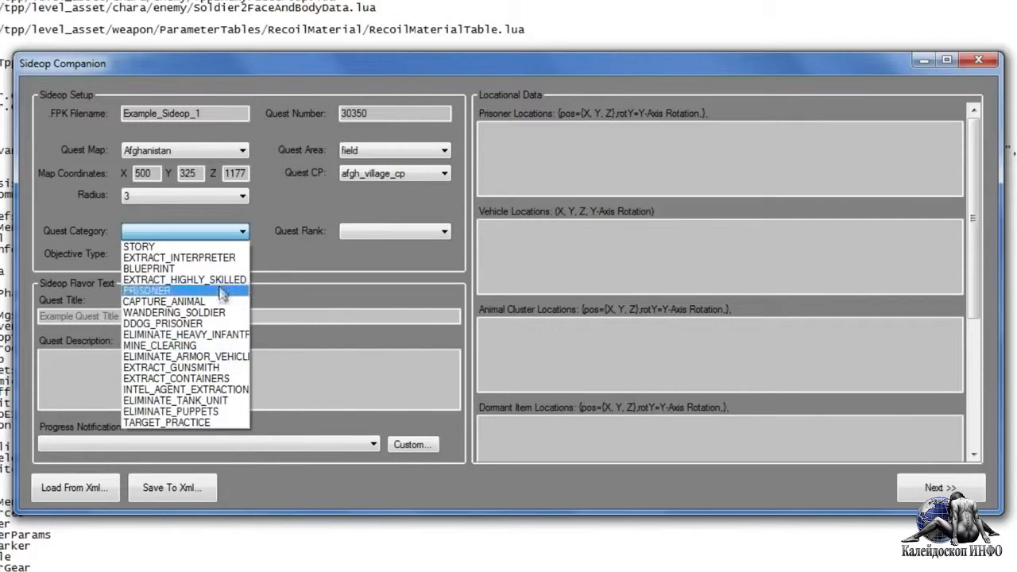
pyautogui.moveTo(207, 296)
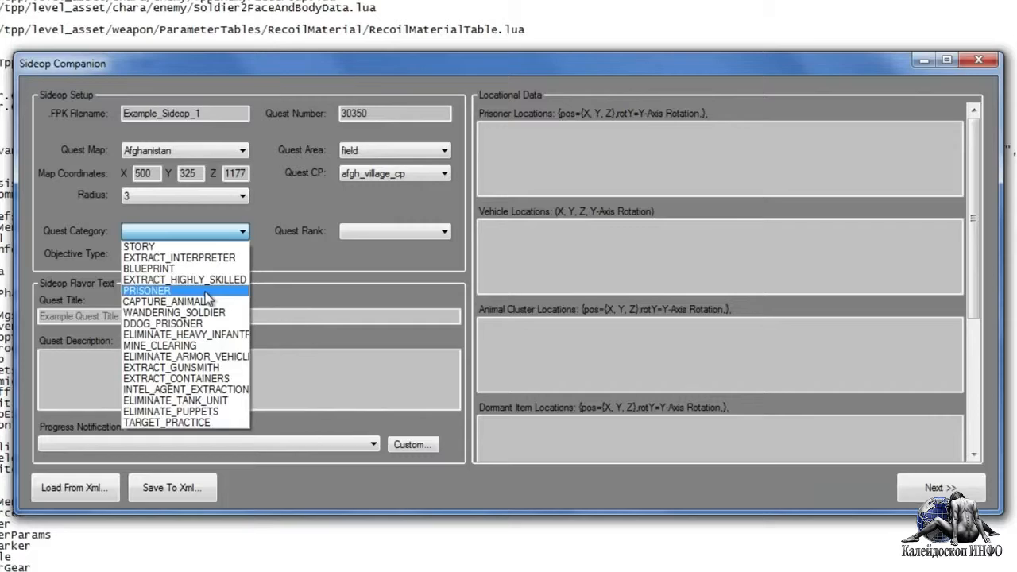
pyautogui.click(146, 289)
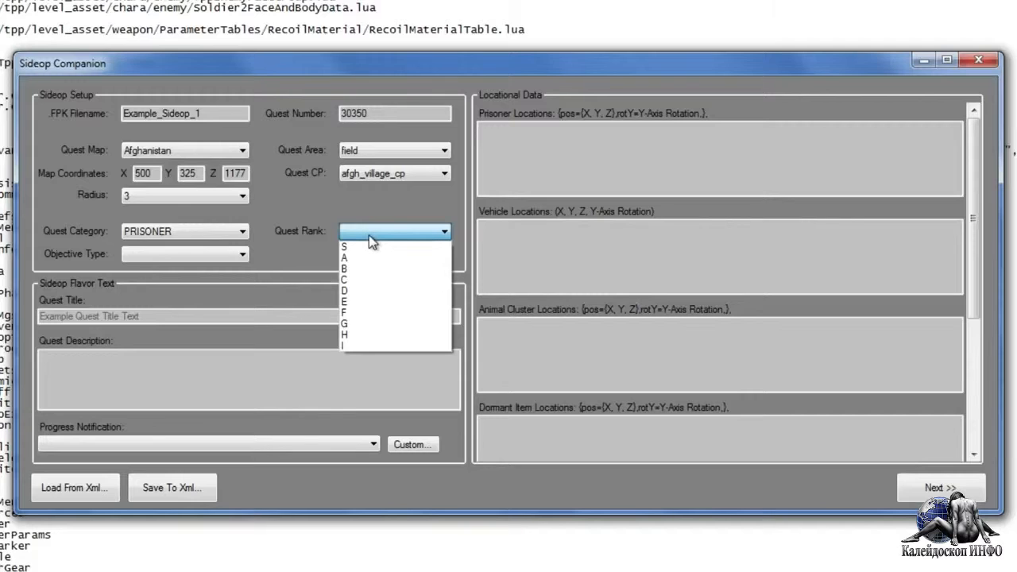
pyautogui.moveTo(401, 293)
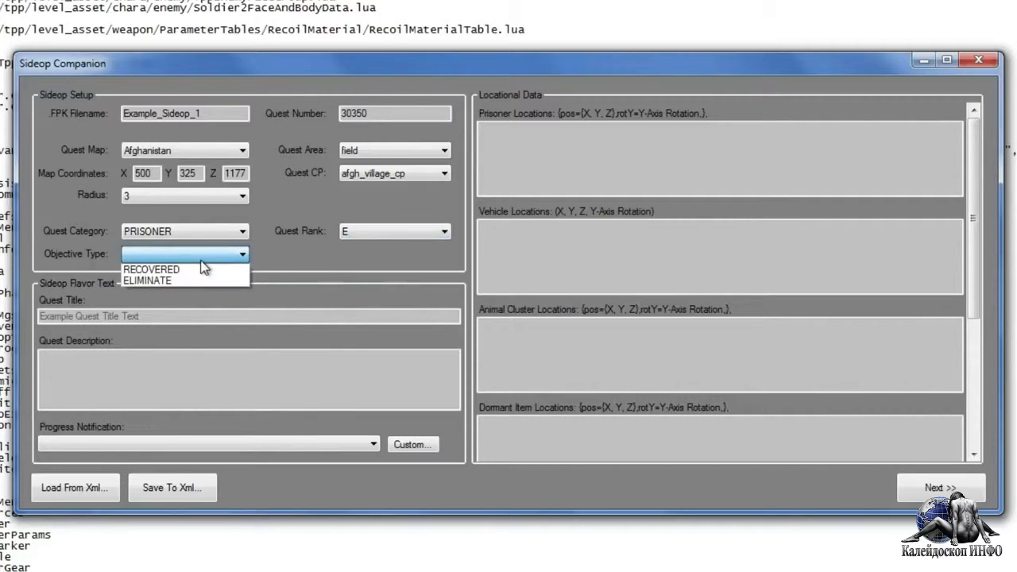
pyautogui.moveTo(190, 270)
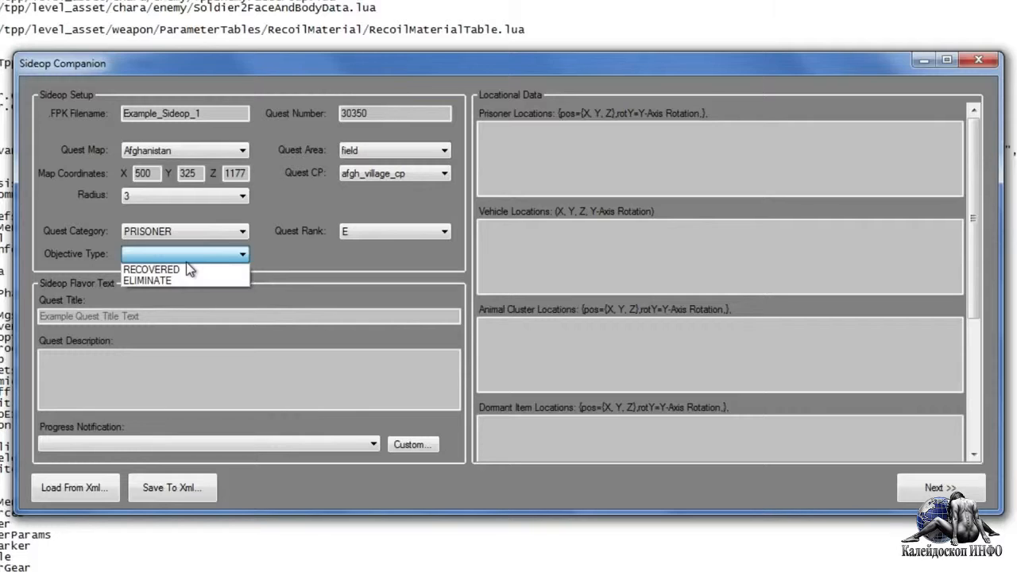
pyautogui.moveTo(177, 270)
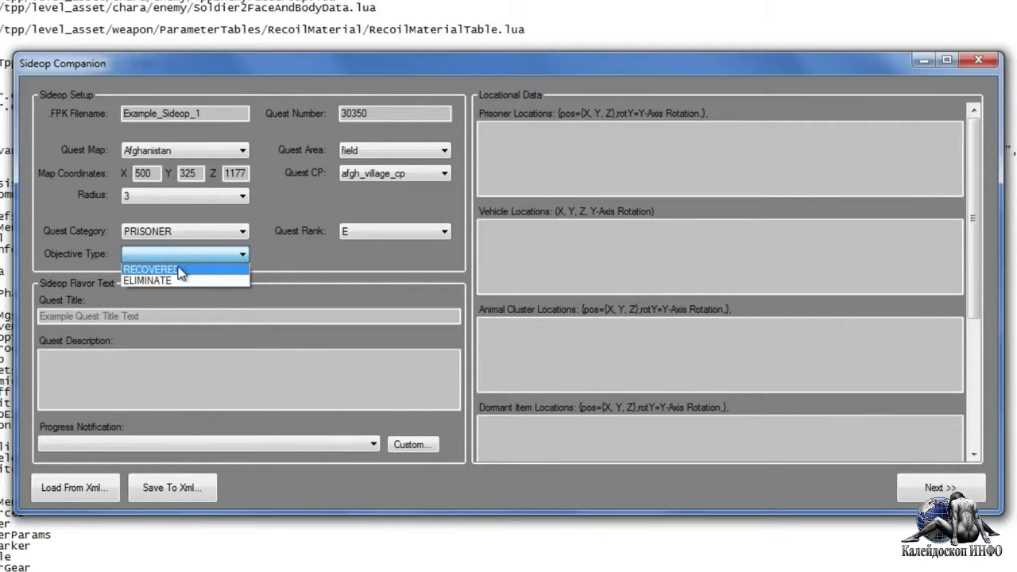
pyautogui.click(156, 270)
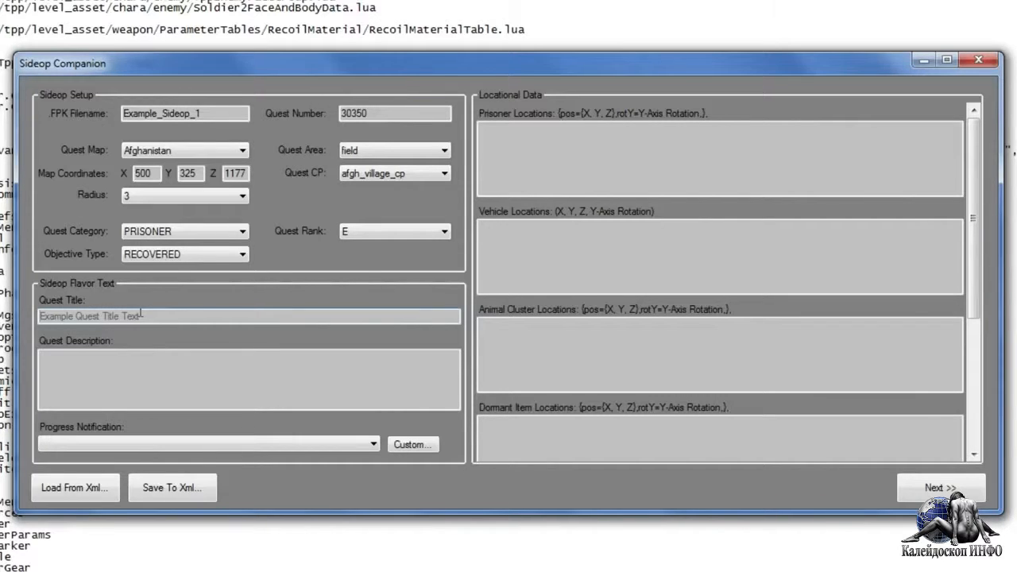
# Step: Enter the title Recover the Prisoners and set the Prisoner Extracted progress notification
pyautogui.write('Recol')
pyautogui.write('Recover the two prisoners at Wiallo Village.')
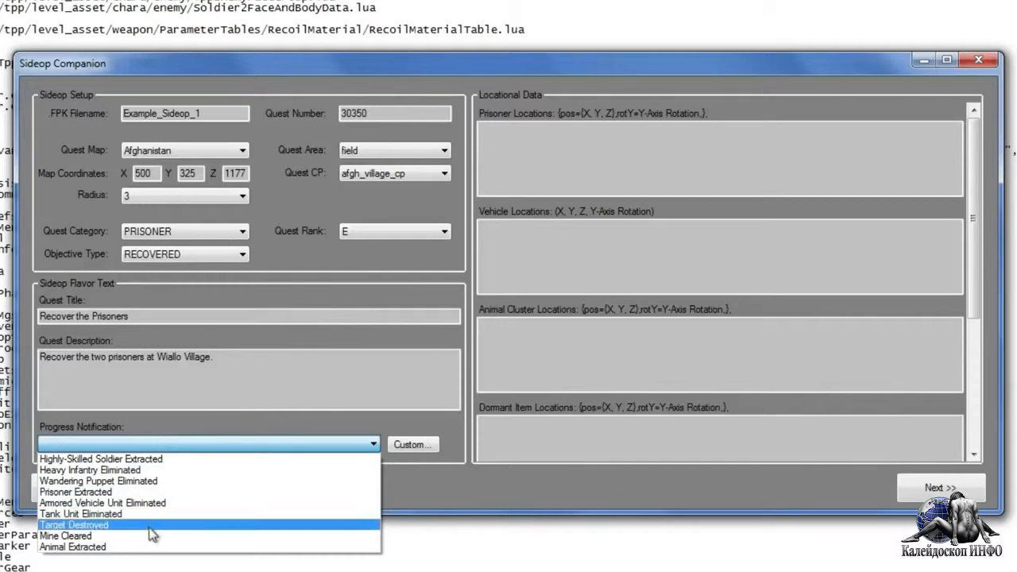
pyautogui.click(70, 493)
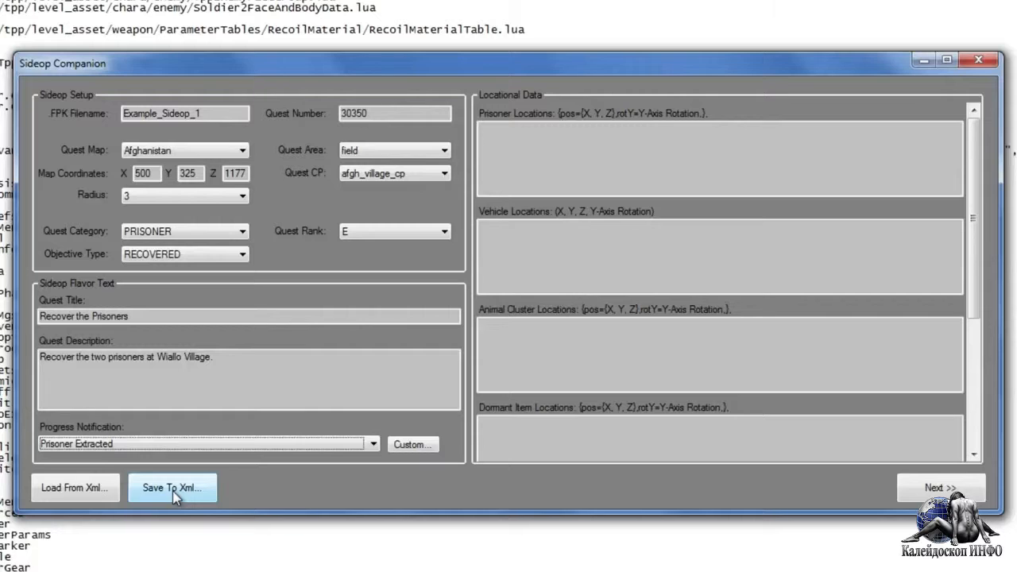
pyautogui.moveTo(245, 480)
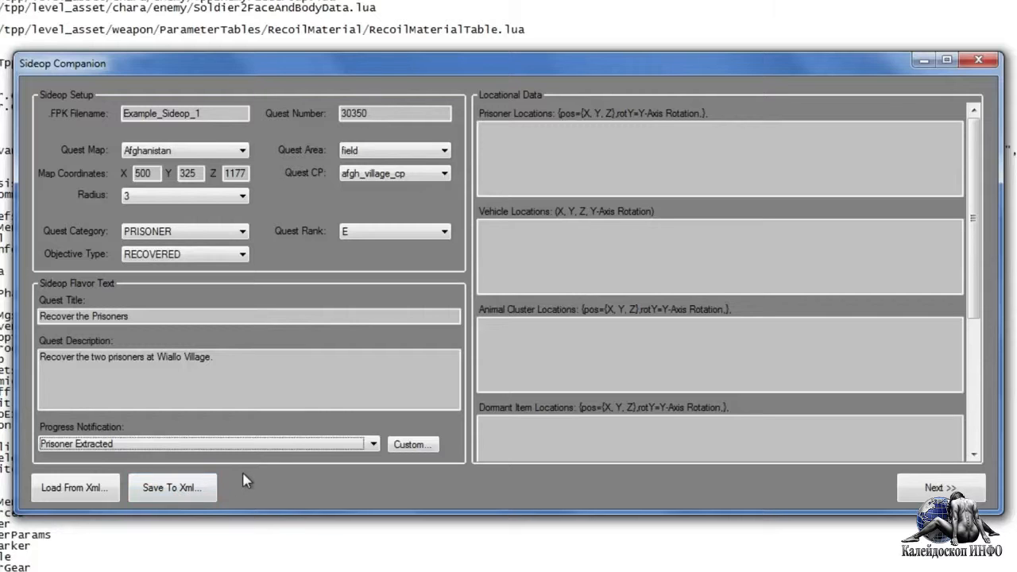
pyautogui.click(489, 136)
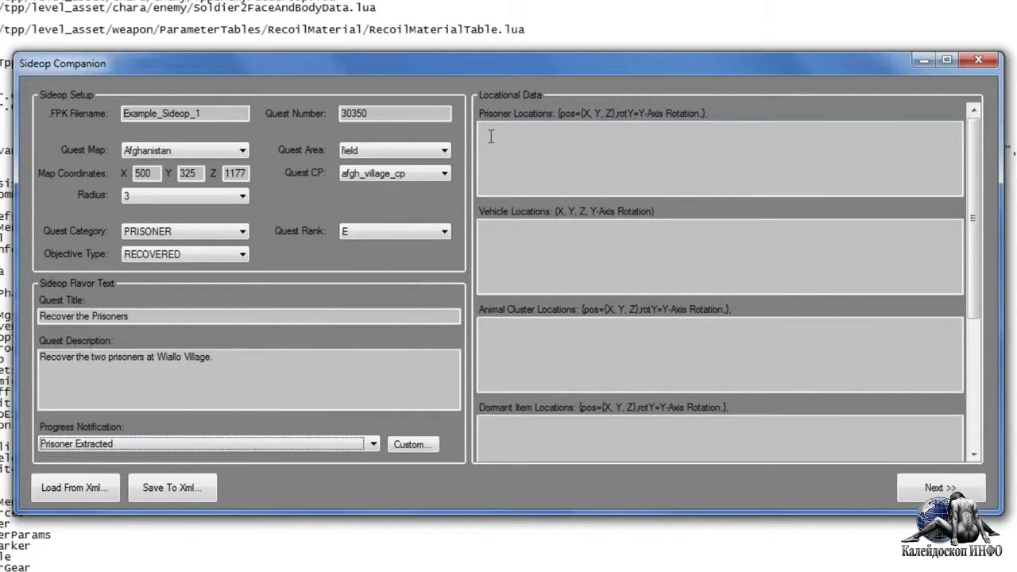
pyautogui.moveTo(525, 130)
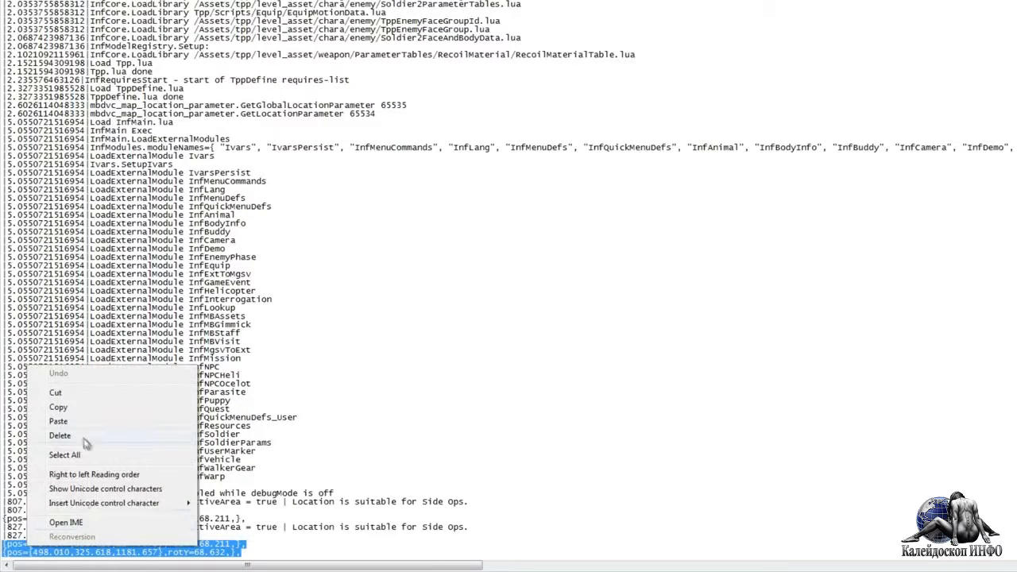
# Step: Copy the selected position lines from ih_log.txt into the Prisoner Locations box
pyautogui.click(76, 426)
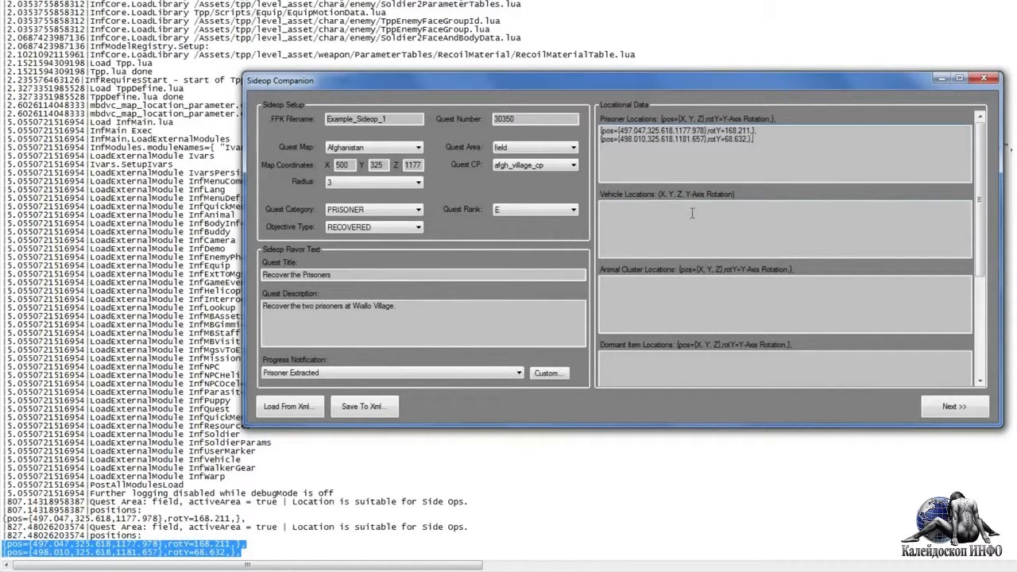
pyautogui.moveTo(788, 167)
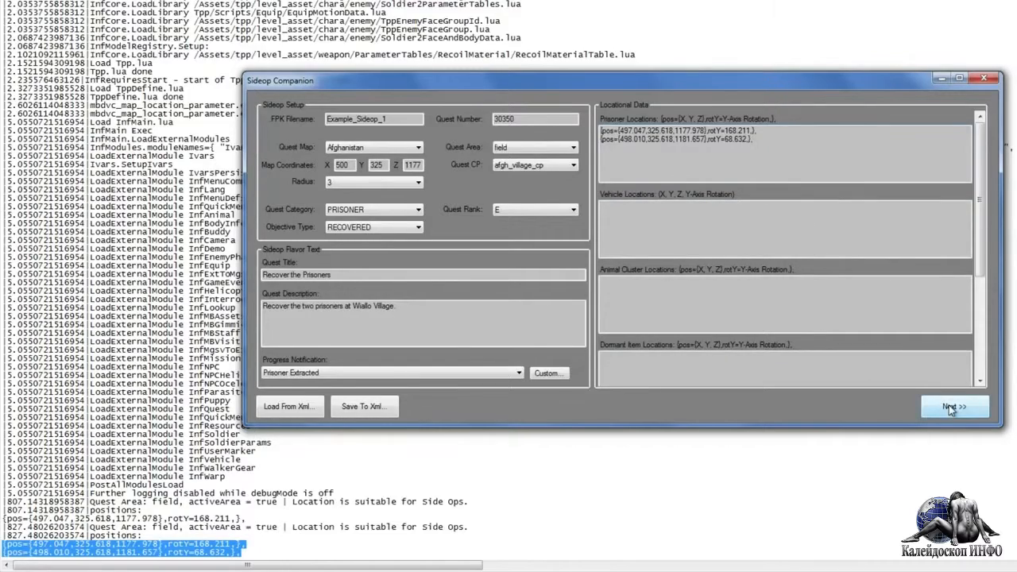
# Step: Advance to the enemies and prisoners page and tick Customize All CP Soldiers
pyautogui.click(953, 407)
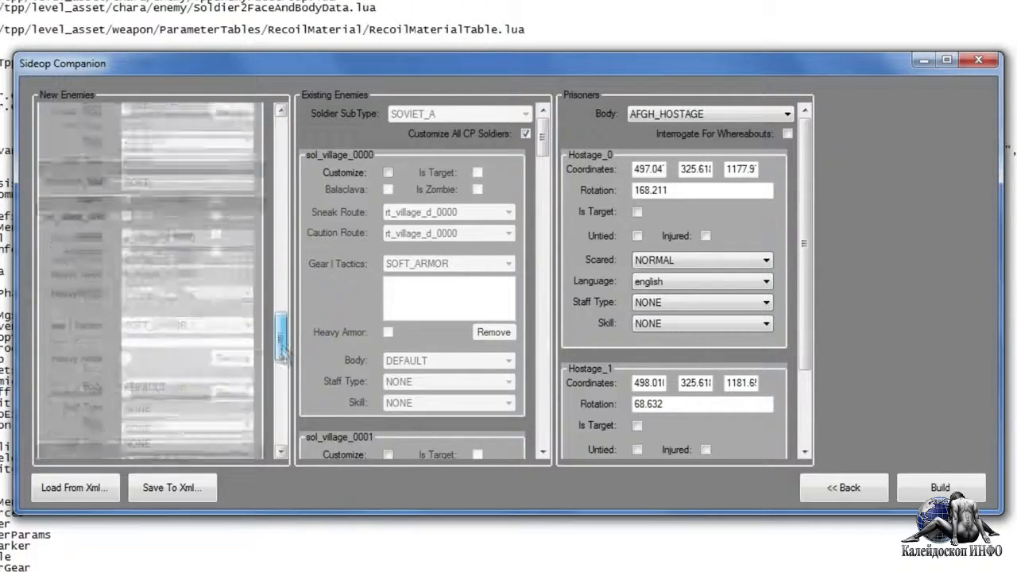
pyautogui.scroll(-3)
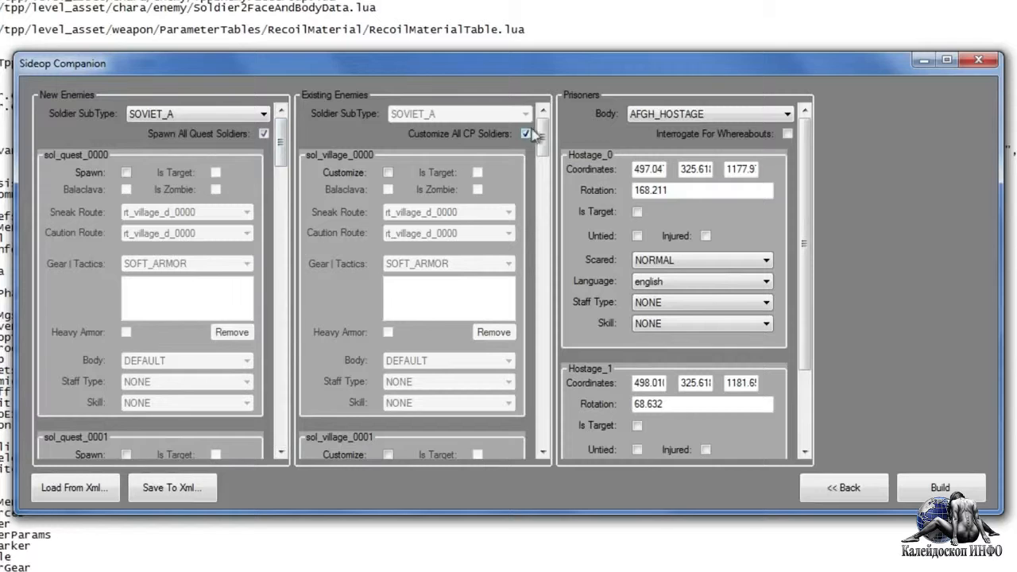
pyautogui.moveTo(544, 127); pyautogui.dragTo(544, 159)
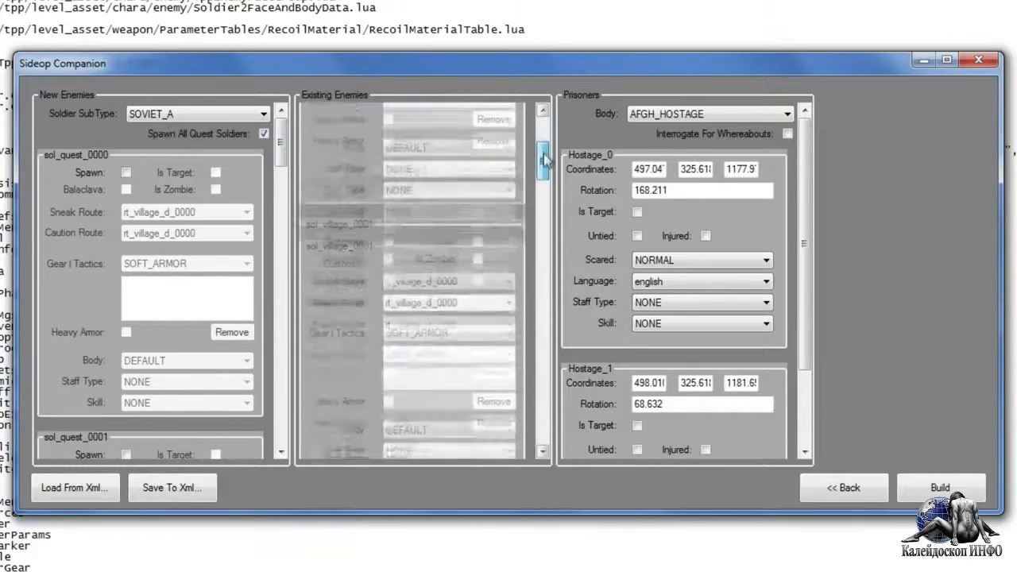
pyautogui.moveTo(544, 159); pyautogui.dragTo(544, 429)
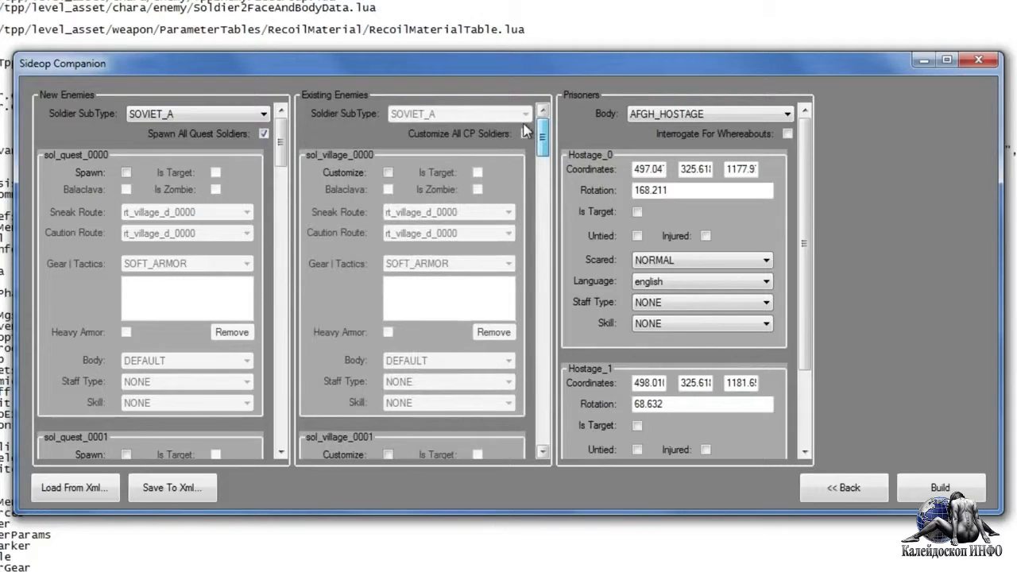
pyautogui.click(524, 134)
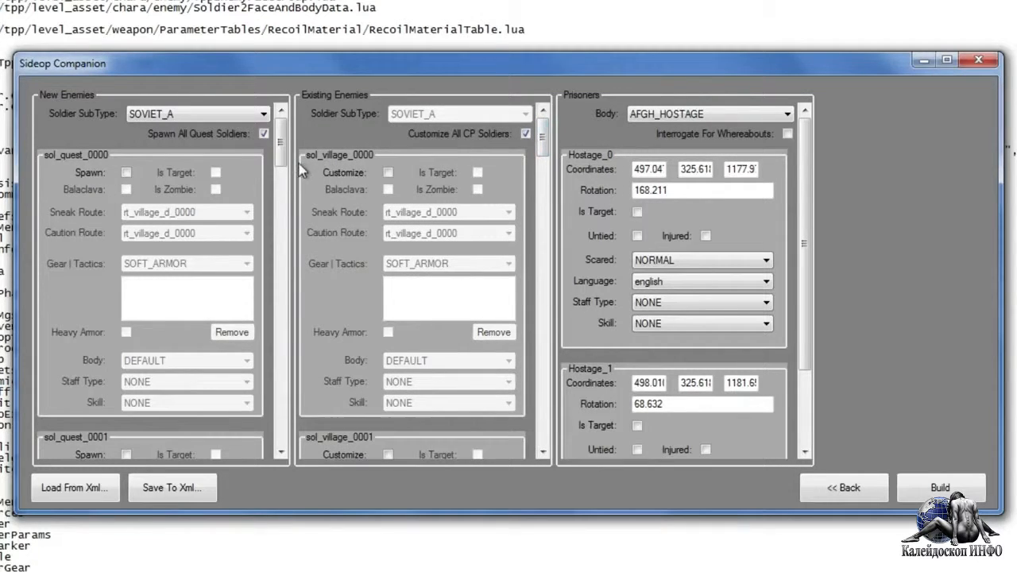
pyautogui.moveTo(461, 165)
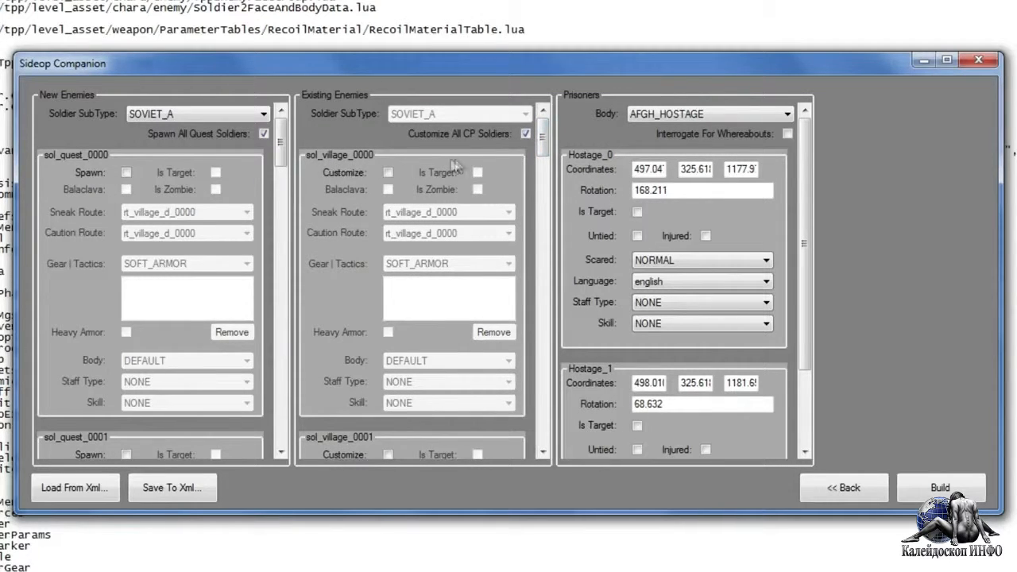
pyautogui.scroll(-3)
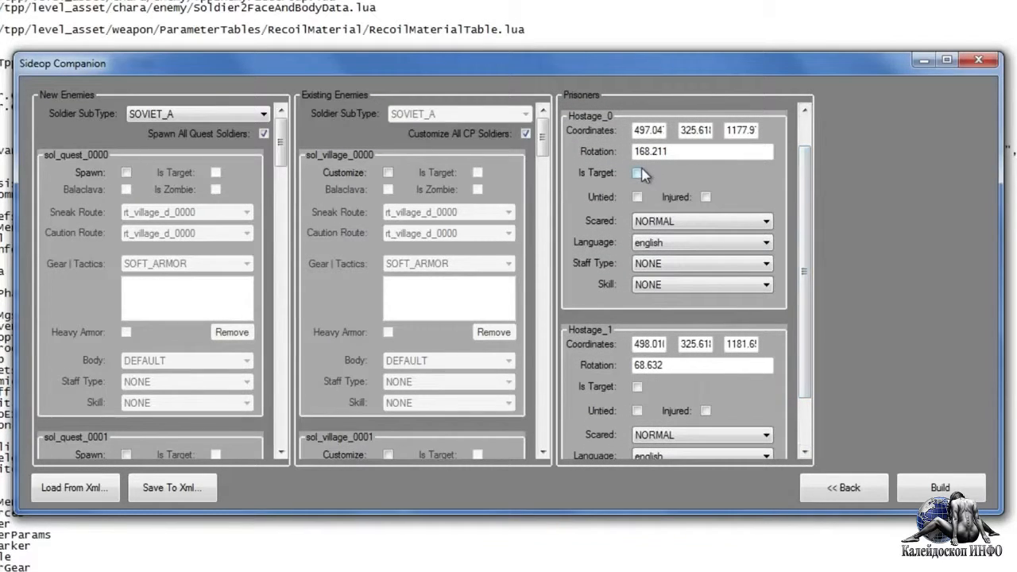
# Step: Mark Hostage_0 and Hostage_1 as targets, set Hostage_0 Scared NEVER and allow interrogation
pyautogui.click(637, 174)
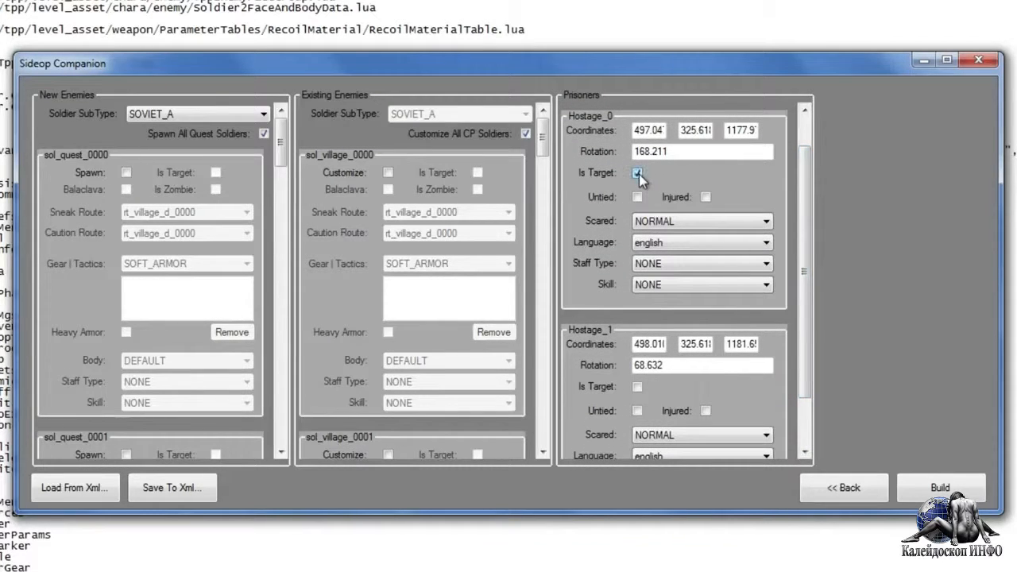
pyautogui.click(637, 173)
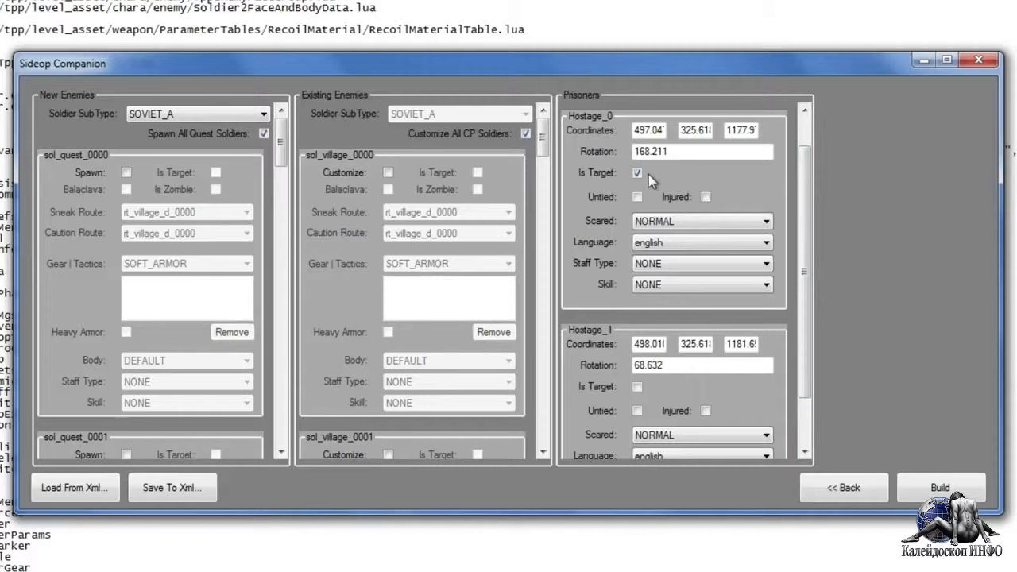
pyautogui.click(637, 388)
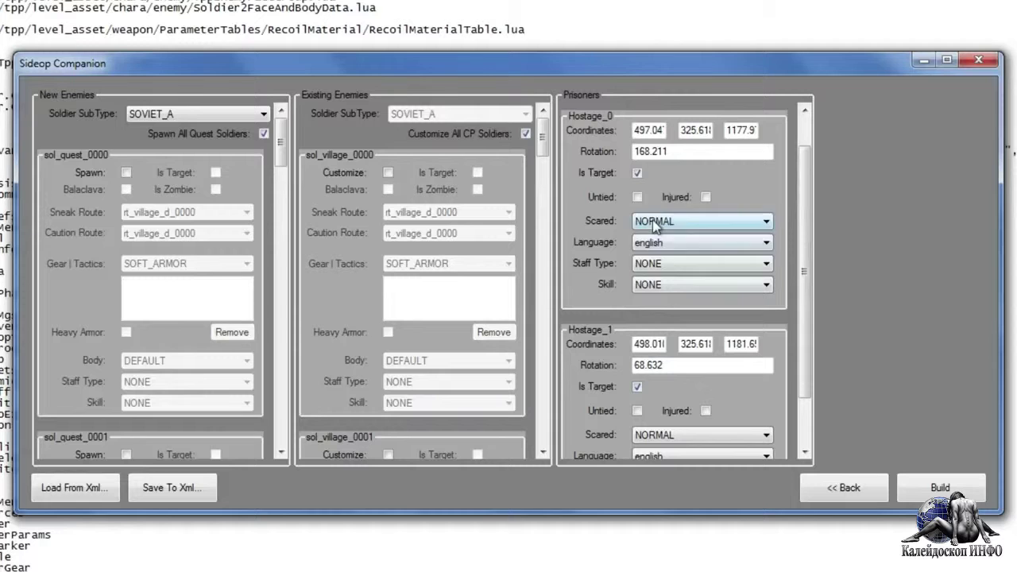
pyautogui.click(702, 221)
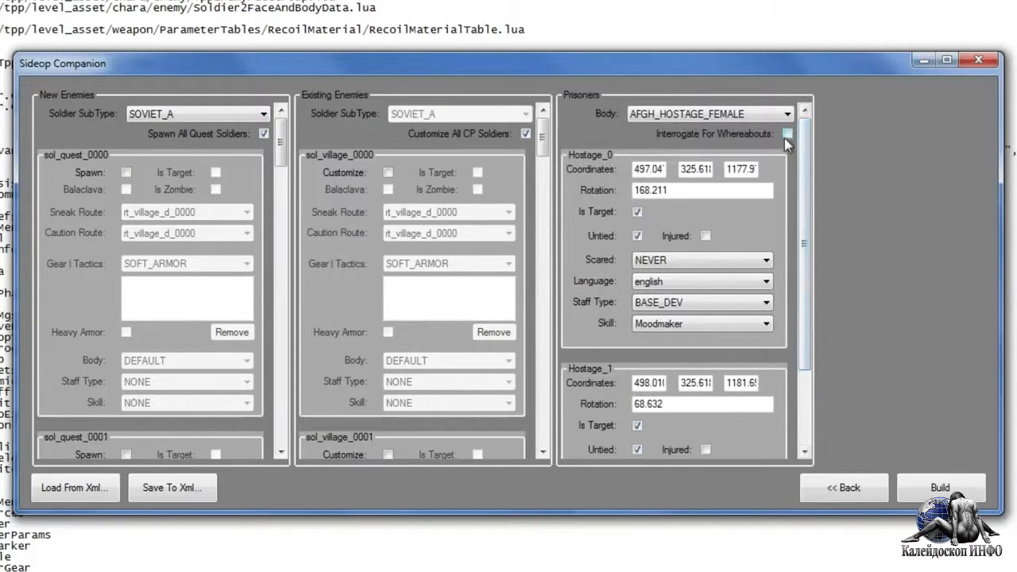
pyautogui.click(787, 133)
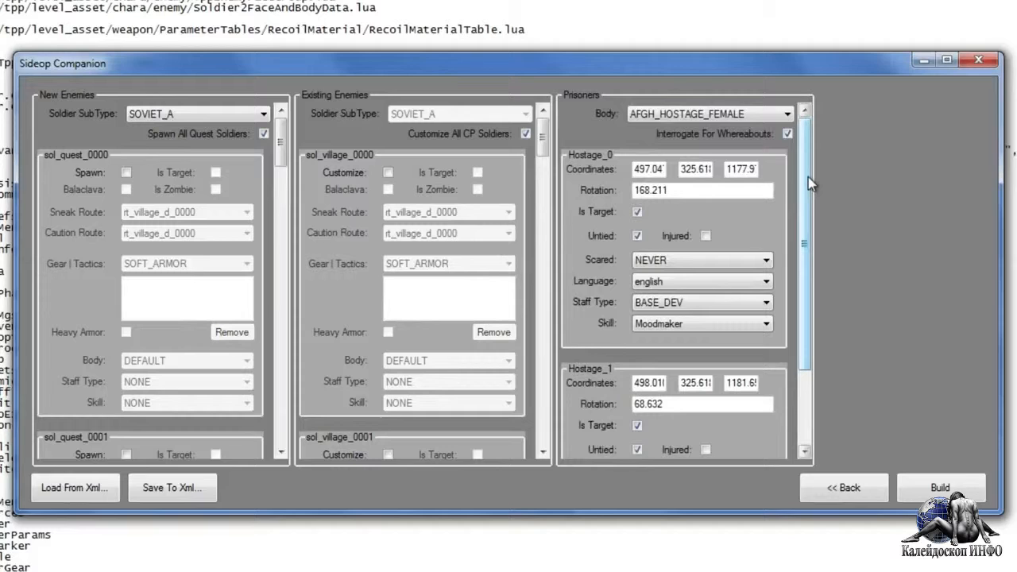
pyautogui.moveTo(871, 265)
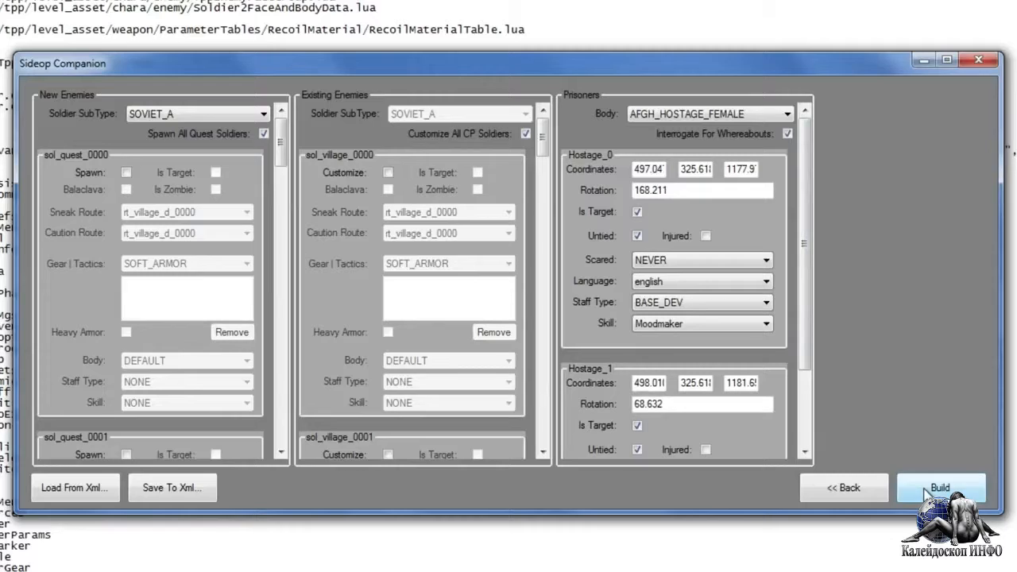
# Step: Build the side op files and dismiss the build complete message
pyautogui.click(938, 487)
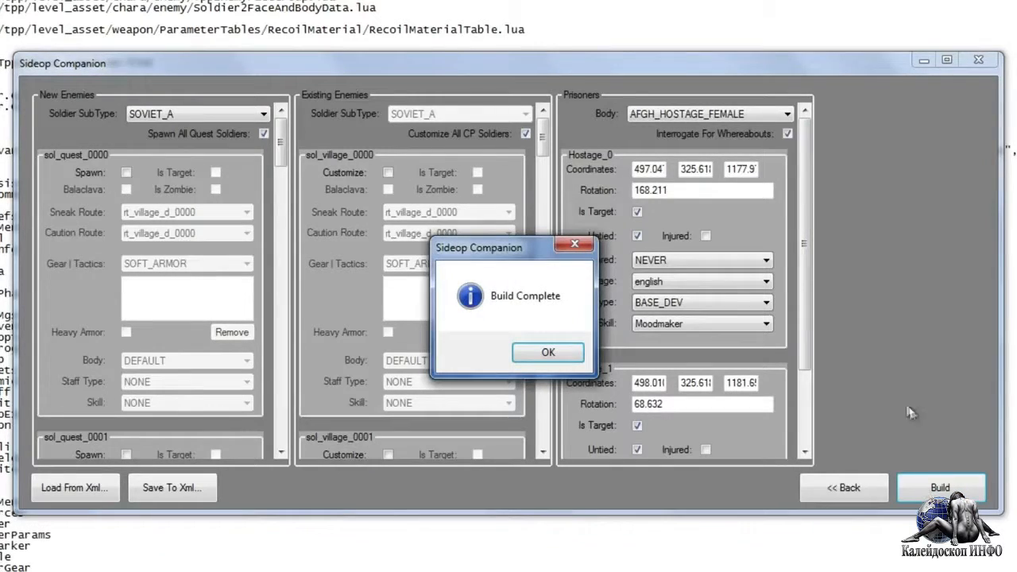
pyautogui.click(548, 353)
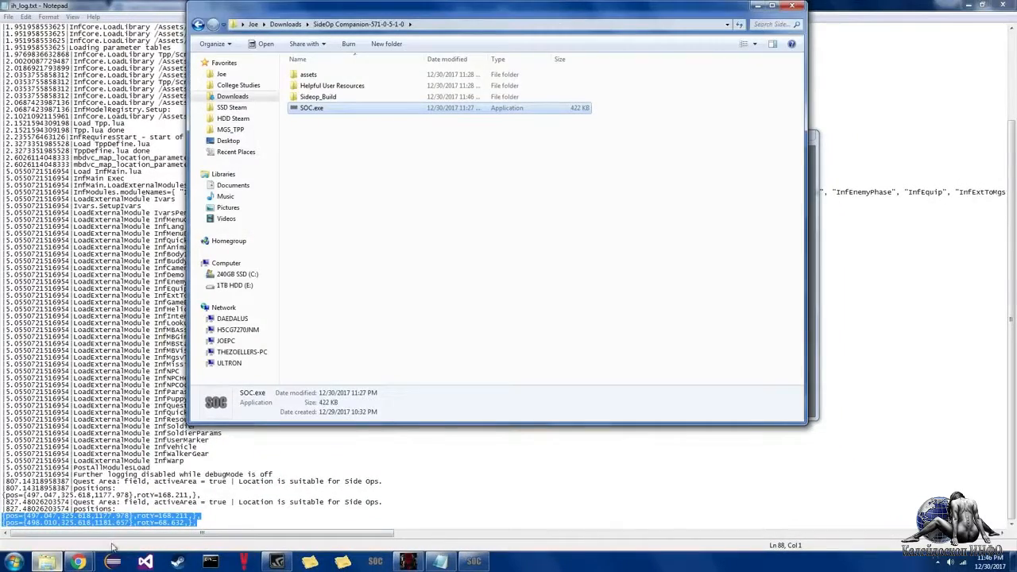
# Step: Bring SideOp Companion back in front of the Explorer folder showing Sideop_Build
pyautogui.click(318, 97)
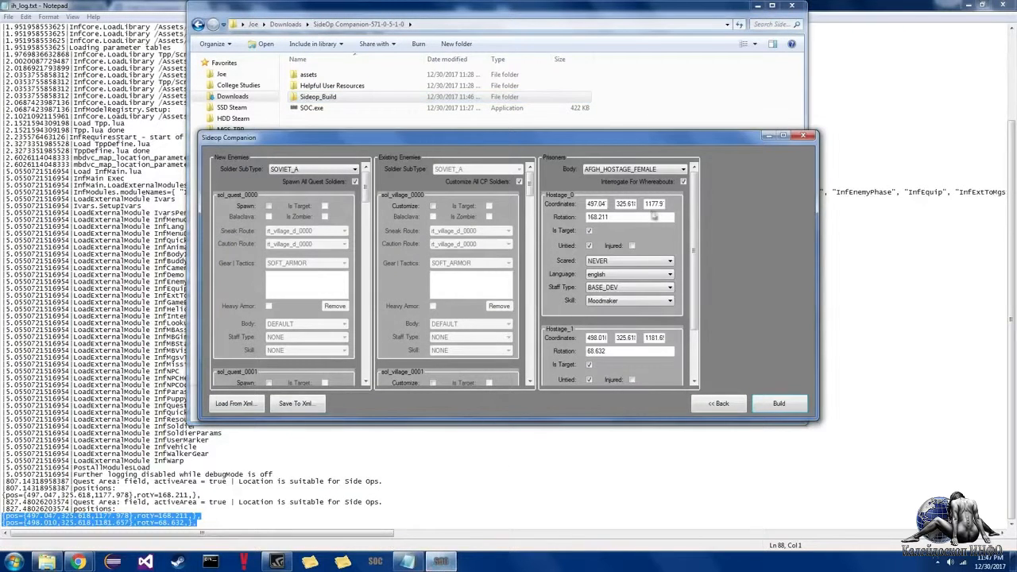
# Step: Close the editor, saving the side op as XML 'My First Sideop' on the Desktop
pyautogui.click(801, 137)
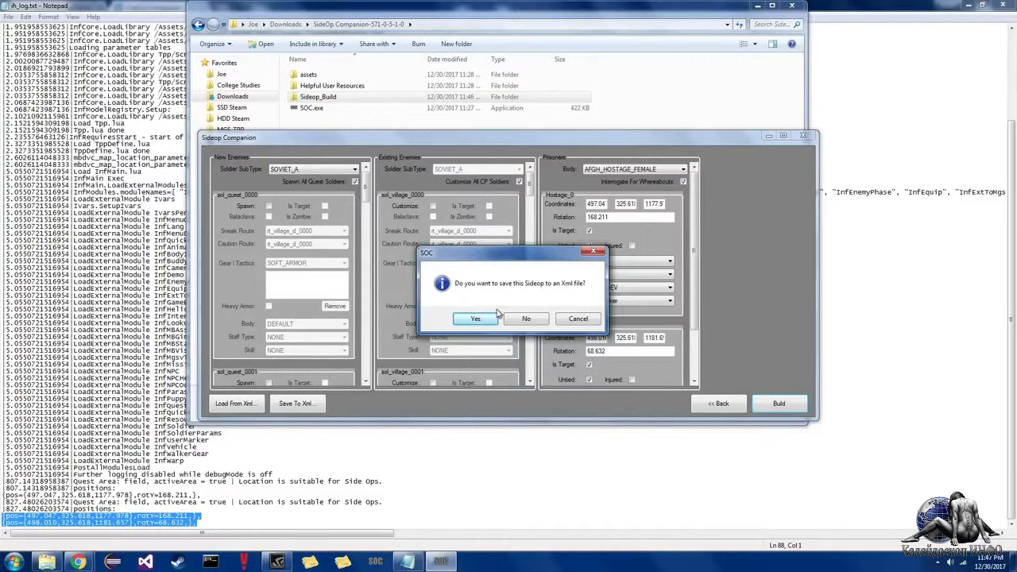
pyautogui.click(475, 318)
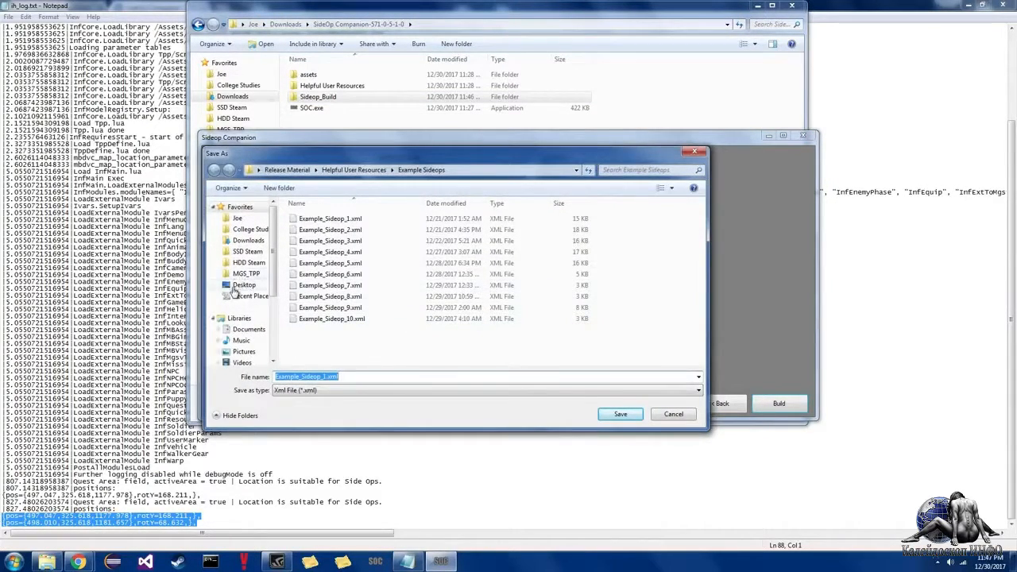
pyautogui.click(245, 284)
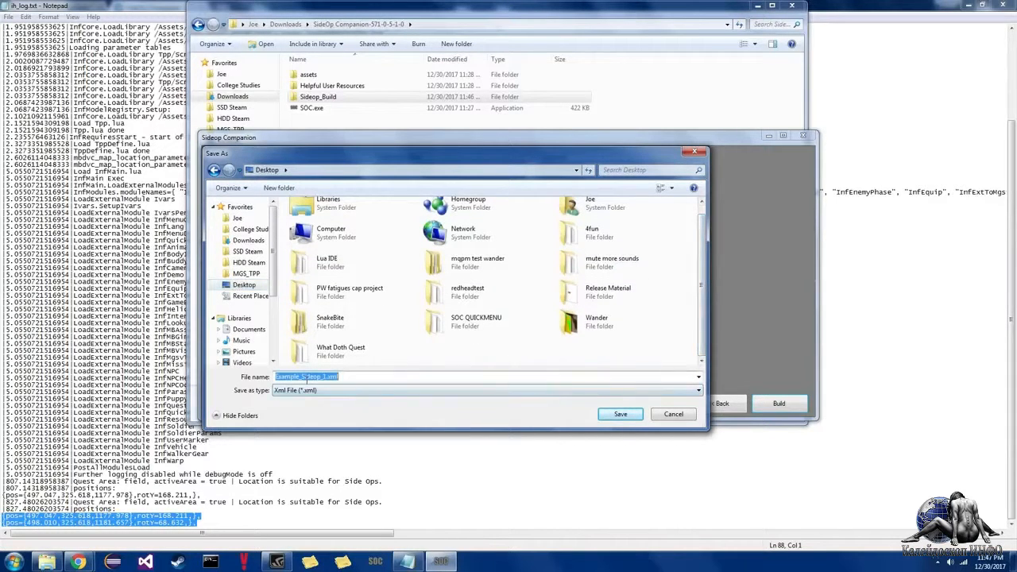
pyautogui.write('M')
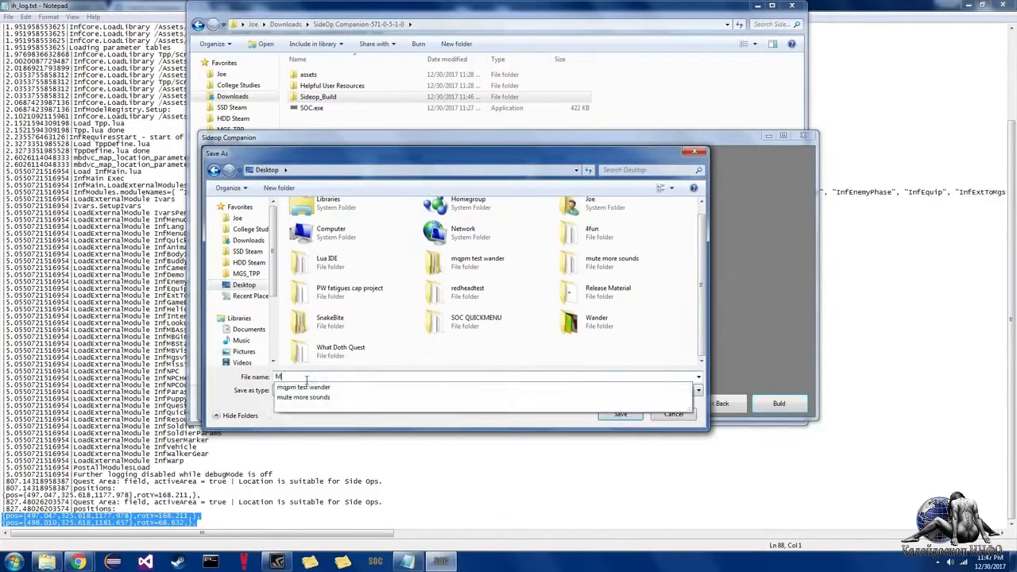
pyautogui.write('y First Sideop')
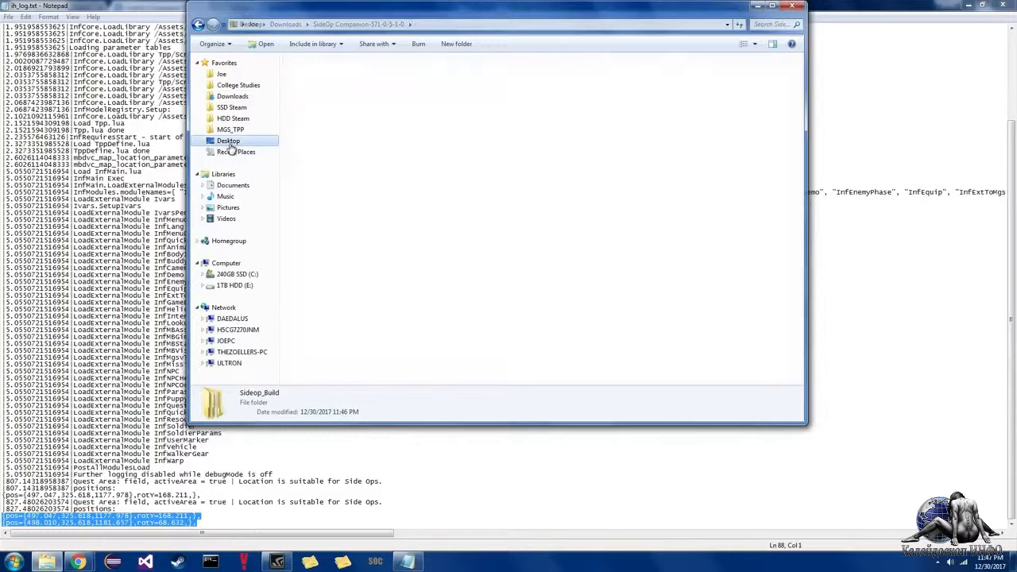
# Step: Return to the SideOp Companion folder with Sideop_Build and launch MakeBite from the Start menu
pyautogui.click(229, 140)
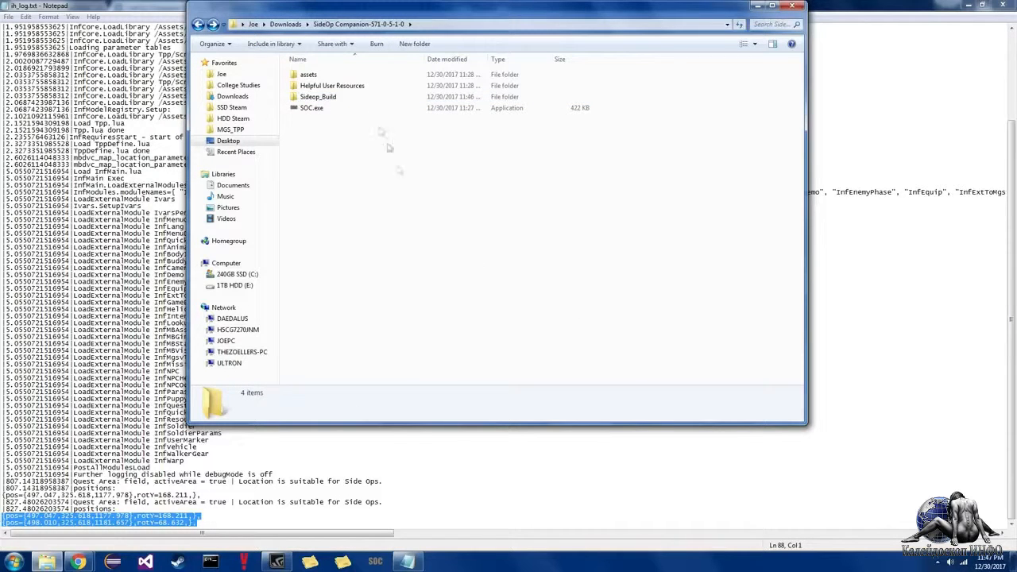
pyautogui.doubleClick(318, 97)
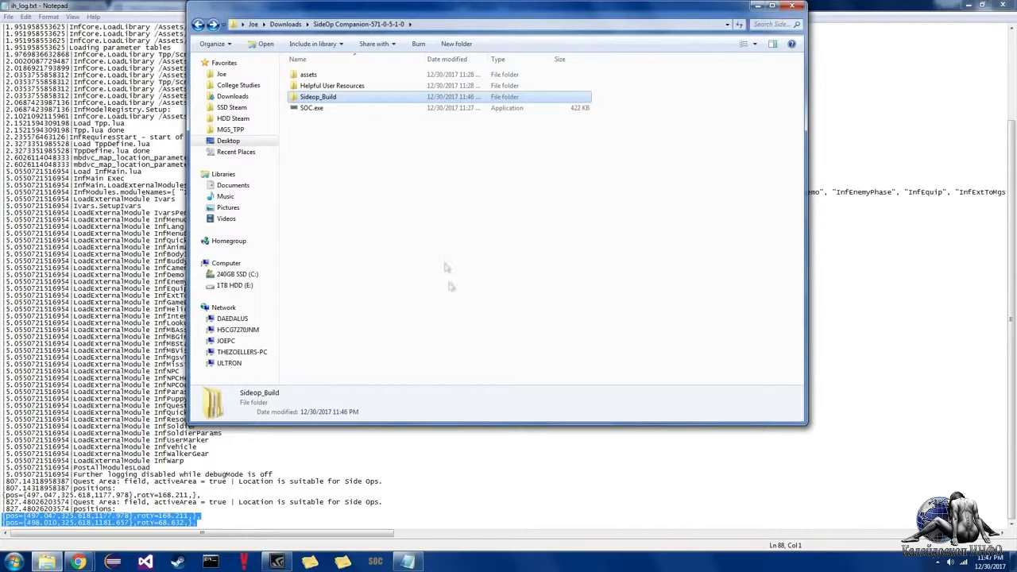
pyautogui.click(8, 556)
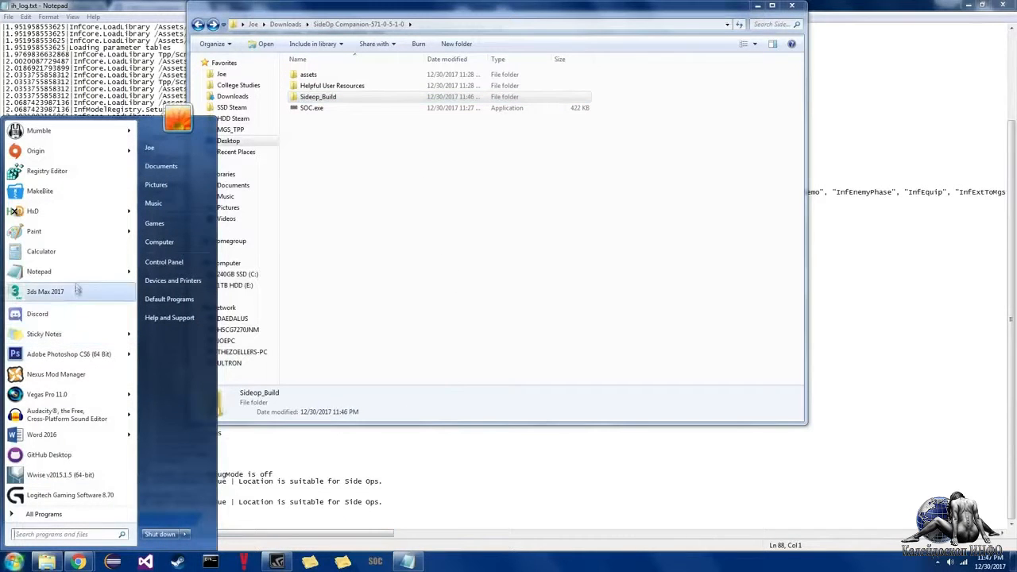
pyautogui.click(38, 190)
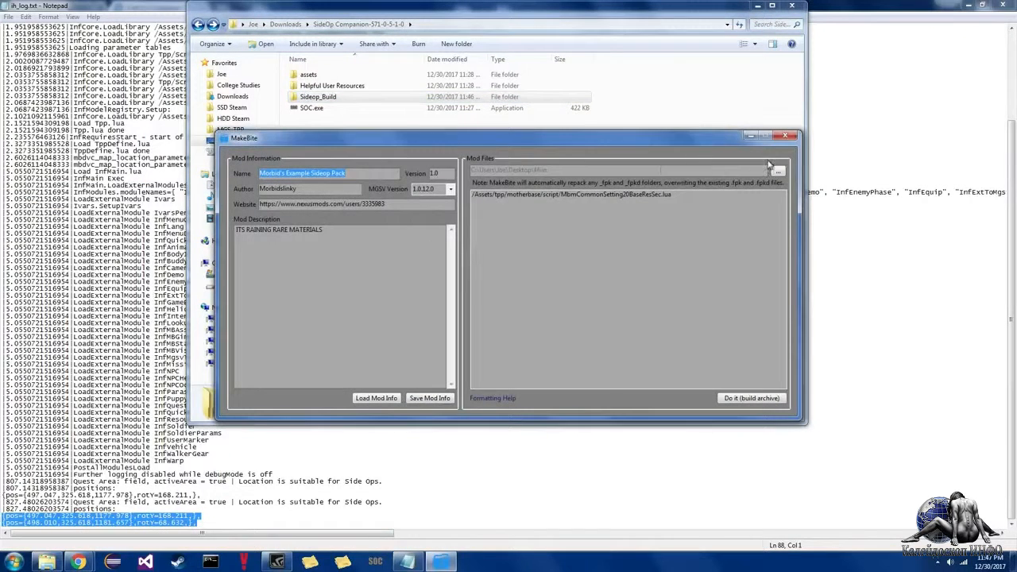
# Step: Select Downloads > SideOp Companion > Sideop_Build as the MakeBite mod files source
pyautogui.click(779, 171)
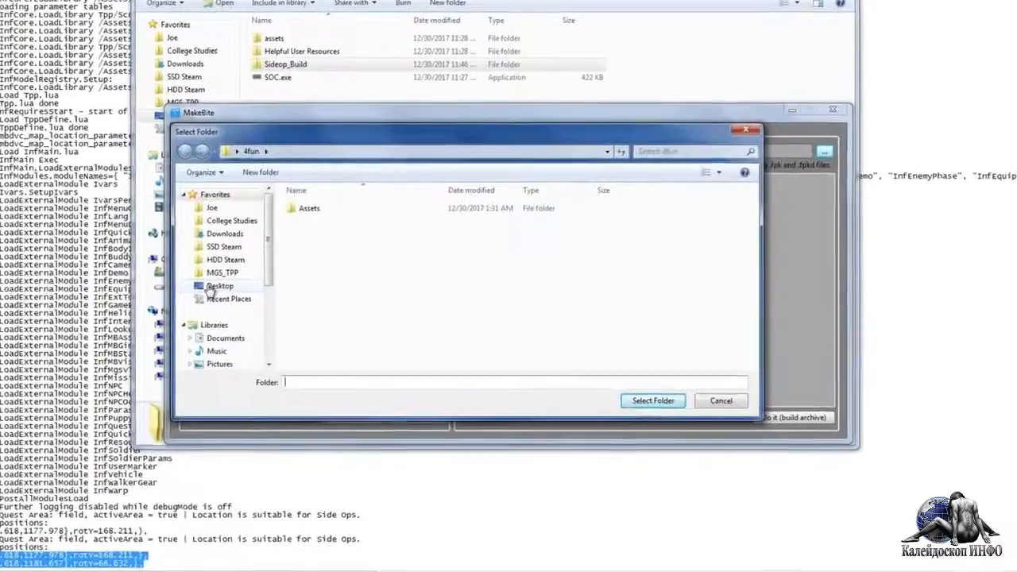
pyautogui.click(226, 234)
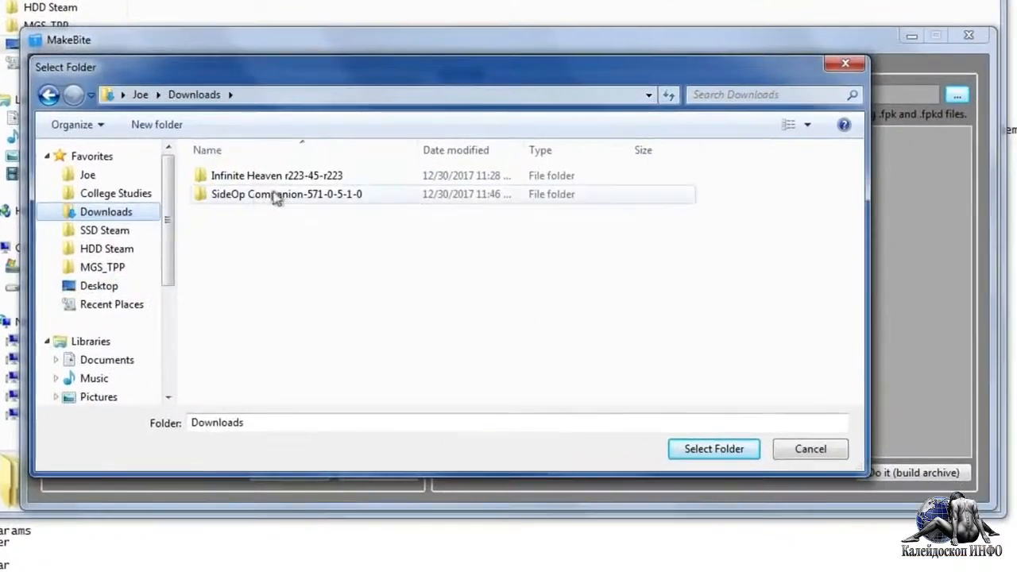
pyautogui.doubleClick(286, 194)
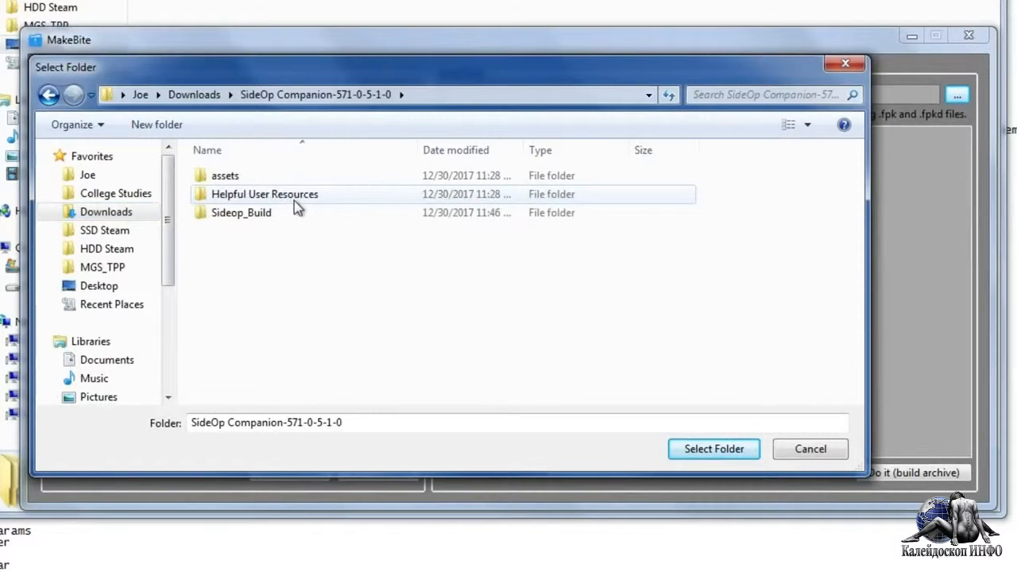
pyautogui.moveTo(244, 216)
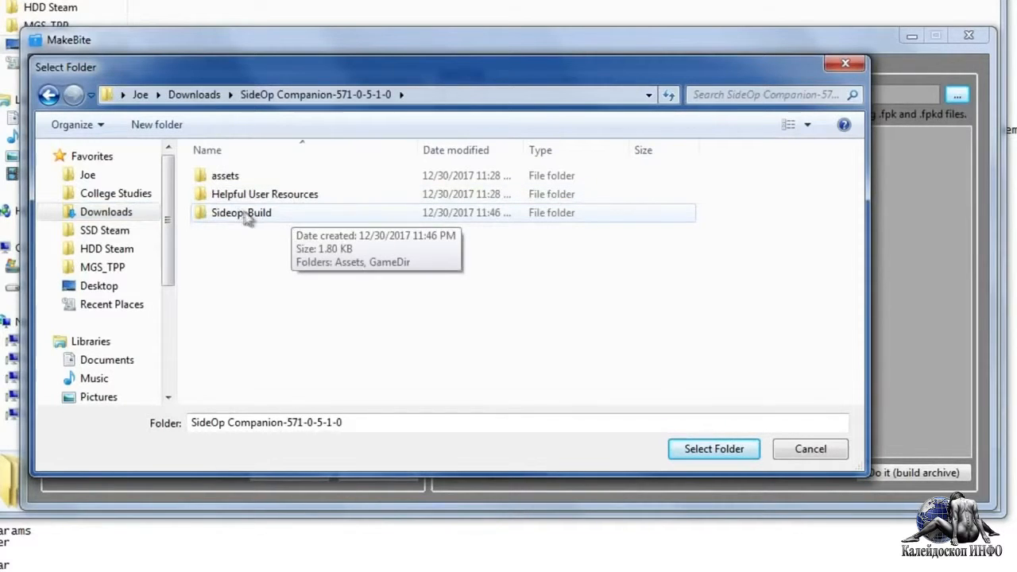
pyautogui.click(240, 213)
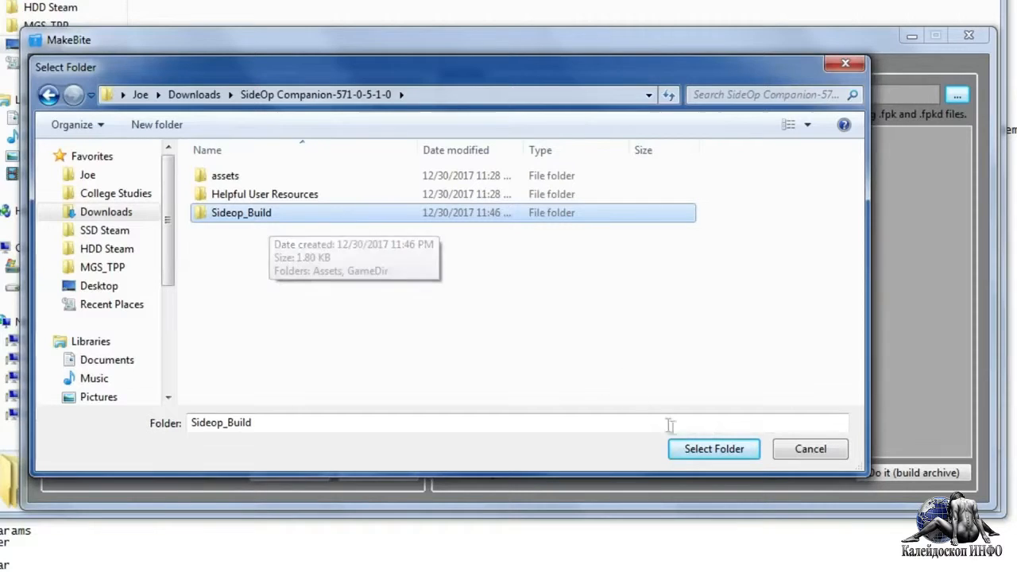
pyautogui.click(713, 448)
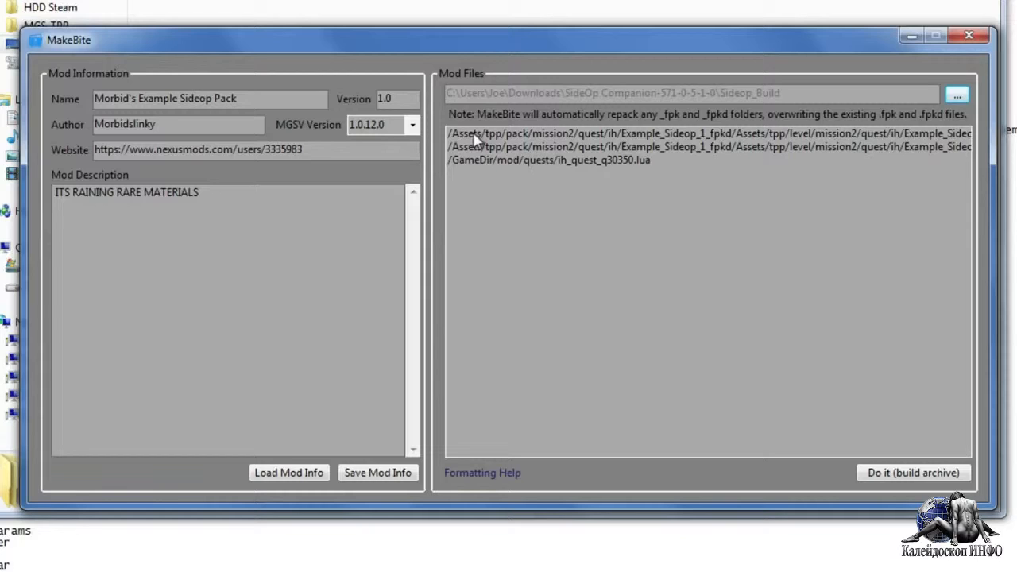
pyautogui.moveTo(485, 150)
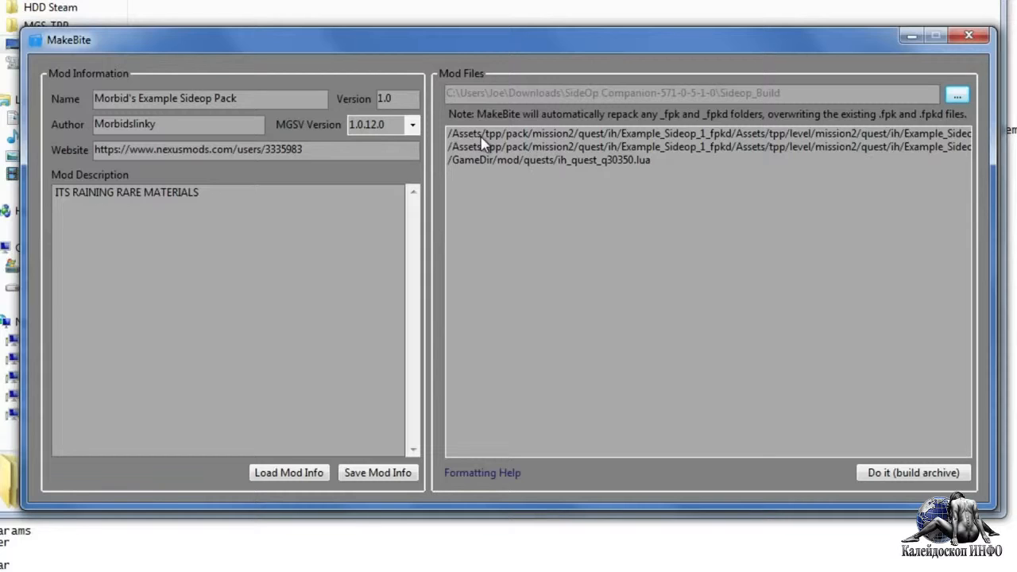
pyautogui.moveTo(453, 171)
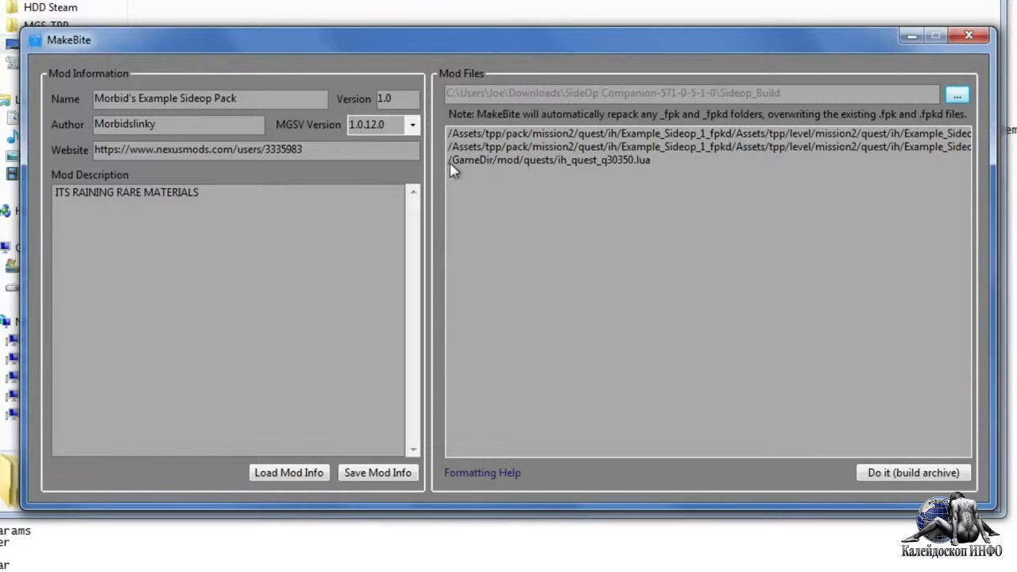
pyautogui.moveTo(235, 213)
pyautogui.write('Test =)')
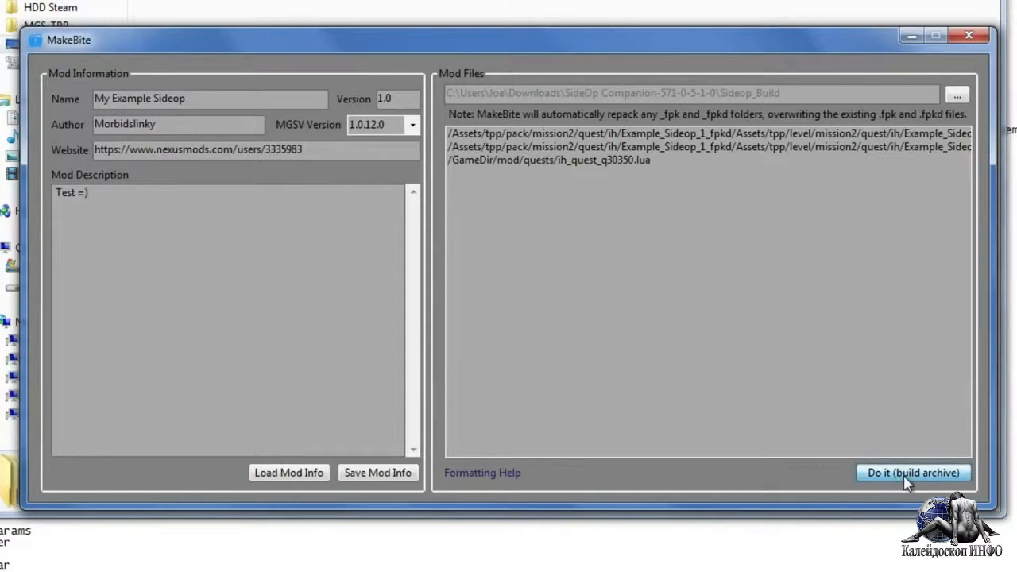
# Step: Build the My Example Sideop mod into a Sideop Test .mgsv archive and dismiss the completion message
pyautogui.click(918, 470)
pyautogui.write('Sideop Test')
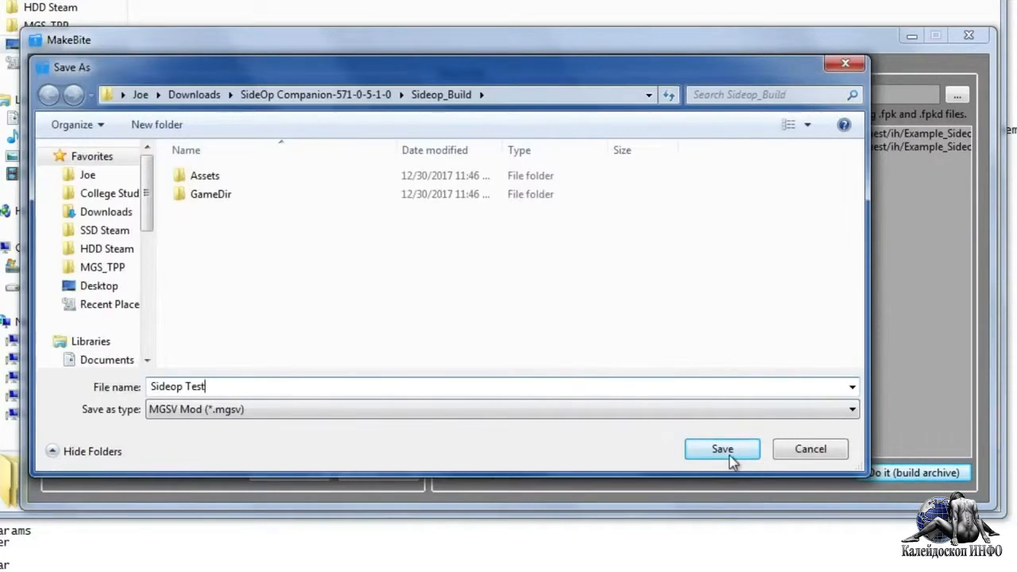
pyautogui.click(722, 448)
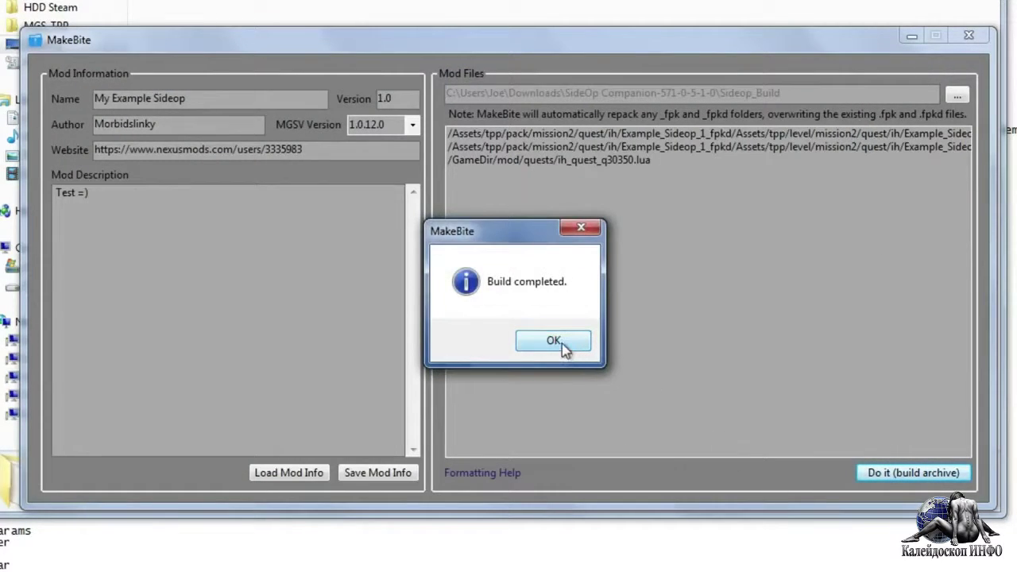
pyautogui.click(553, 340)
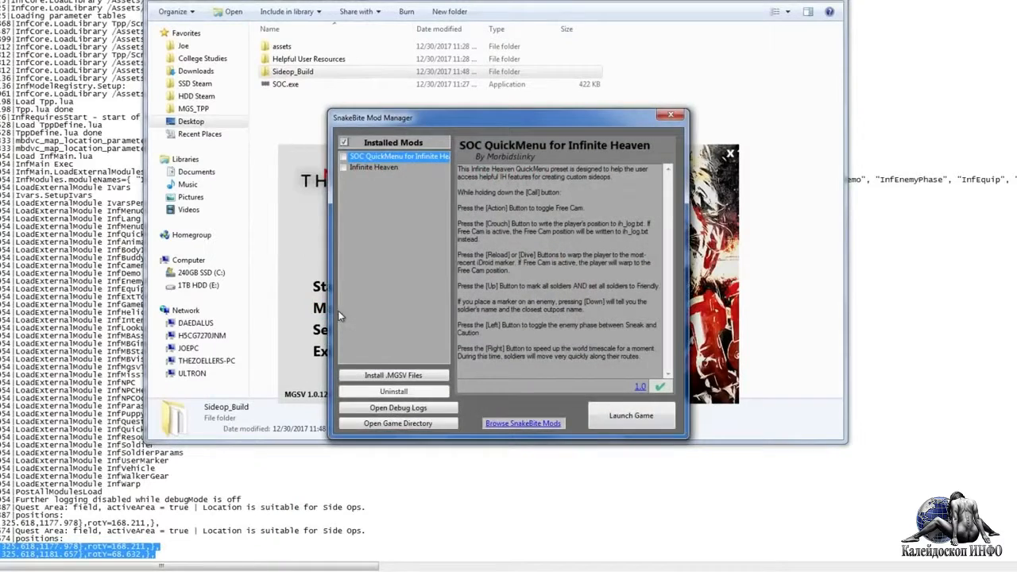
# Step: Install the My Example Sideop .mgsv file through SnakeBite and confirm the installation
pyautogui.click(397, 375)
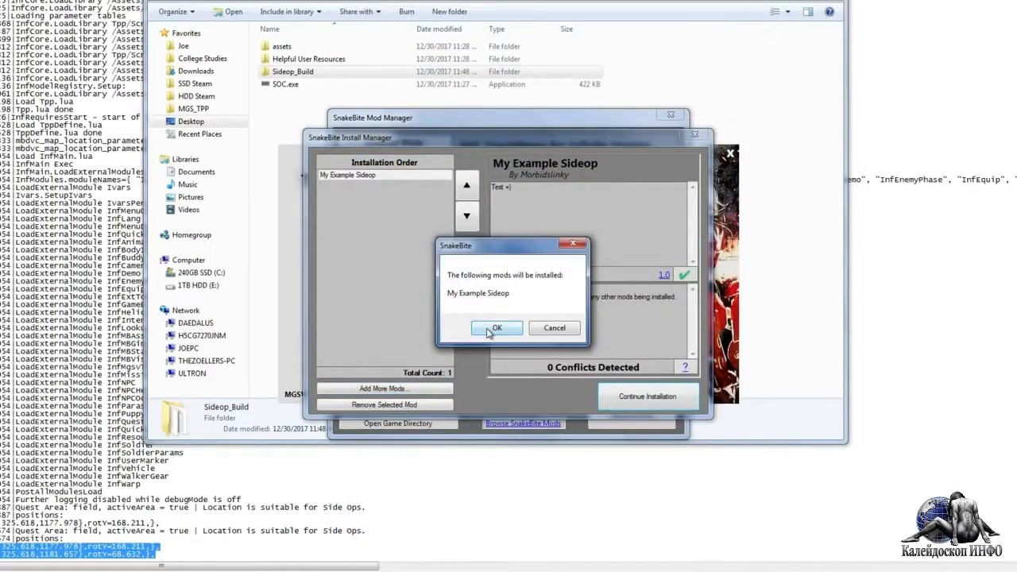
pyautogui.click(498, 327)
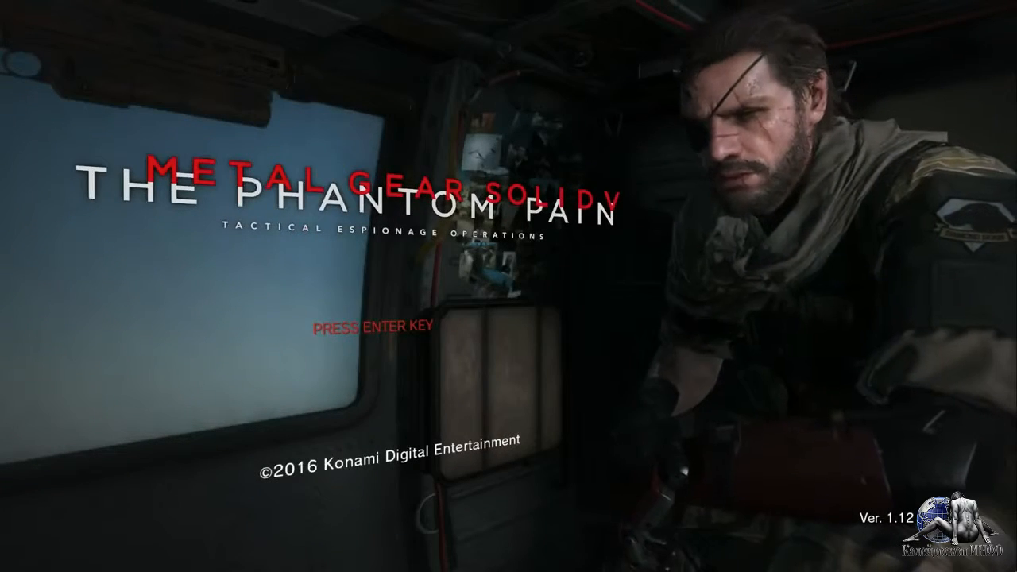
# Step: Get past the MGSV title screen toward the helicopter side op list
pyautogui.press('enter')
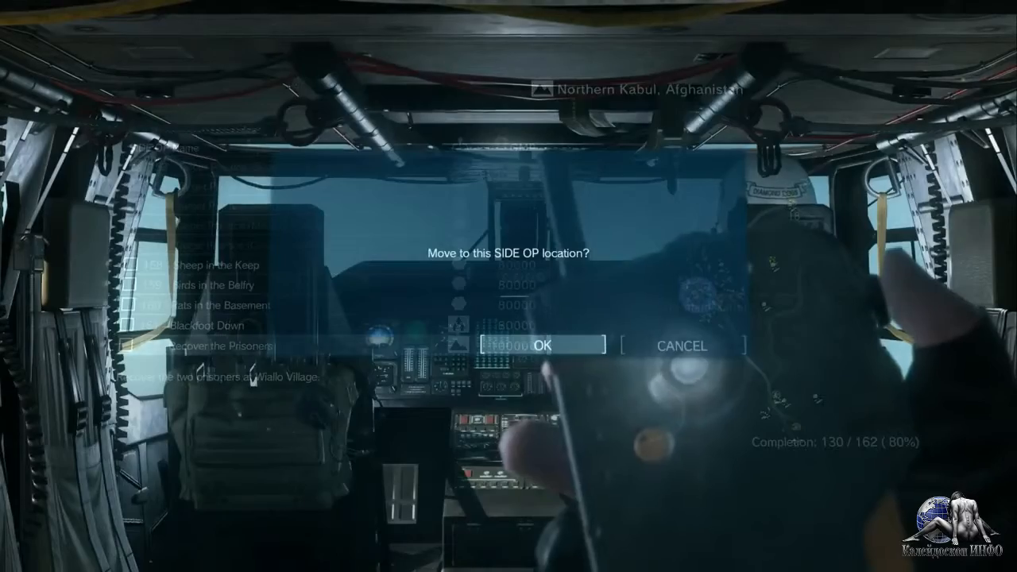
# Step: Confirm moving to the side op location and walk to the prisoner in the village
pyautogui.click(545, 345)
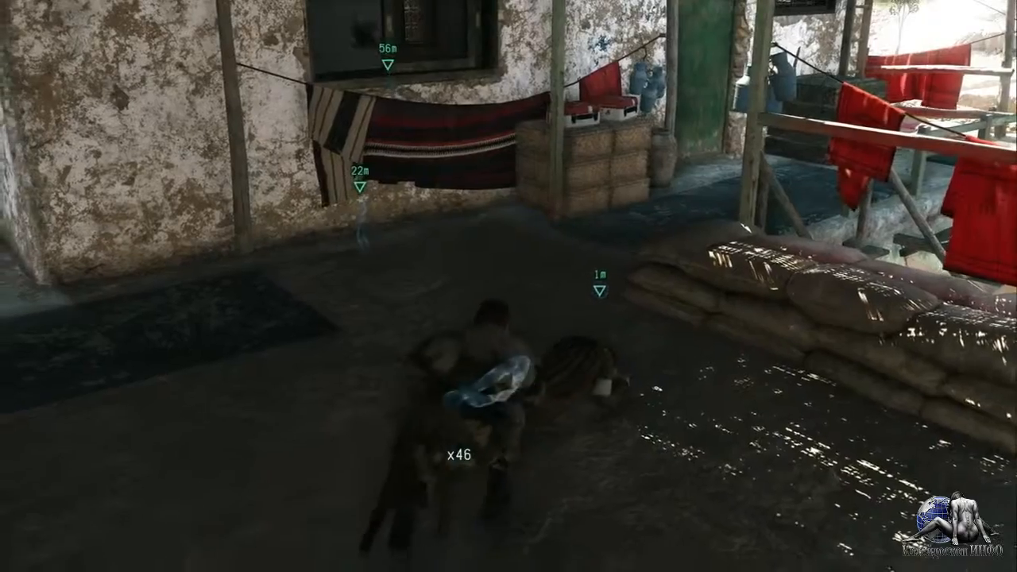
pyautogui.click(485, 381)
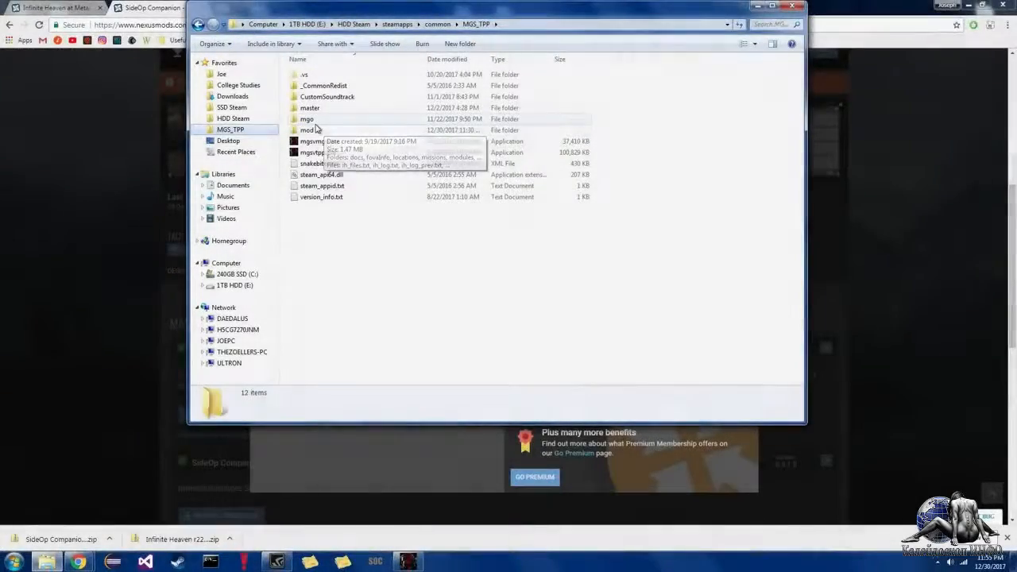
# Step: Open ih_log.txt from the mod folder and select the newly logged position line
pyautogui.doubleClick(305, 130)
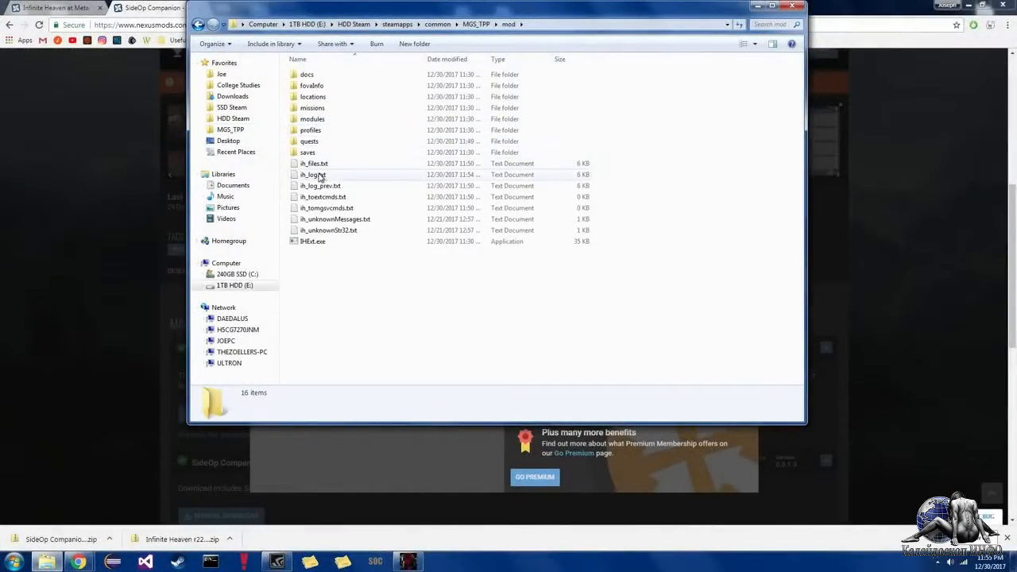
pyautogui.doubleClick(311, 173)
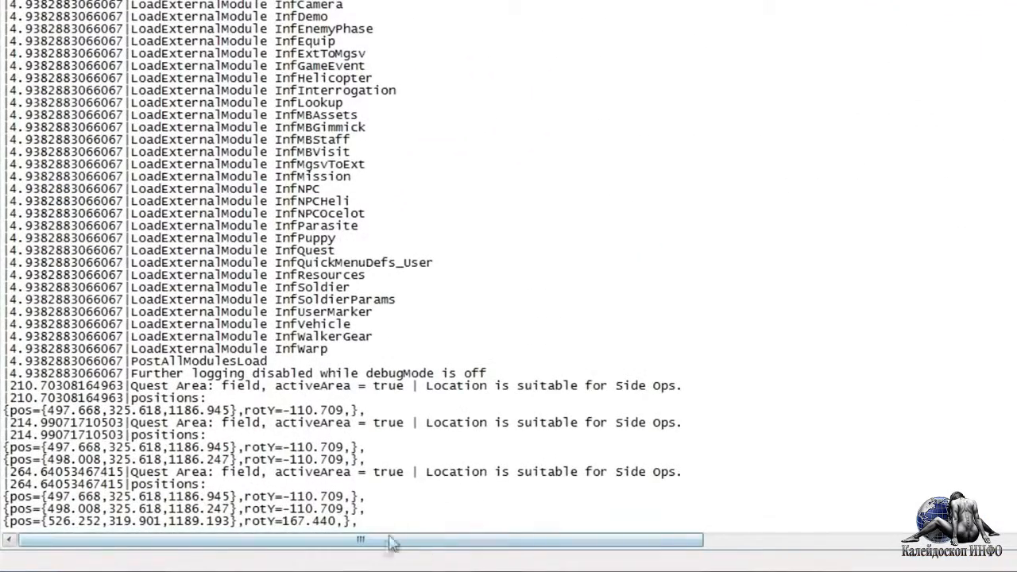
pyautogui.moveTo(6, 496); pyautogui.dragTo(358, 521)
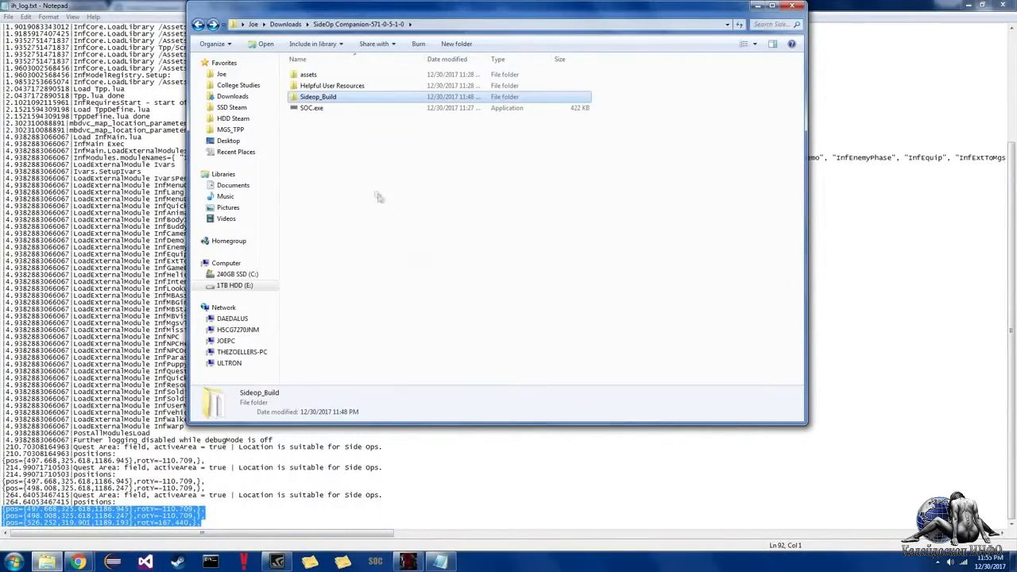
# Step: Launch SOC.exe and load the saved Example_Sideop_1 project from XML
pyautogui.doubleClick(312, 108)
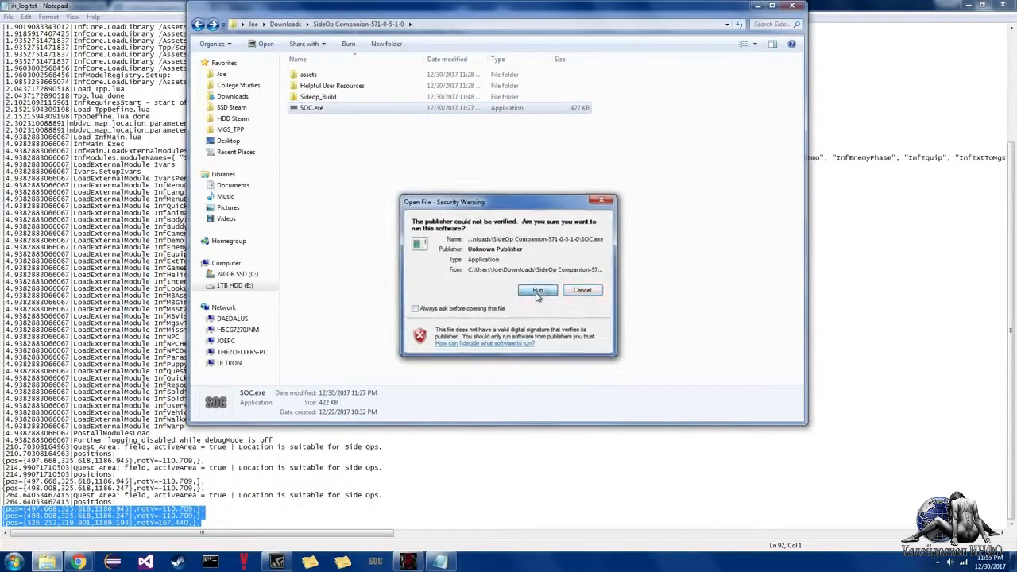
pyautogui.click(537, 289)
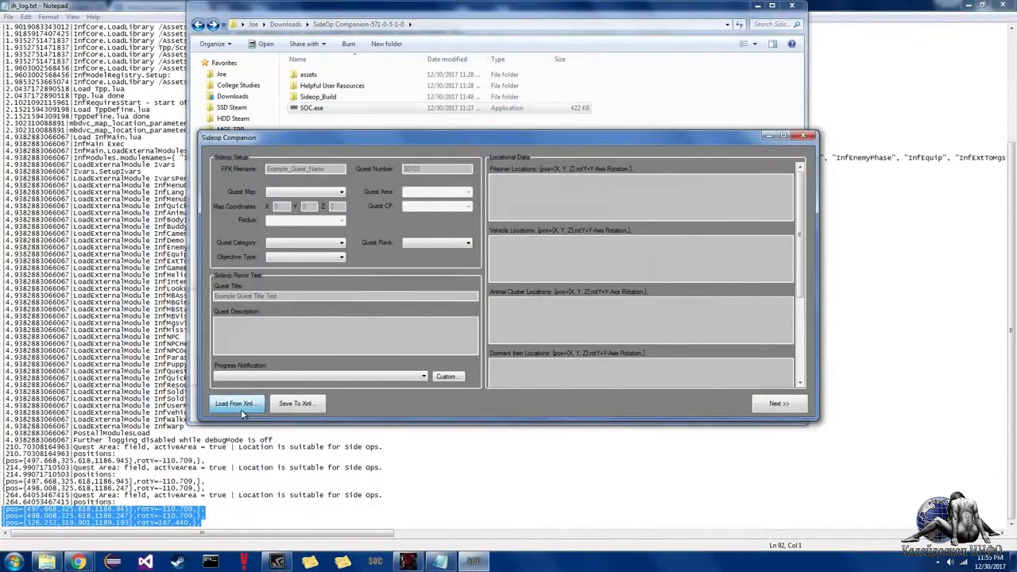
pyautogui.click(235, 404)
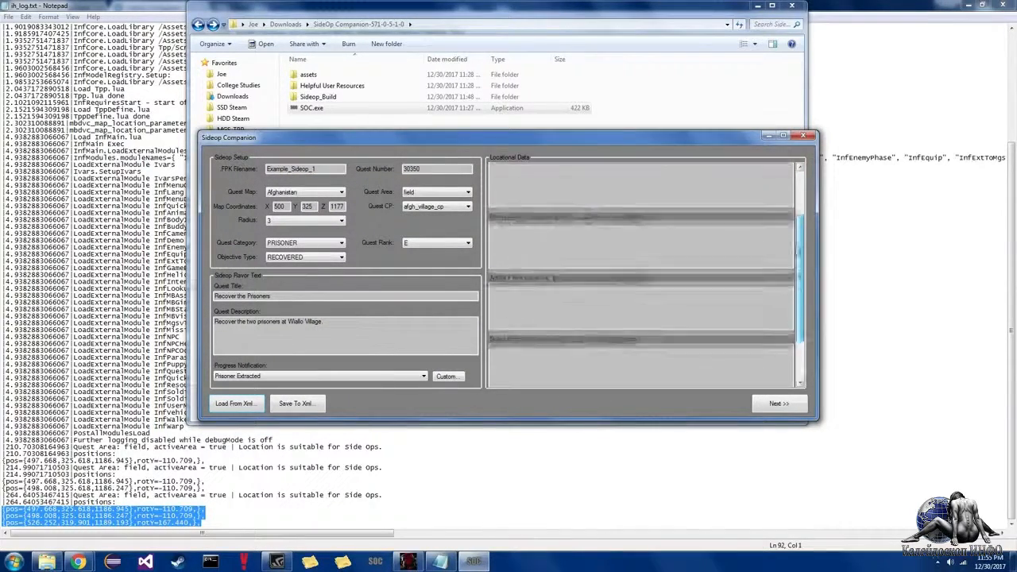
# Step: Advance past the setup pages to the soldier and prisoner settings
pyautogui.click(778, 404)
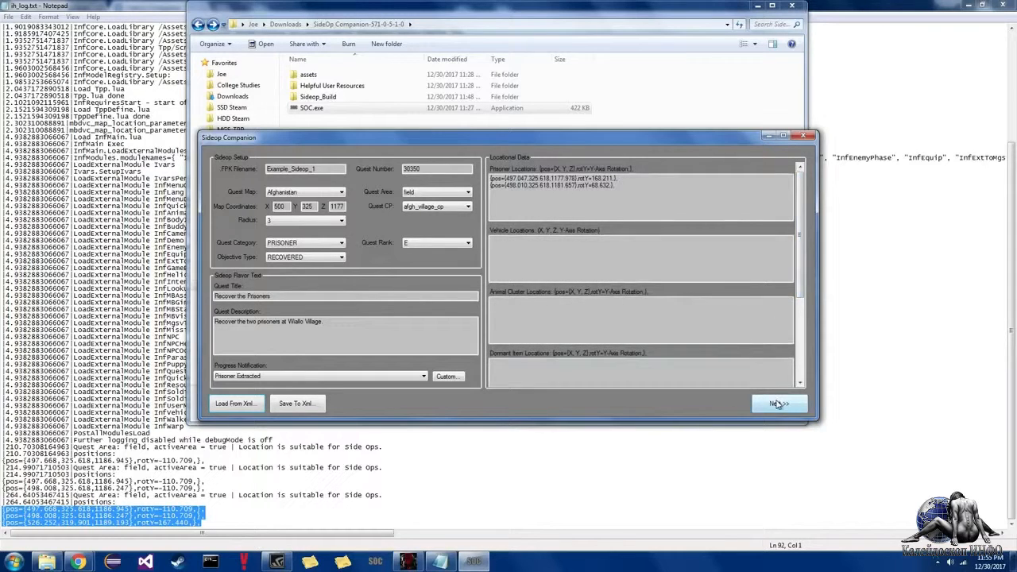
pyautogui.click(779, 405)
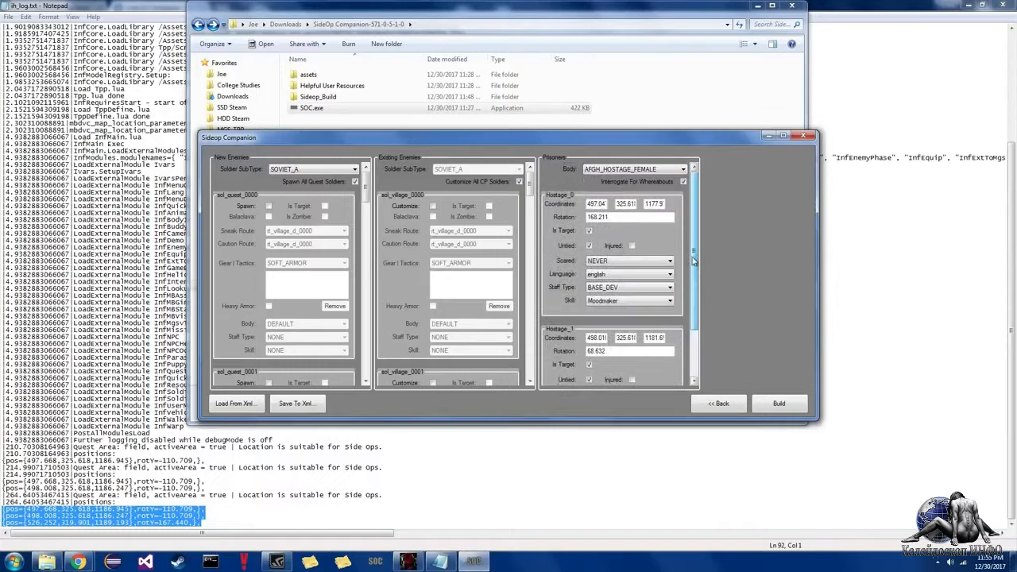
pyautogui.click(718, 404)
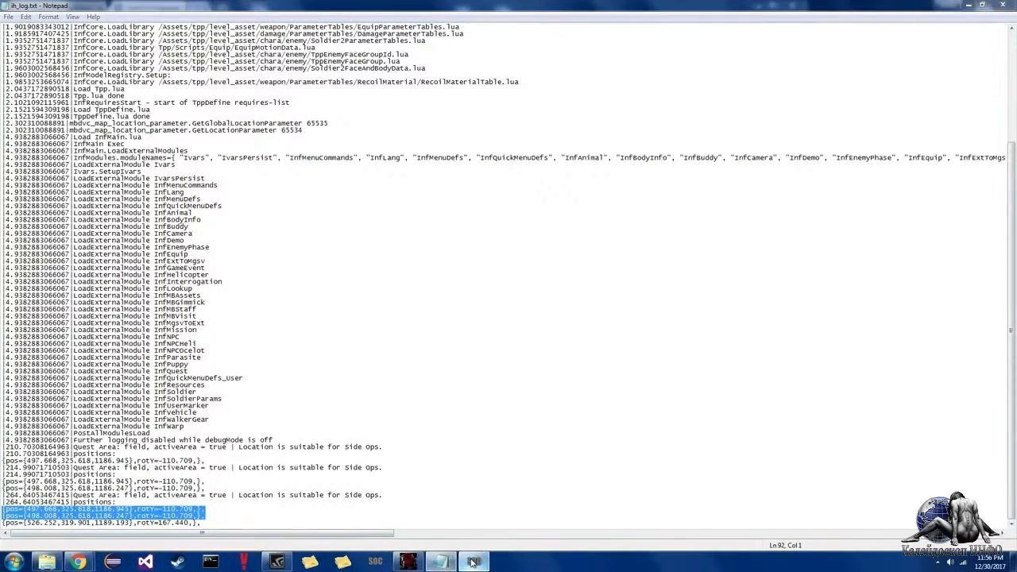
# Step: Paste the logged position 526.252, 319.901, 1189.193 into the Vehicle Locations list
pyautogui.click(473, 561)
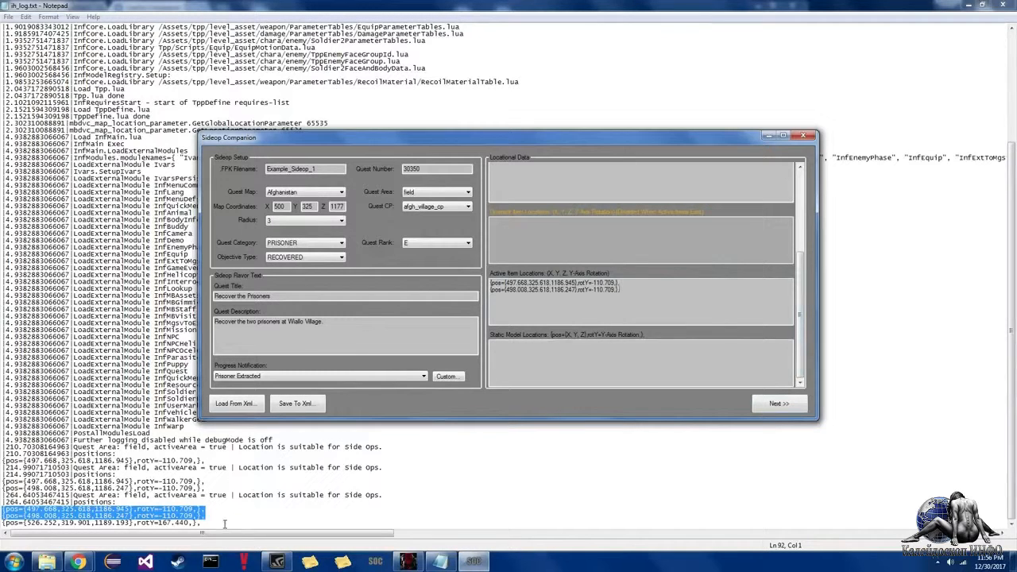
pyautogui.click(804, 135)
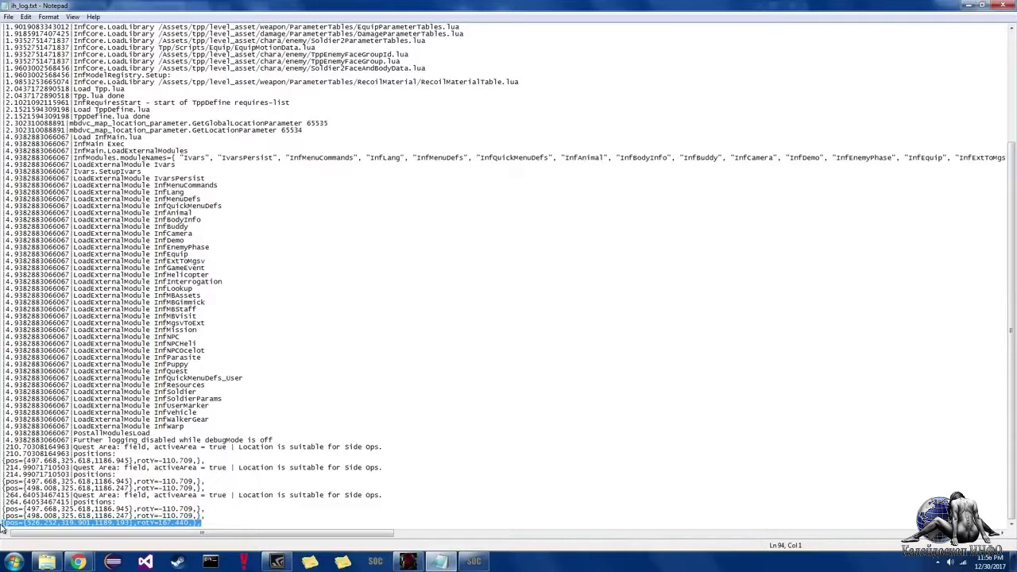
pyautogui.click(472, 559)
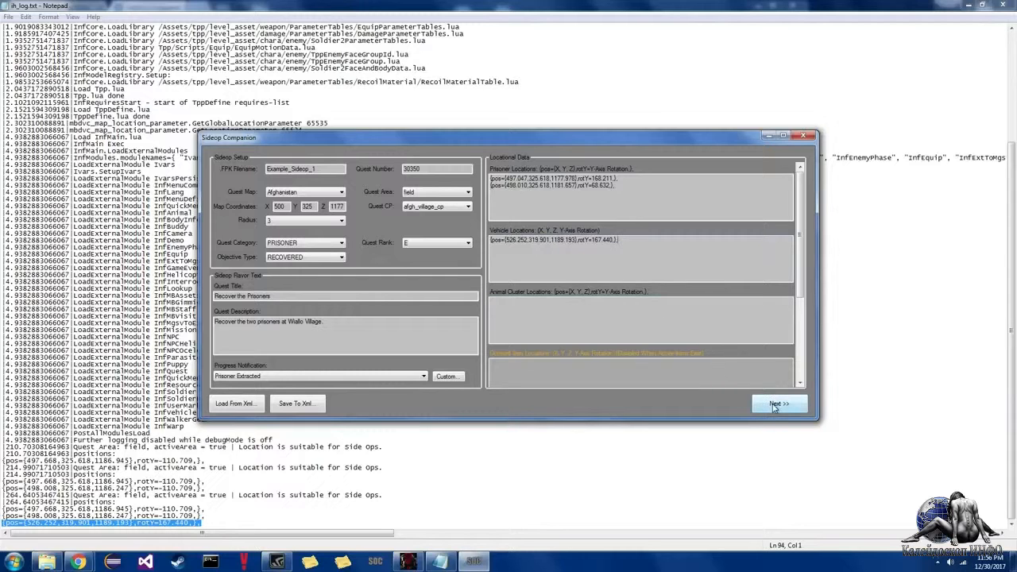
# Step: Advance to the details page and scroll right to the Heavy Vehicles column with Vehicle_0
pyautogui.click(779, 404)
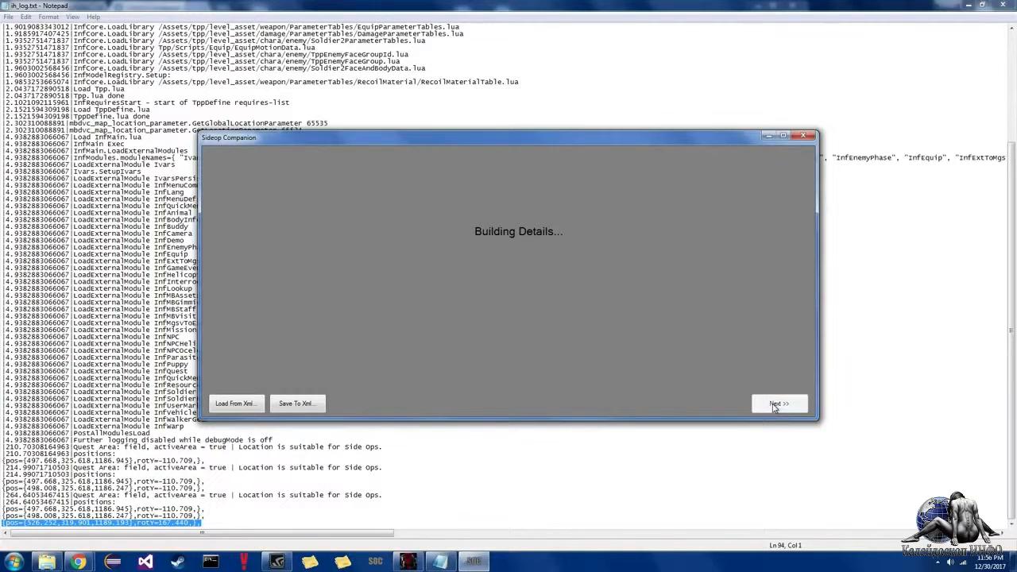
pyautogui.click(779, 404)
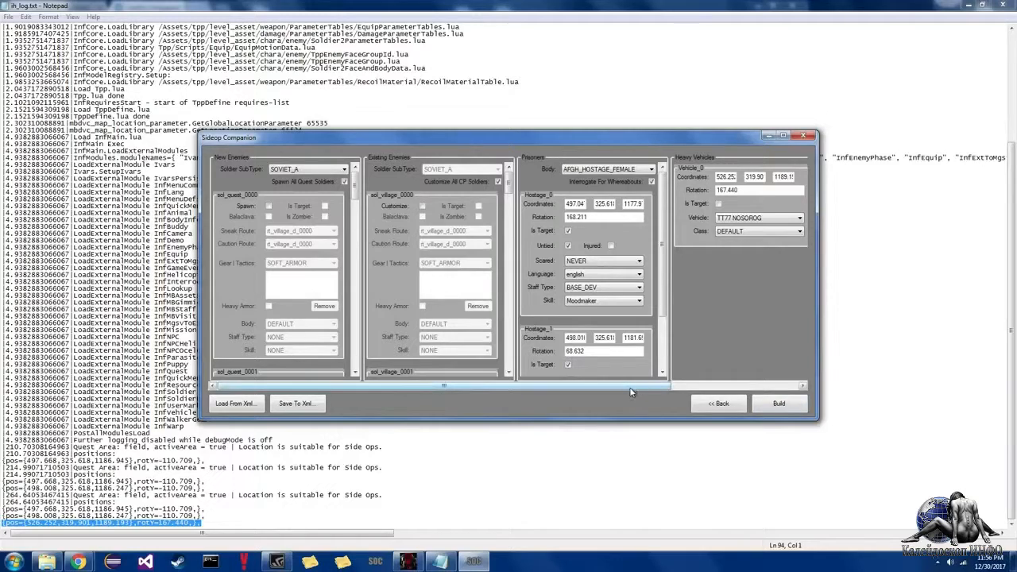
pyautogui.moveTo(444, 386); pyautogui.dragTo(572, 386)
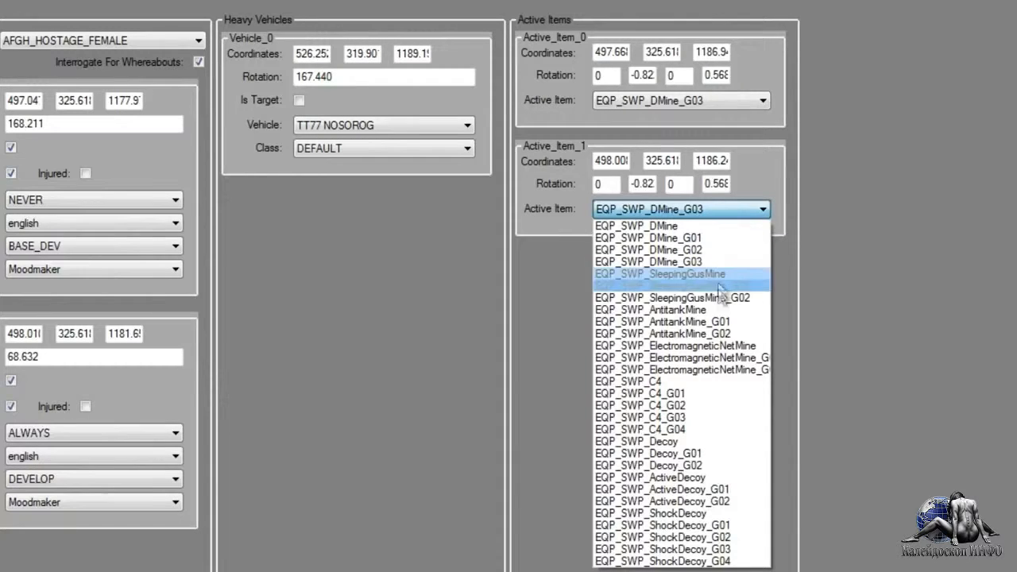
pyautogui.moveTo(703, 461)
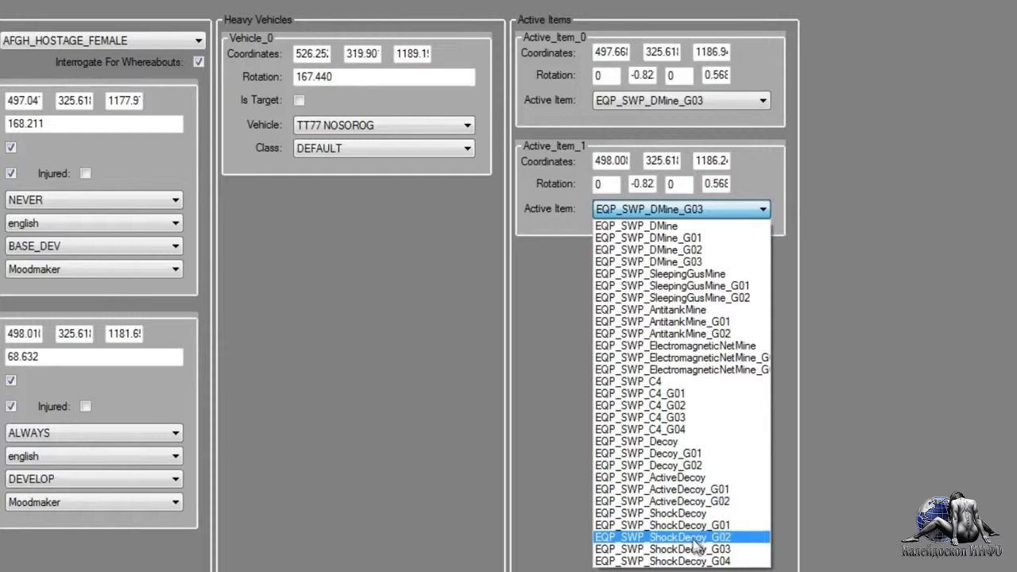
pyautogui.moveTo(691, 426)
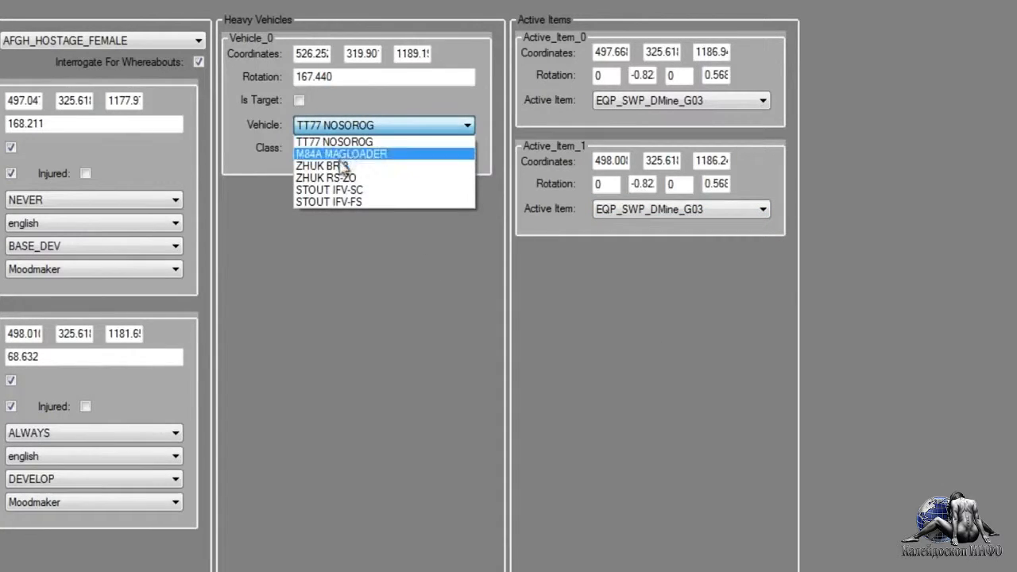
pyautogui.moveTo(356, 189)
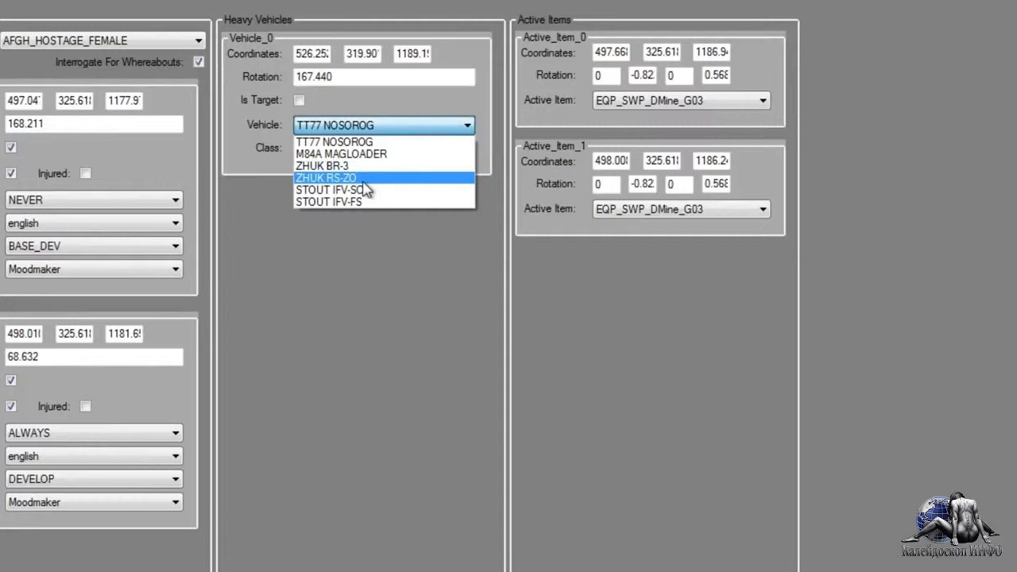
# Step: Set Vehicle_0 to a ZHUK RS-ZO with the OXIDE_RED class and build the side op
pyautogui.click(326, 178)
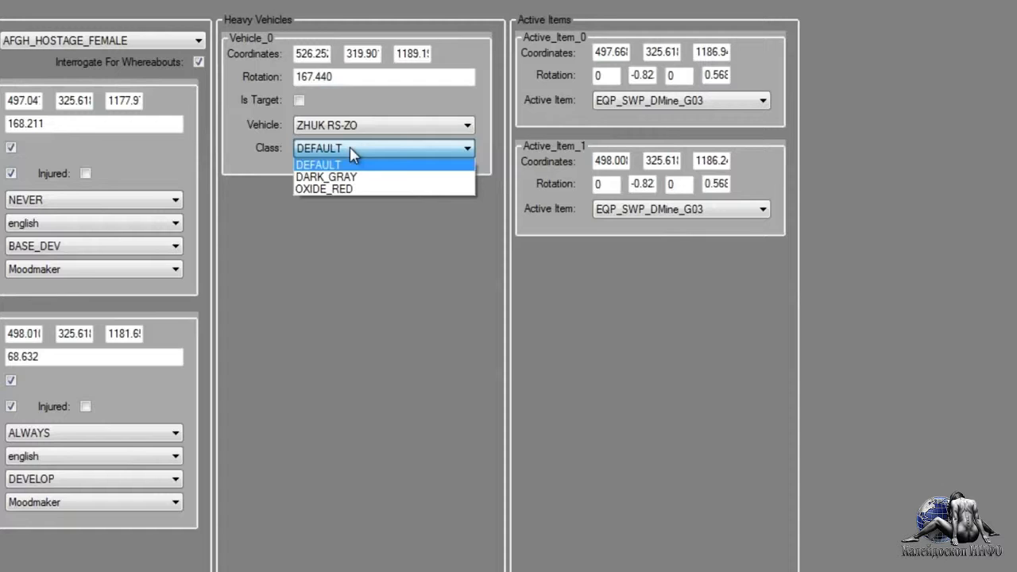
pyautogui.click(324, 190)
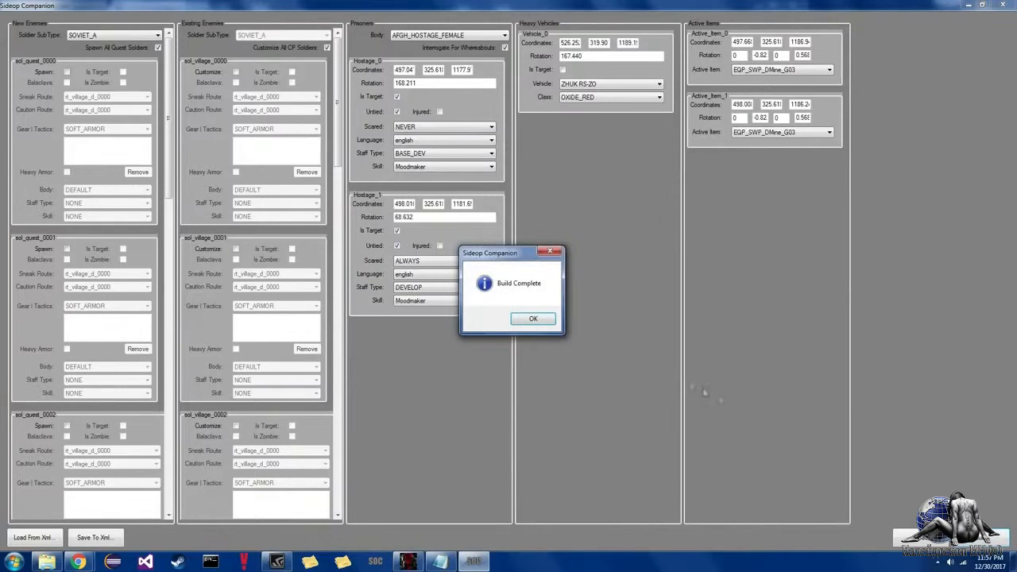
# Step: Dismiss the Build Complete notice and launch MakeBite from the Start menu
pyautogui.click(534, 318)
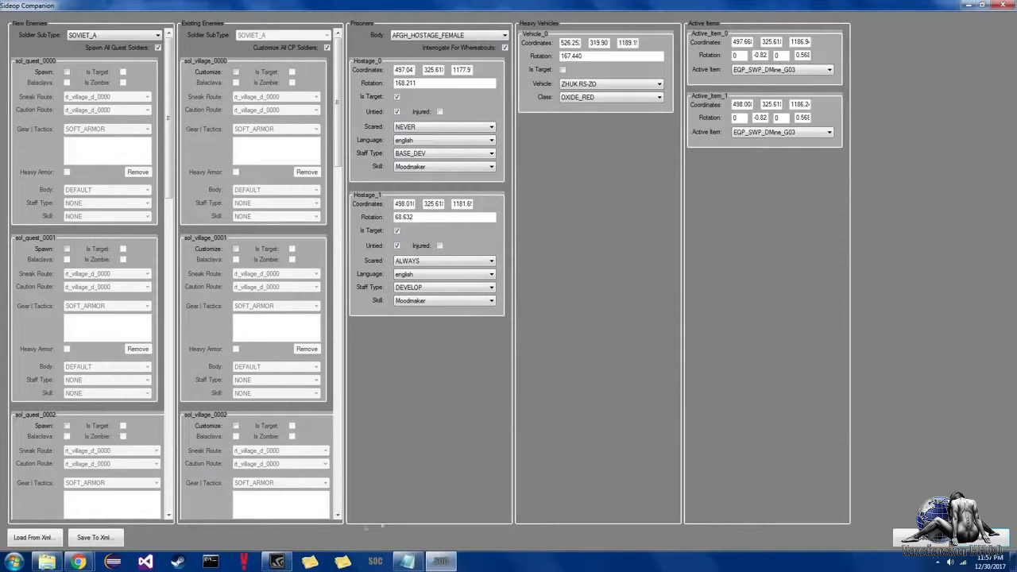
pyautogui.click(9, 559)
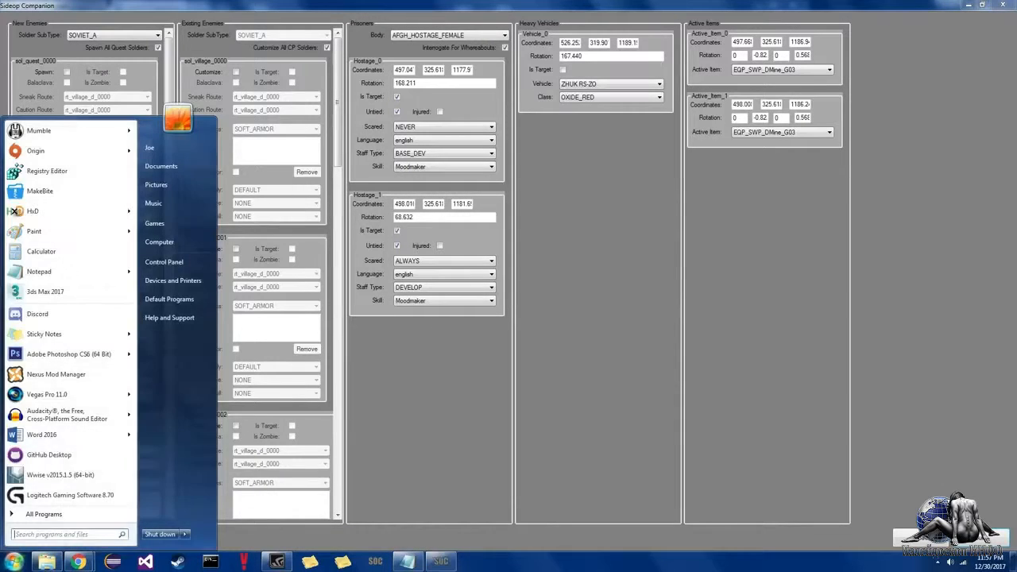
pyautogui.click(39, 190)
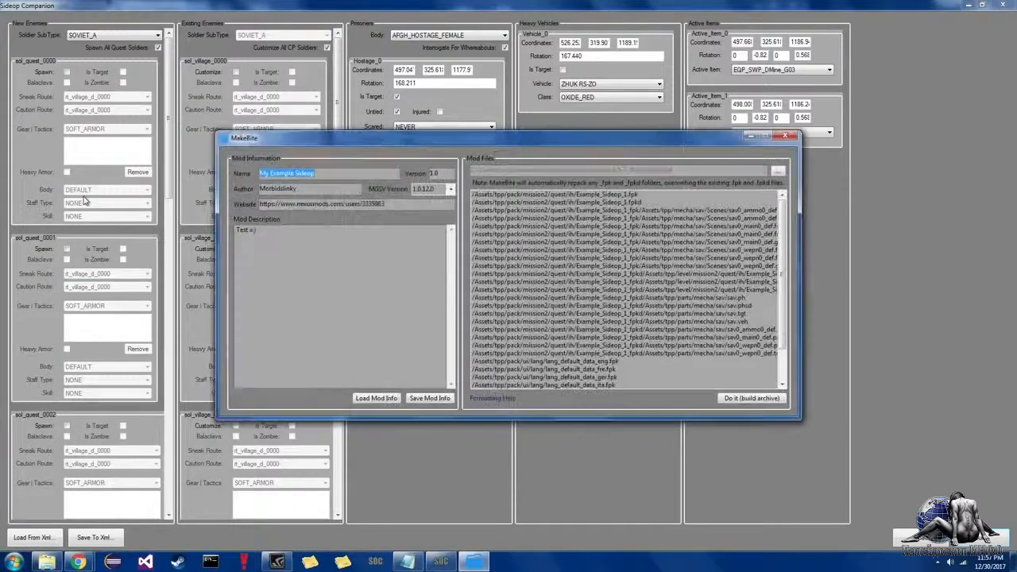
# Step: Build the mod archive, saving it over the existing Sideop Test.mgsv file
pyautogui.click(751, 397)
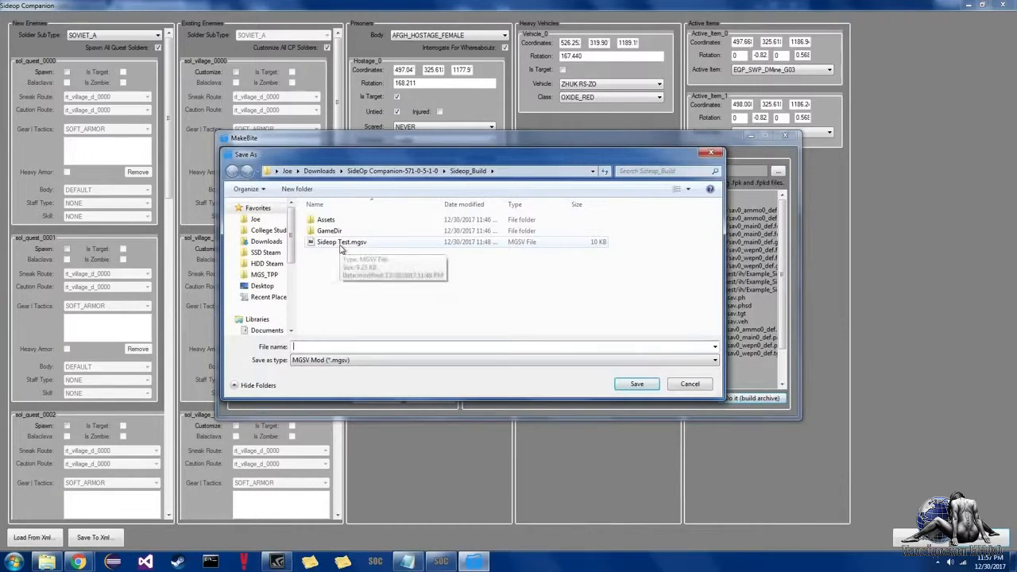
pyautogui.click(637, 383)
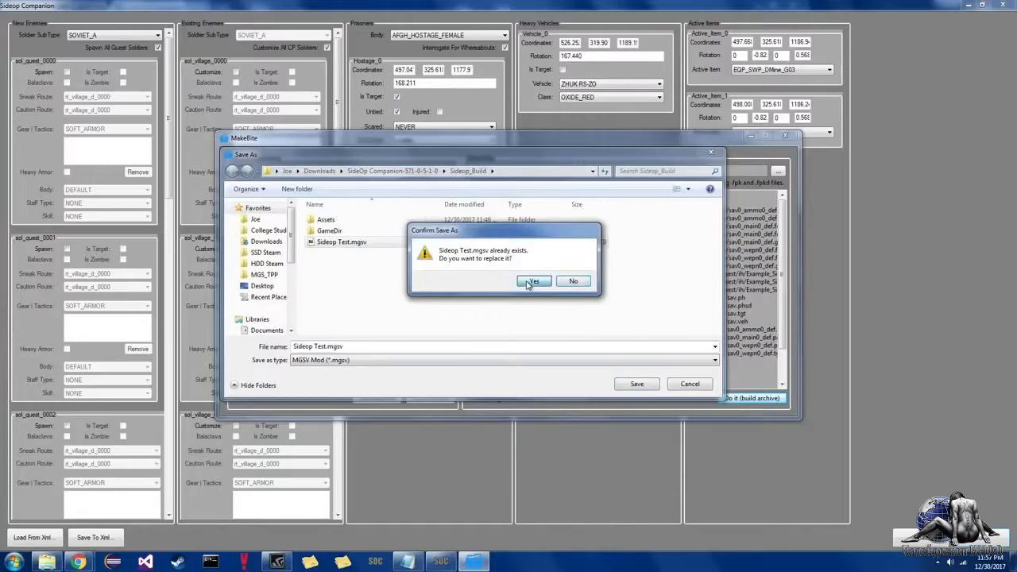
pyautogui.click(532, 282)
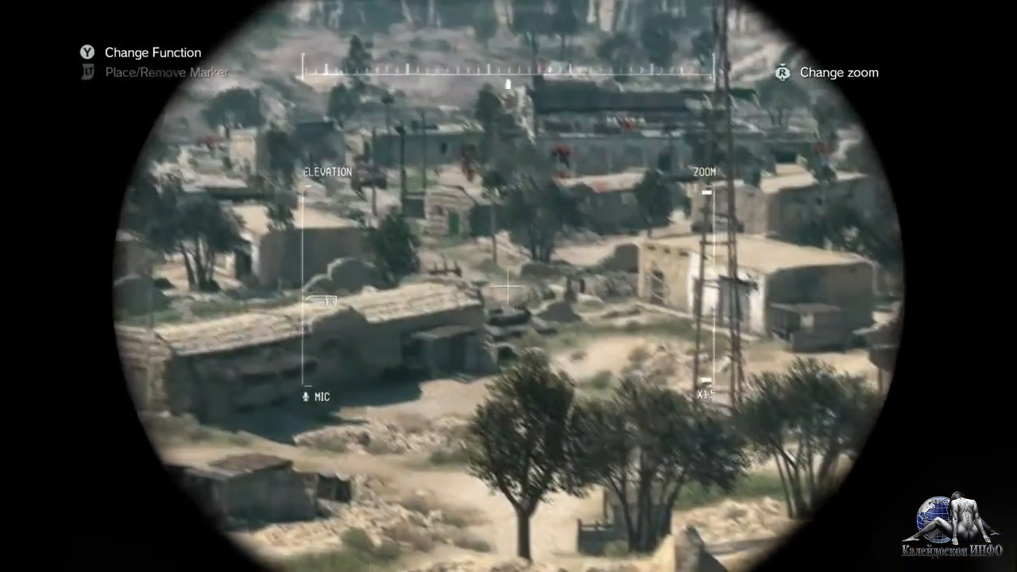
# Step: Survey the Afghan village with the binoculars from outside
pyautogui.click(776, 73)
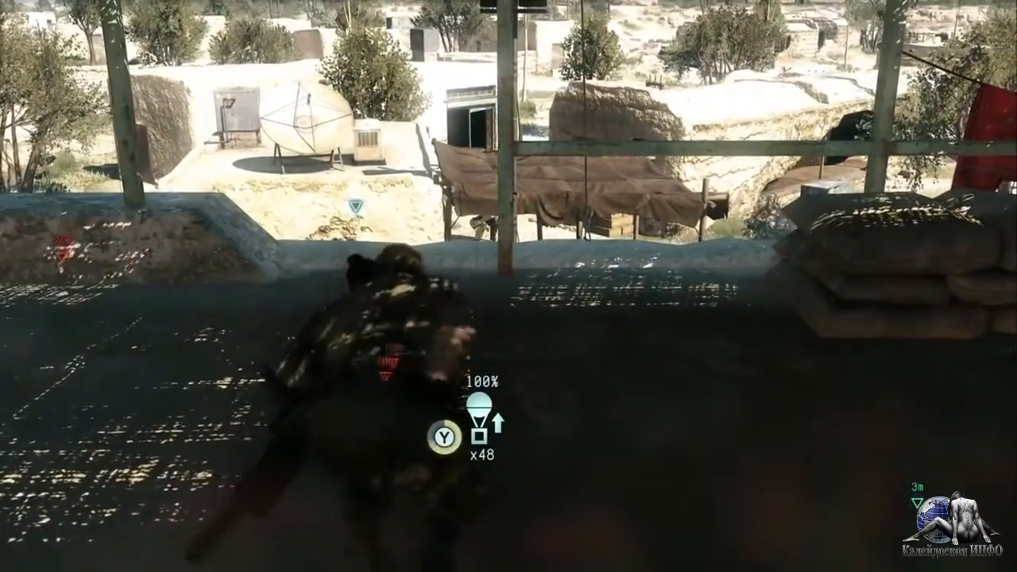
# Step: Sneak into the village and take cover on a rooftop overlooking the buildings
pyautogui.press('Y')
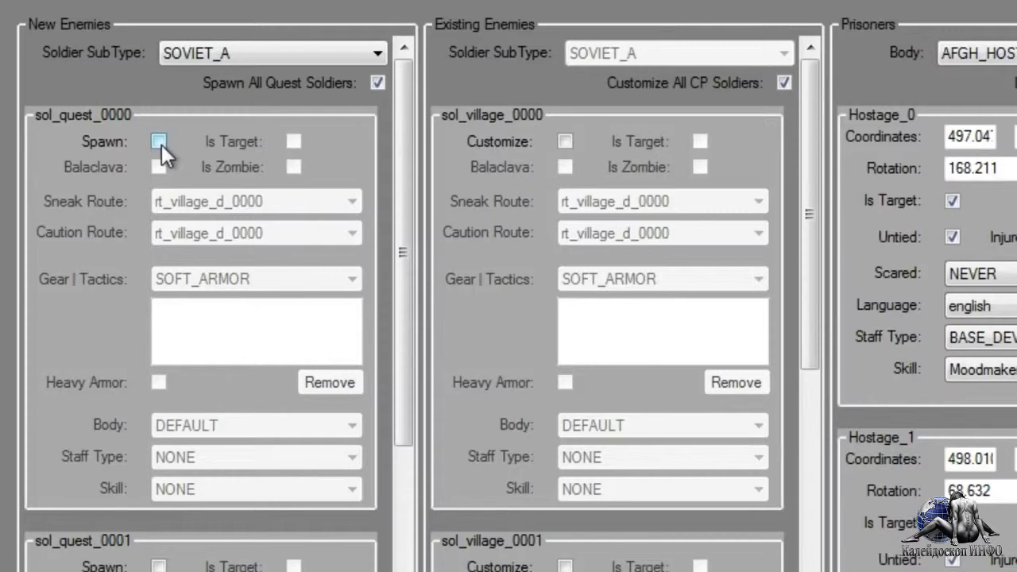
# Step: Tick Spawn for sol_quest_0000, keeping rt_village_d_0000 as its sneak and caution routes
pyautogui.click(159, 142)
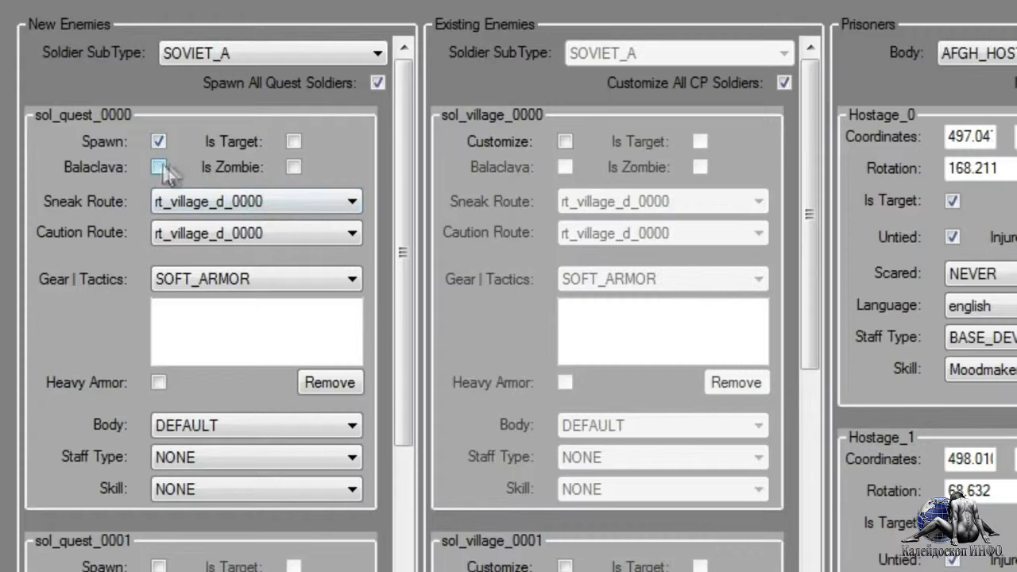
pyautogui.click(159, 169)
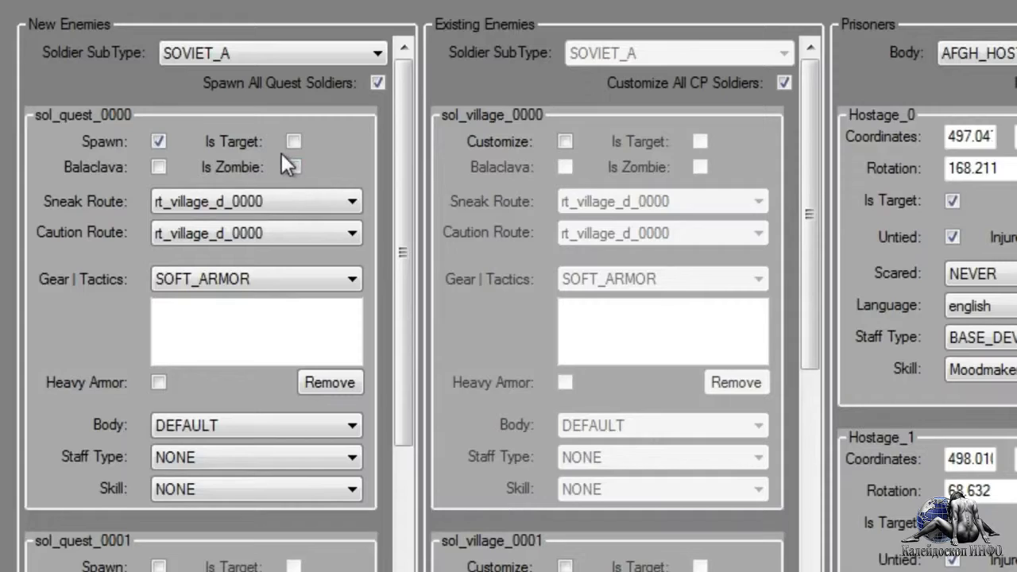
pyautogui.scroll(-3)
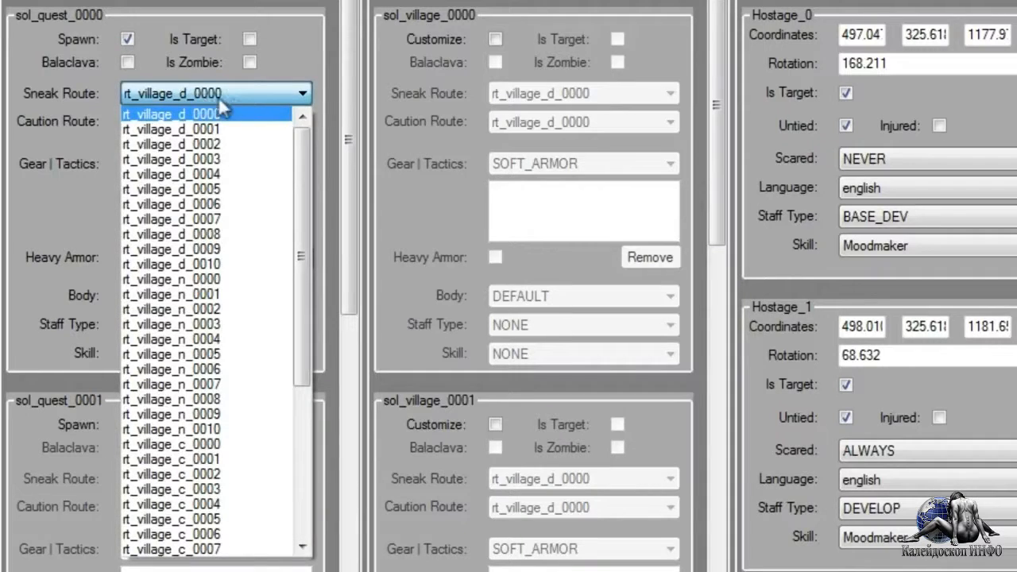
# Step: Assign sol_quest_0000 the sneak route rt_village_r_0000
pyautogui.scroll(-3)
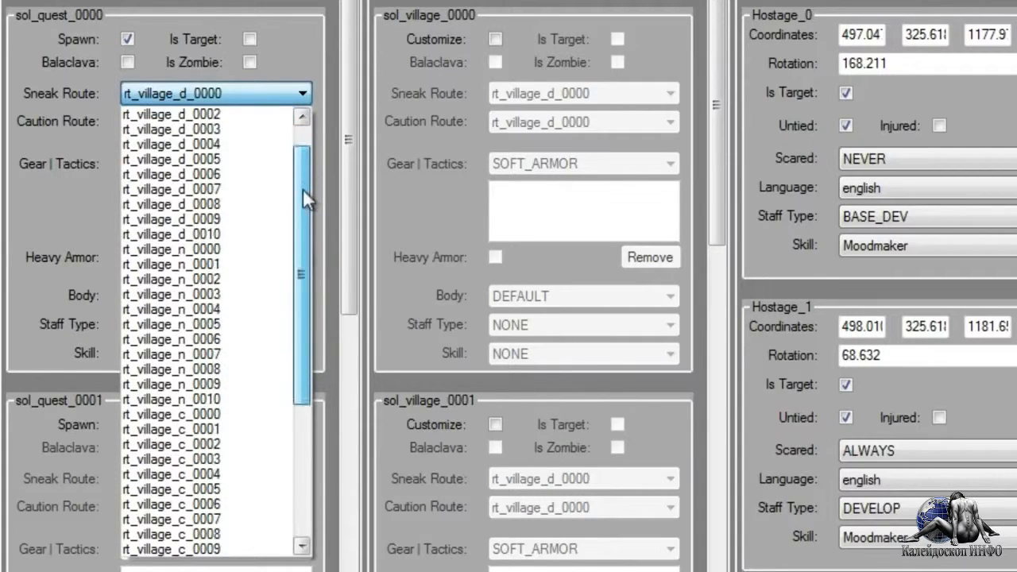
pyautogui.scroll(-3)
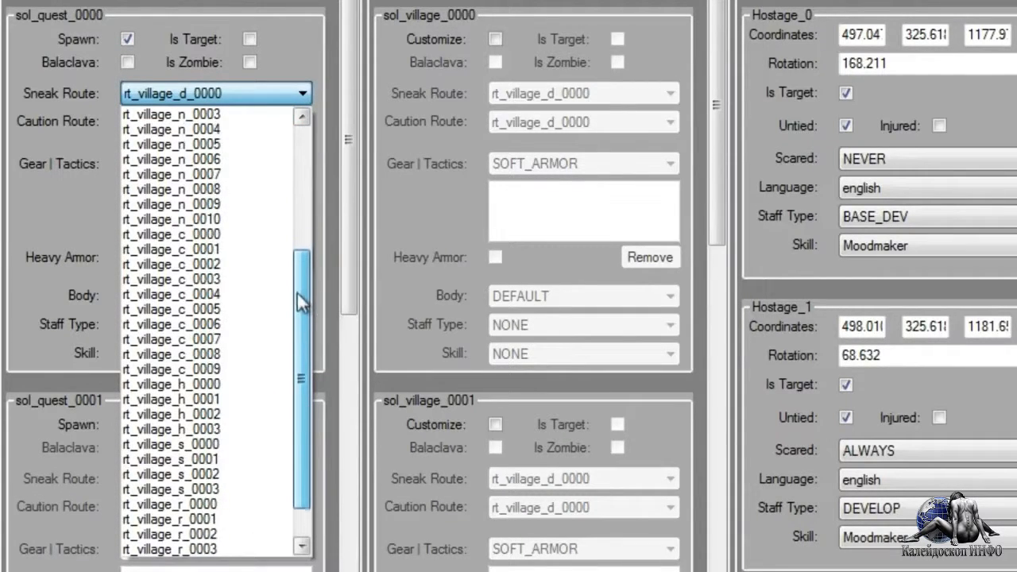
pyautogui.scroll(-3)
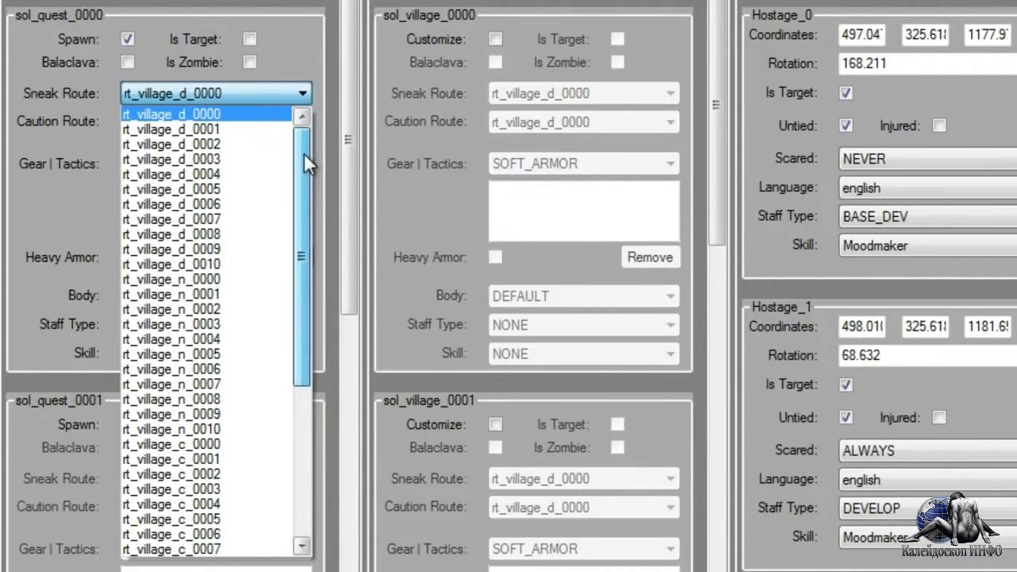
pyautogui.scroll(-3)
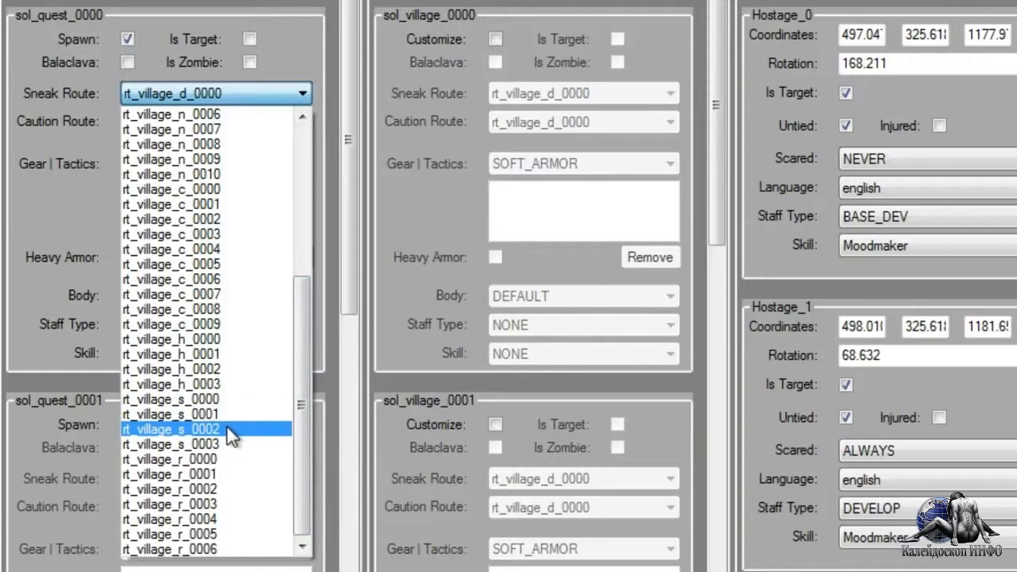
pyautogui.moveTo(239, 504)
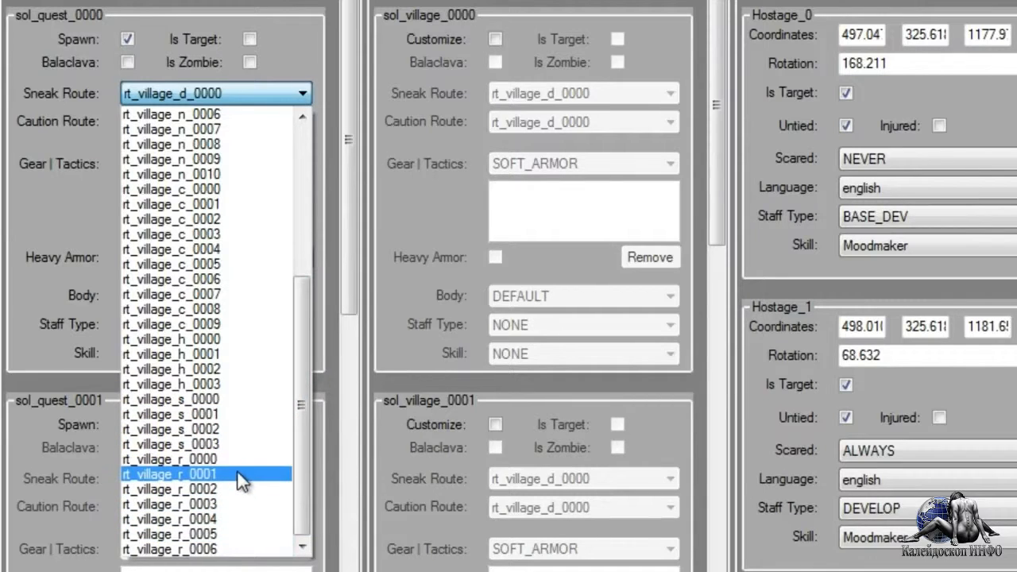
pyautogui.click(175, 474)
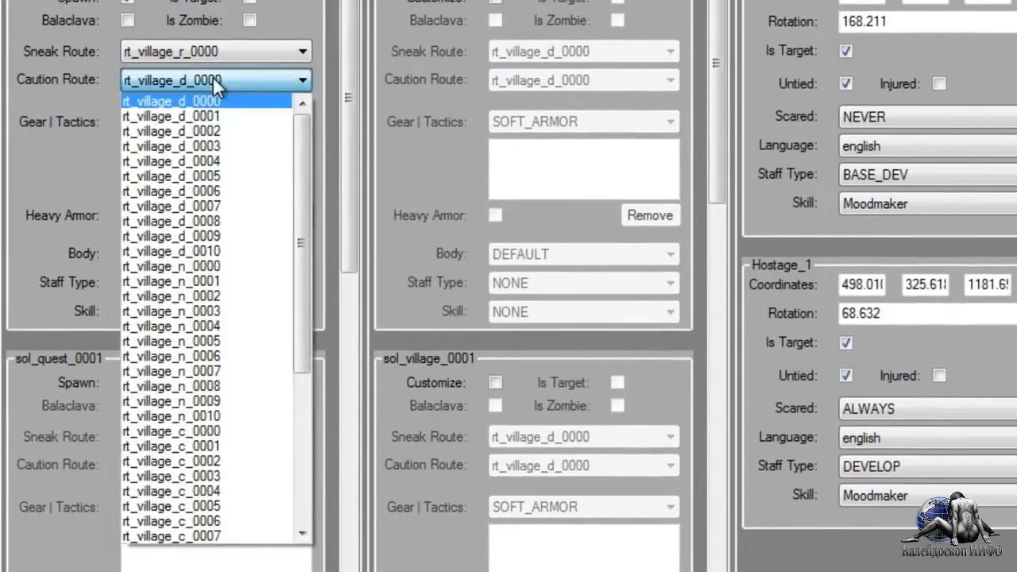
# Step: Assign sol_quest_0000 the caution route rt_village_r_0001
pyautogui.scroll(-3)
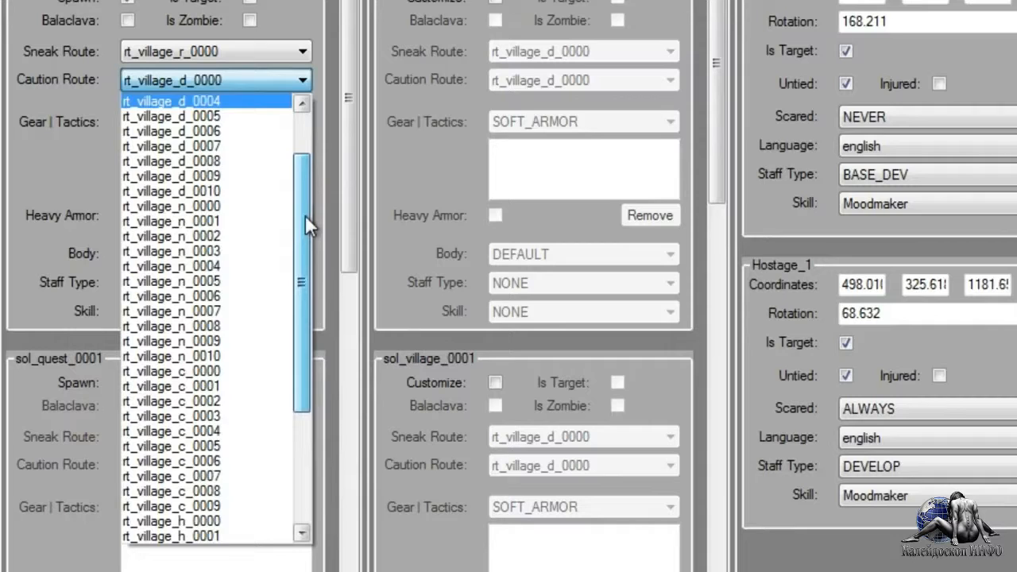
pyautogui.scroll(-3)
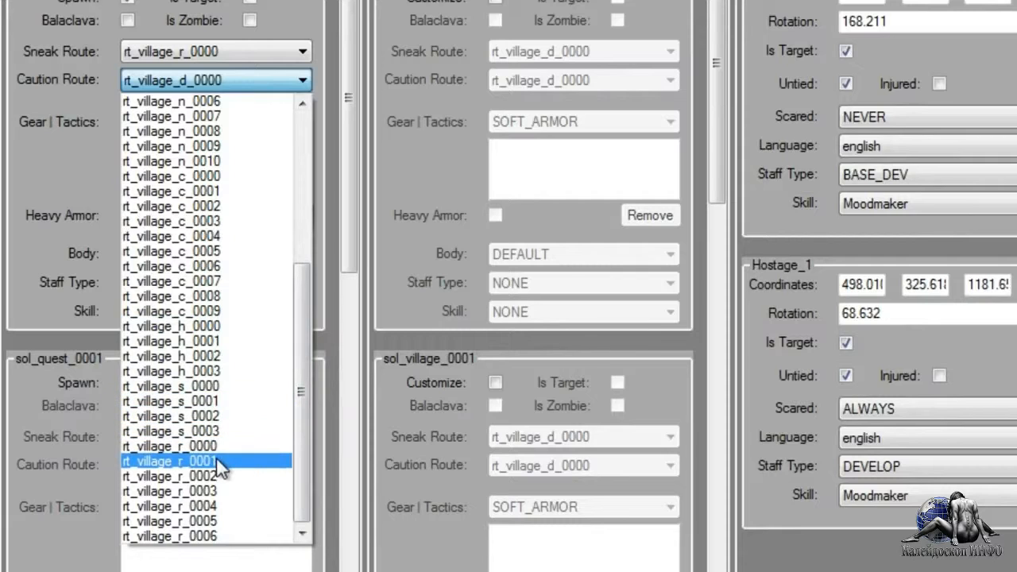
pyautogui.click(168, 460)
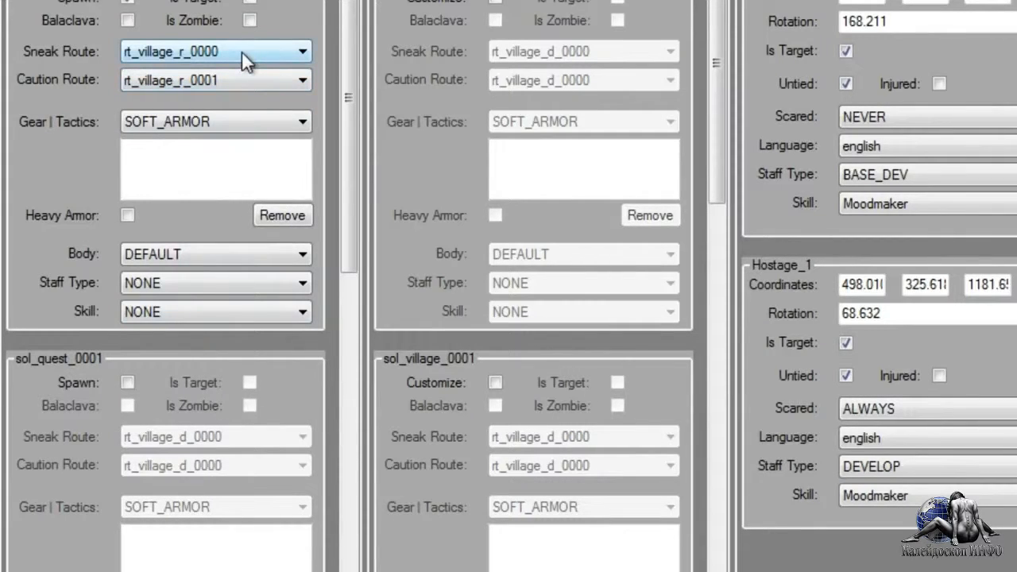
pyautogui.click(214, 79)
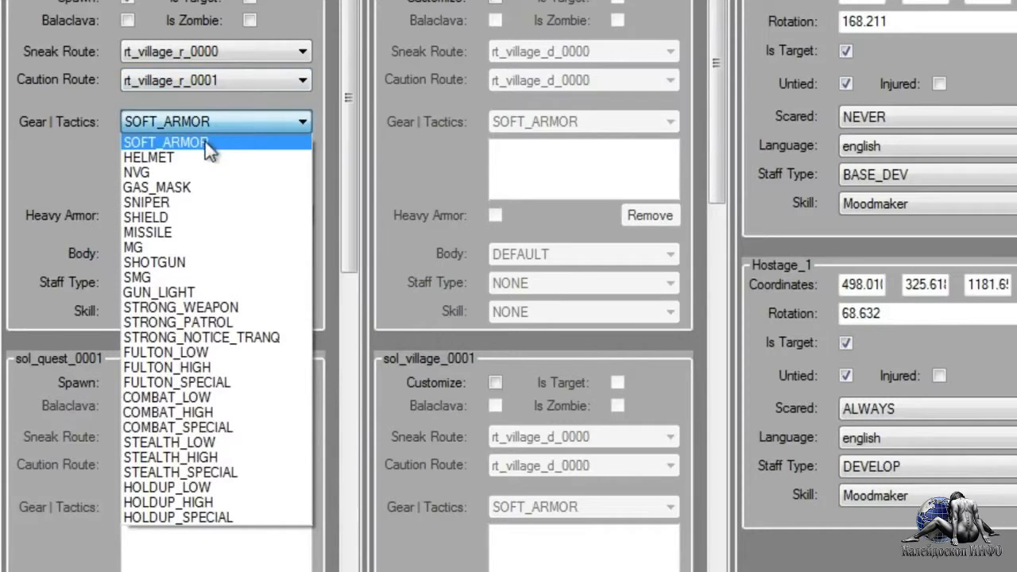
pyautogui.moveTo(190, 226)
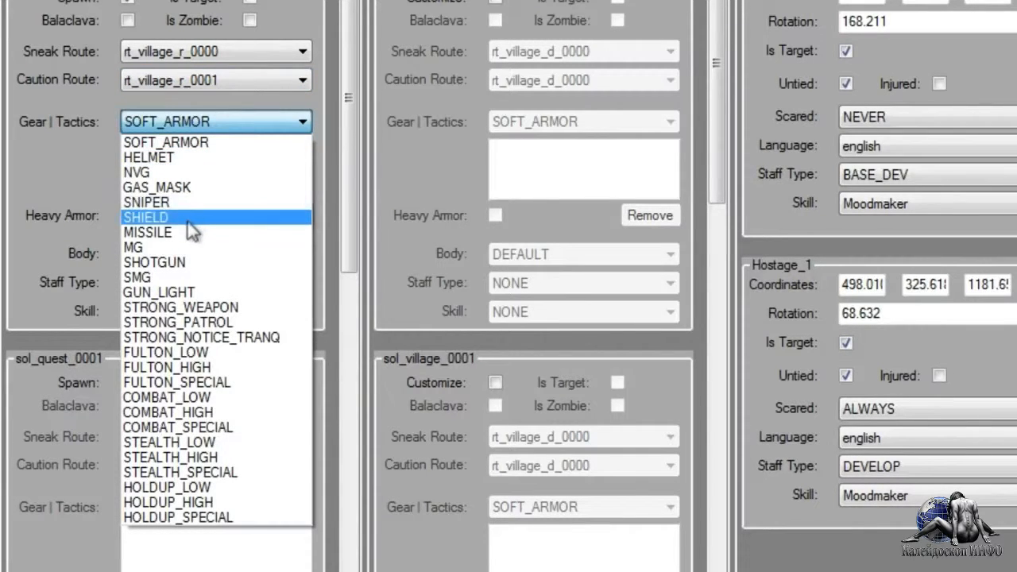
pyautogui.moveTo(232, 348)
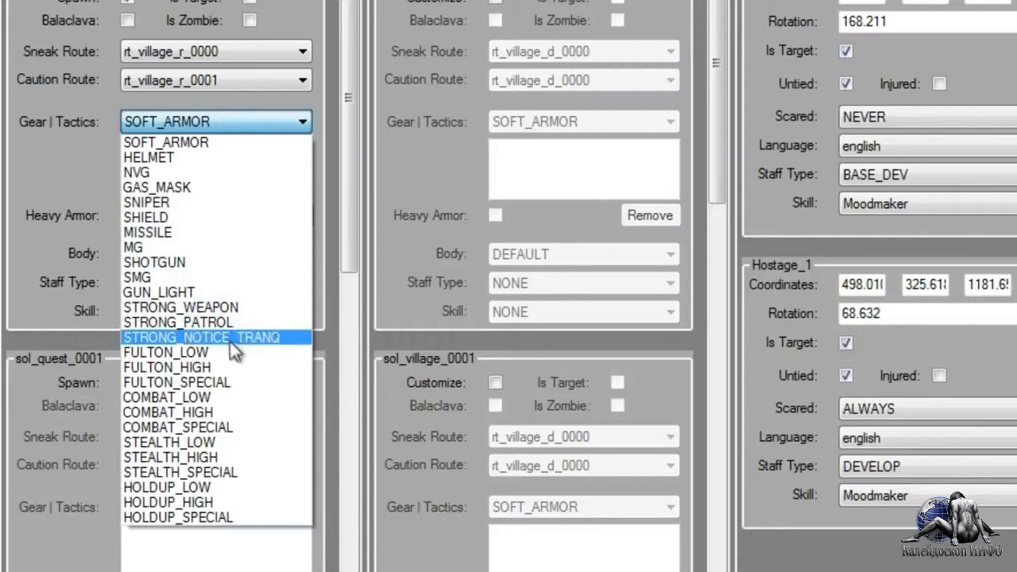
pyautogui.moveTo(251, 470)
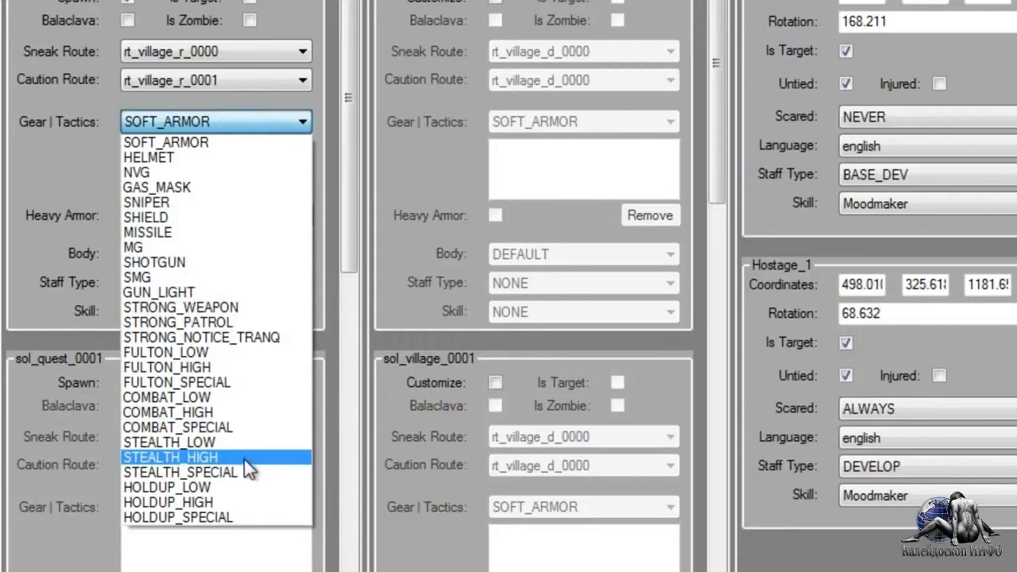
pyautogui.moveTo(264, 503)
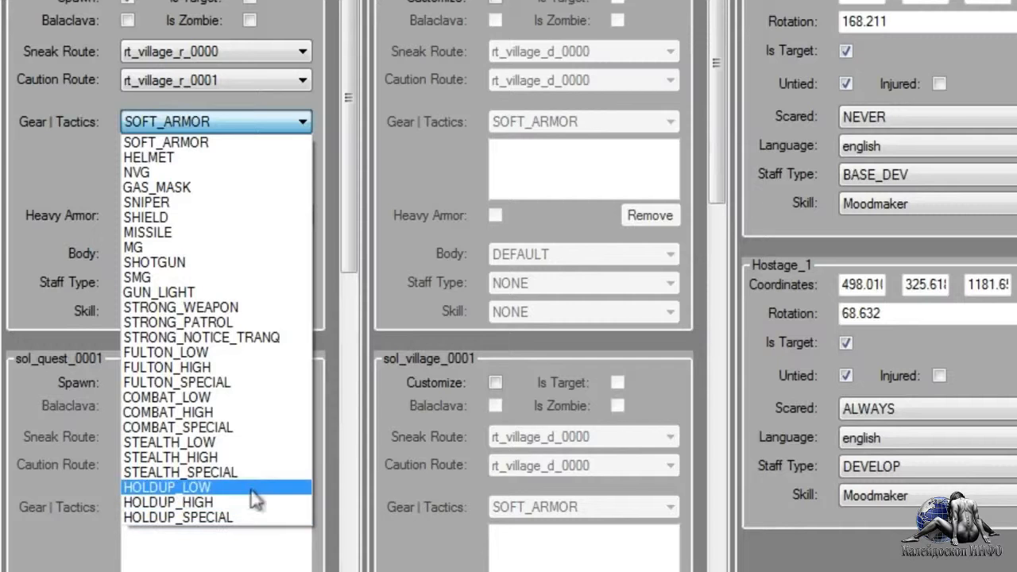
pyautogui.moveTo(207, 262)
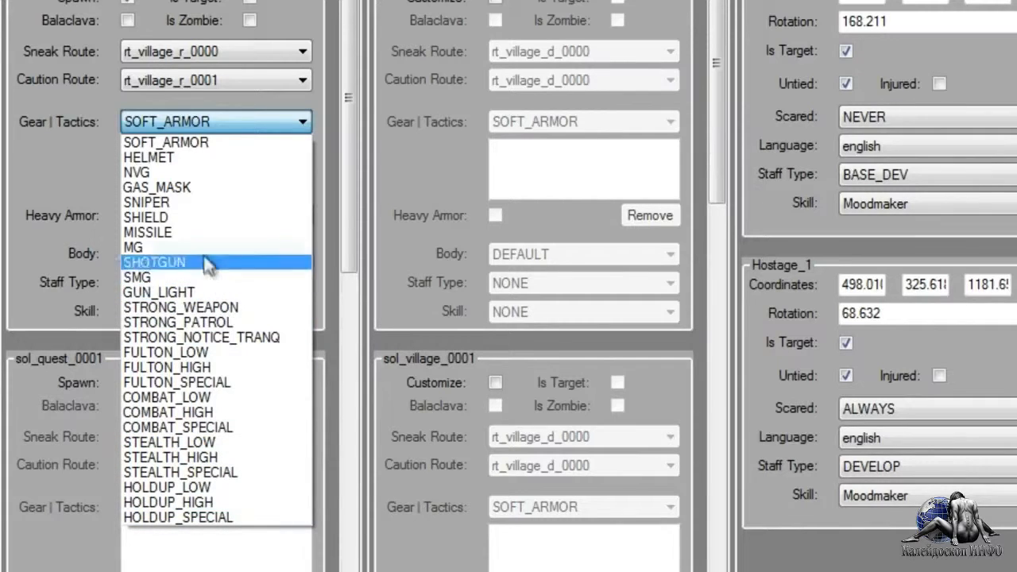
# Step: Add SHOTGUN to sol_quest_0000's gear next to SOFT_ARMOR and HELMET
pyautogui.click(149, 157)
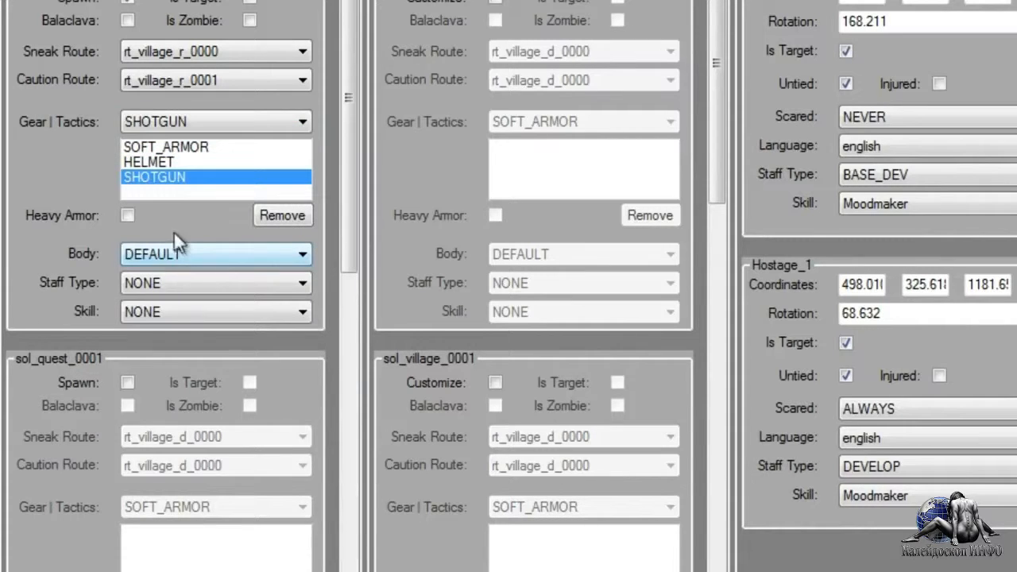
pyautogui.scroll(-3)
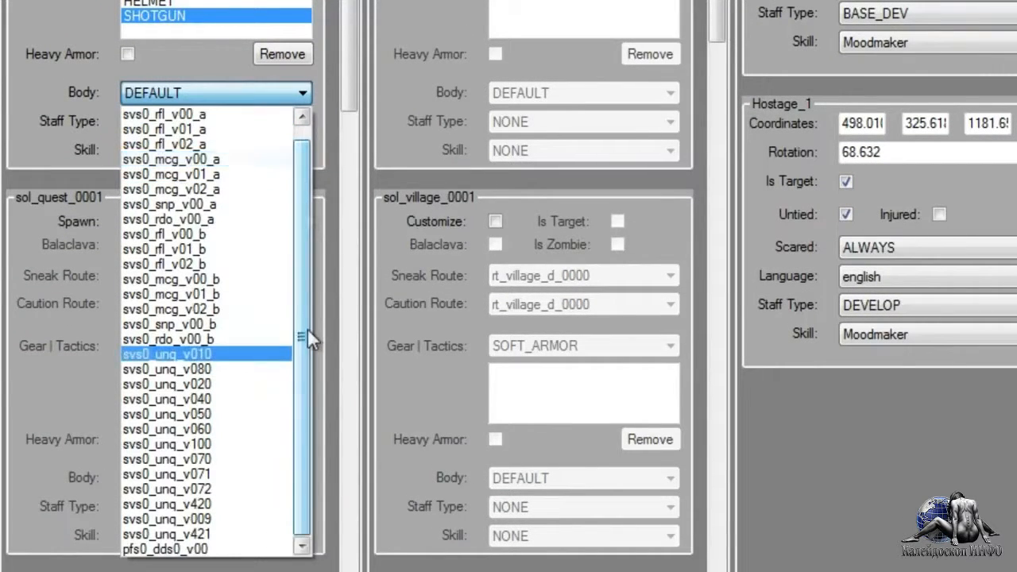
# Step: Keep sol_quest_0000's body DEFAULT, give it the Zoologist skill and toggle Is Target
pyautogui.click(214, 92)
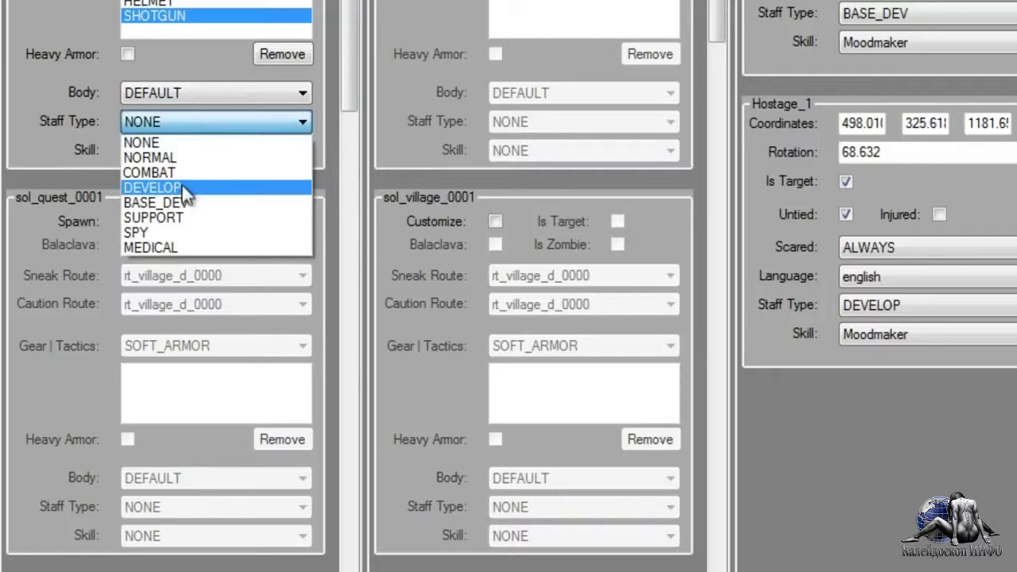
pyautogui.moveTo(194, 235)
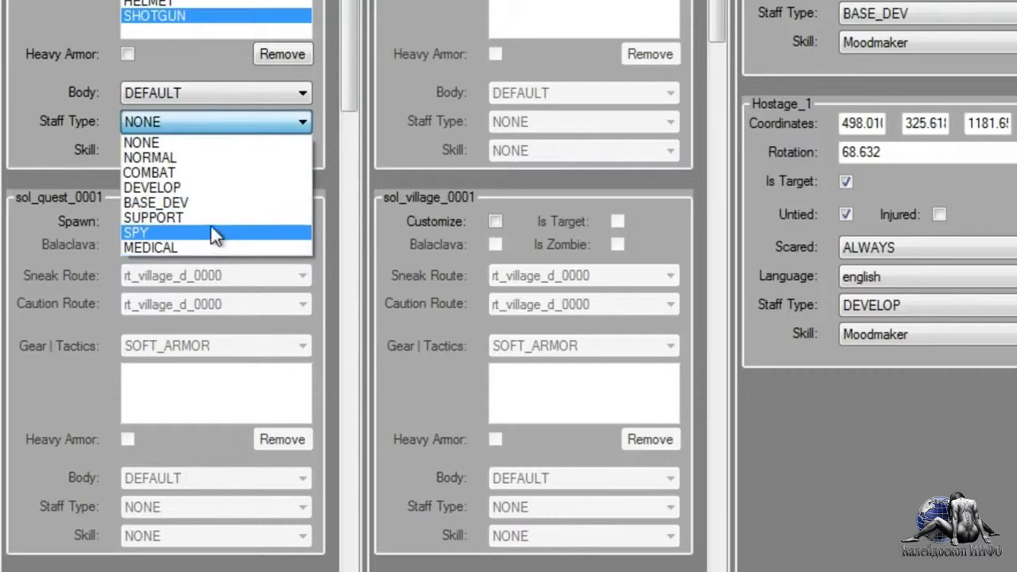
pyautogui.moveTo(221, 225)
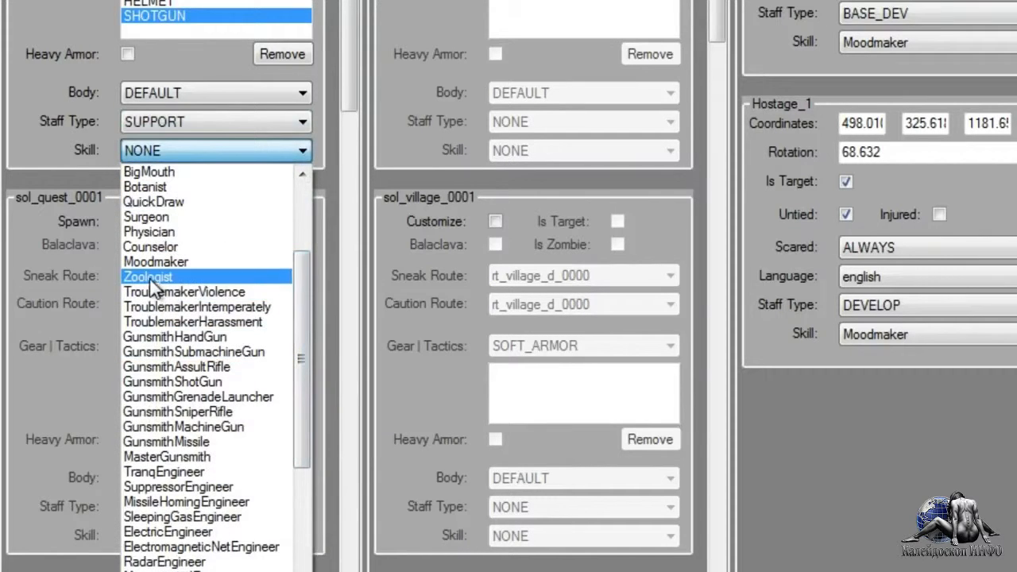
pyautogui.click(150, 277)
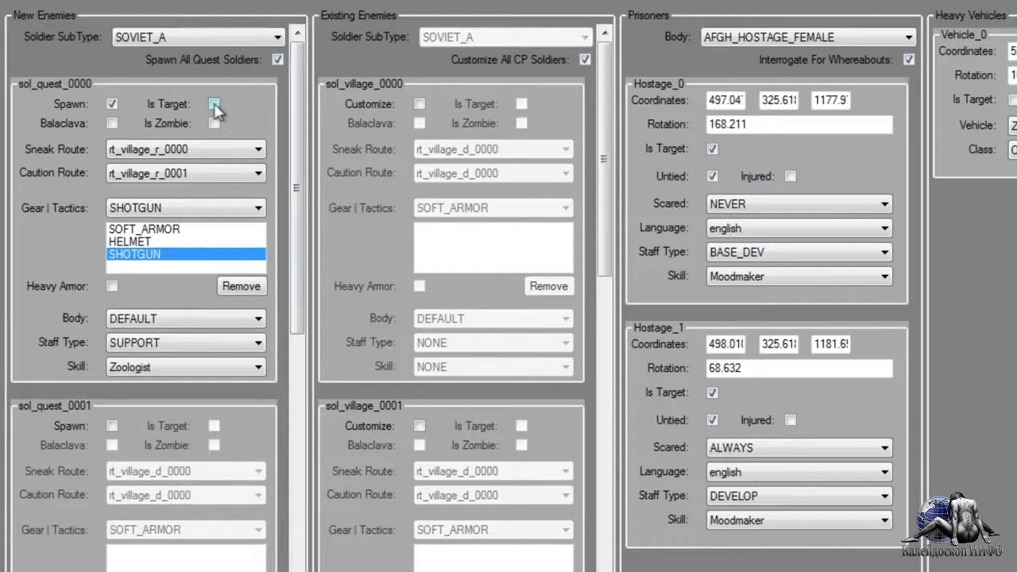
pyautogui.click(213, 104)
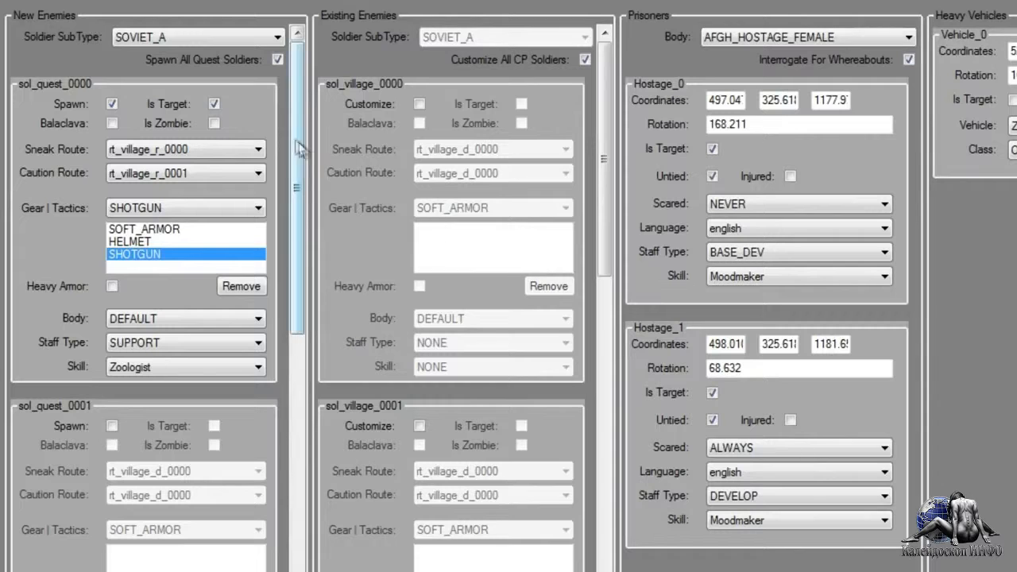
pyautogui.click(213, 103)
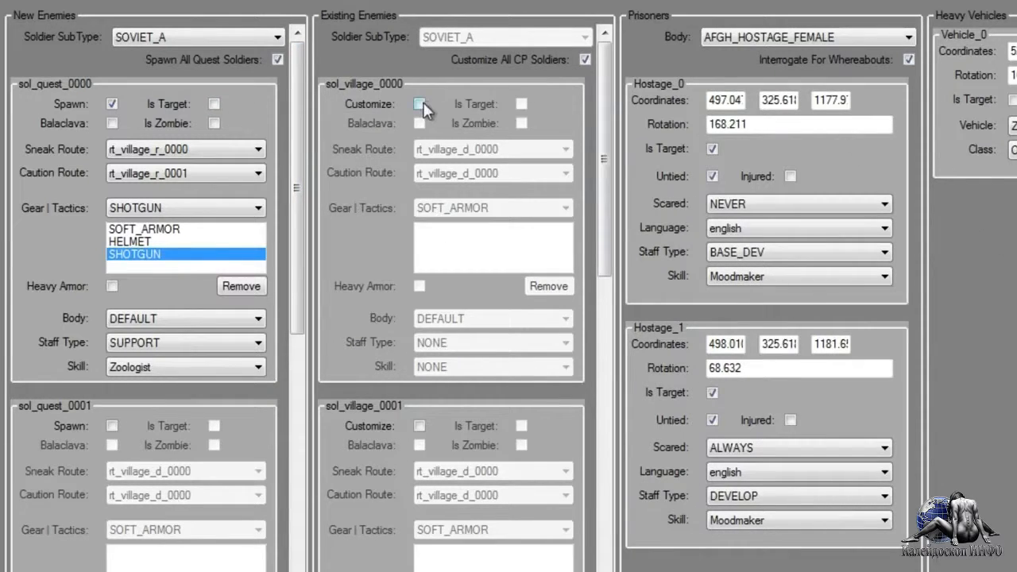
# Step: Enable customizing sol_village_0000 with sneak route rt_village_c_0005 and caution route rt_village_d_0006
pyautogui.click(420, 103)
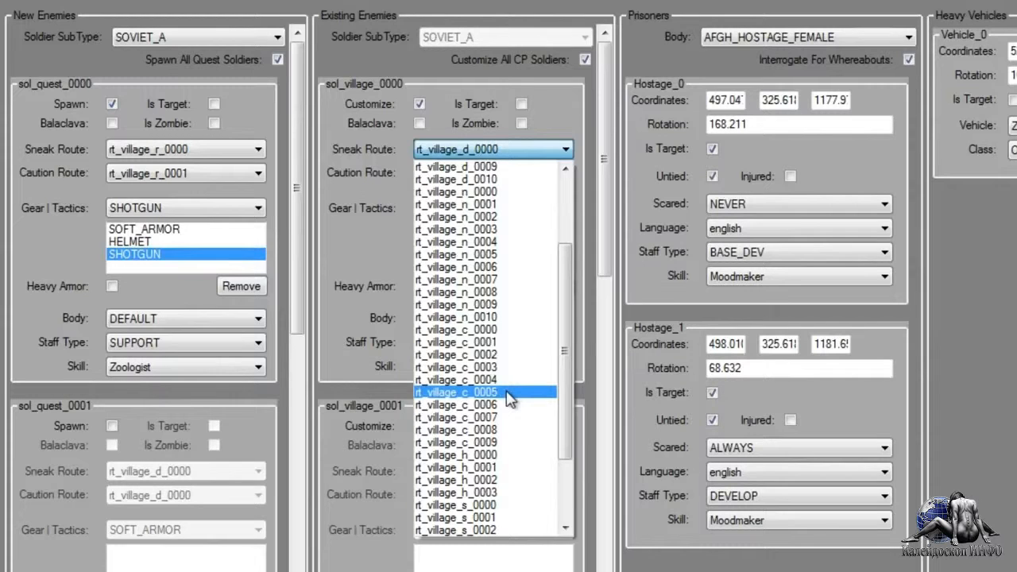
pyautogui.click(468, 391)
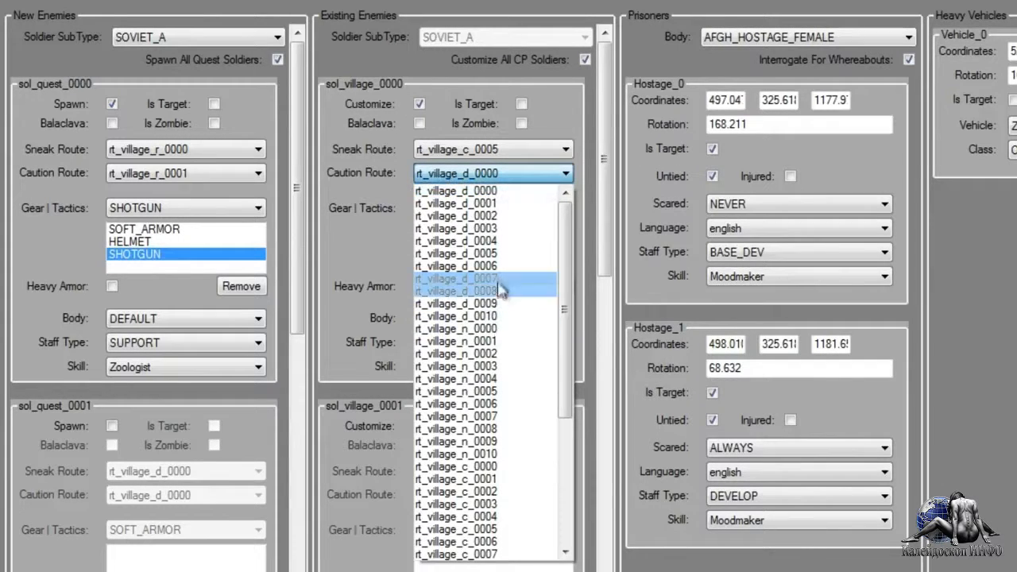
pyautogui.click(454, 267)
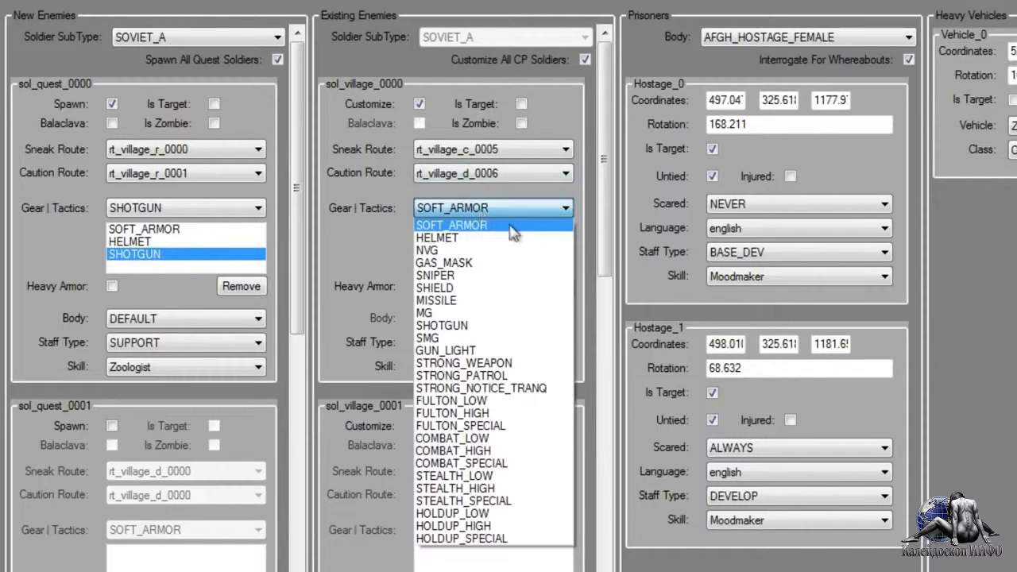
pyautogui.moveTo(505, 405)
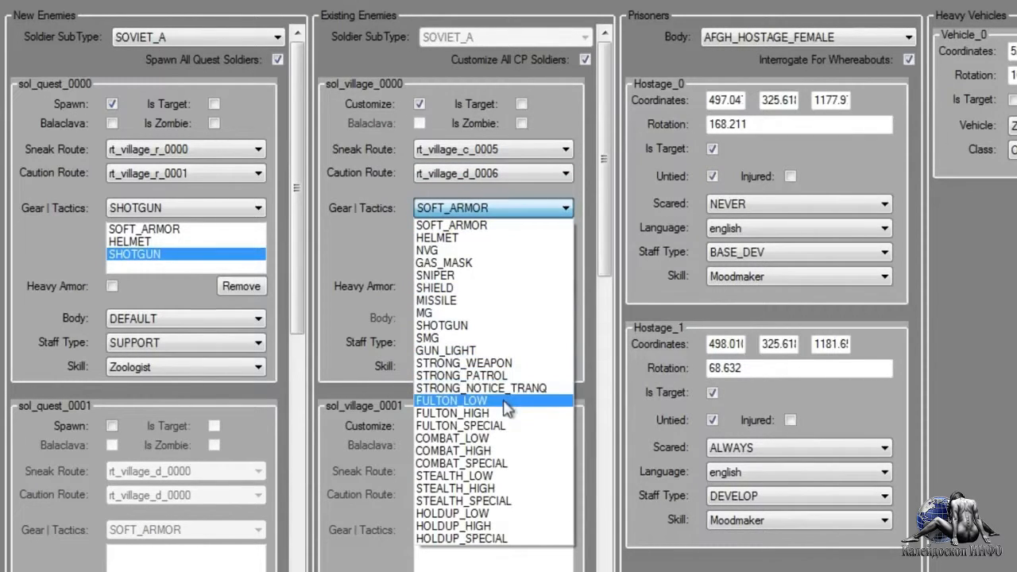
pyautogui.moveTo(480, 381)
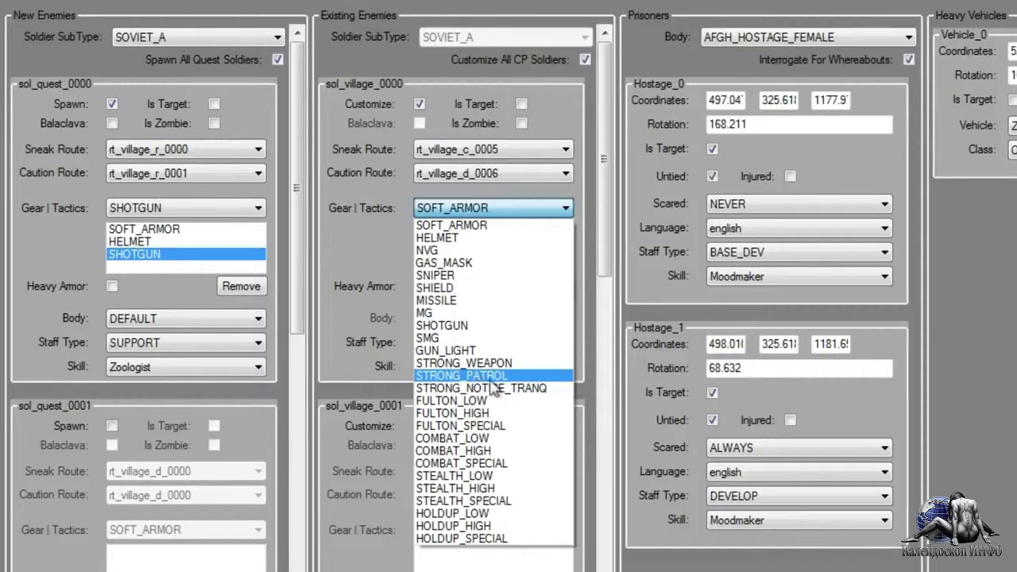
pyautogui.moveTo(517, 378)
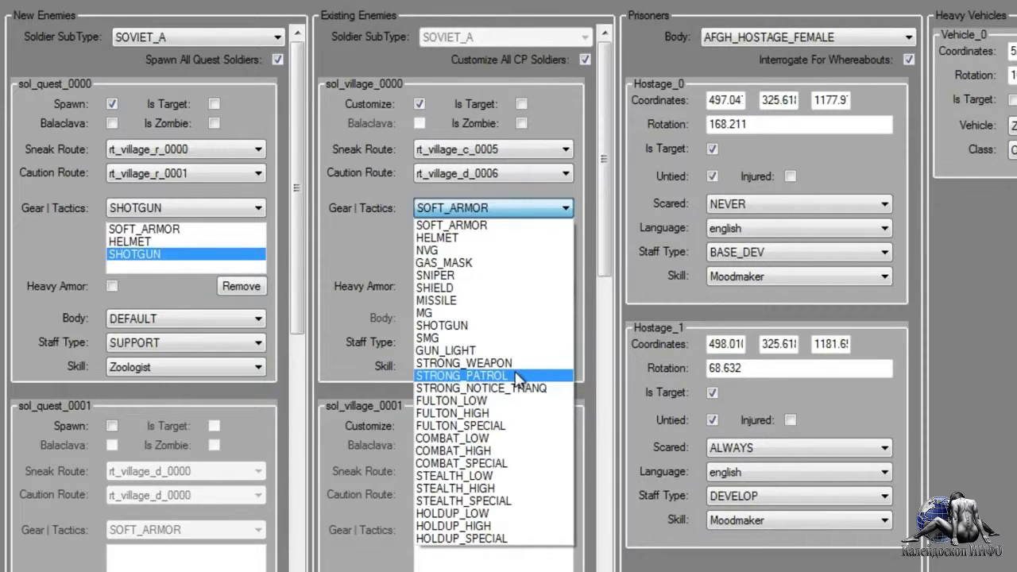
# Step: Give sol_village_0000 STRONG_PATROL tactics and the Study skill
pyautogui.click(464, 375)
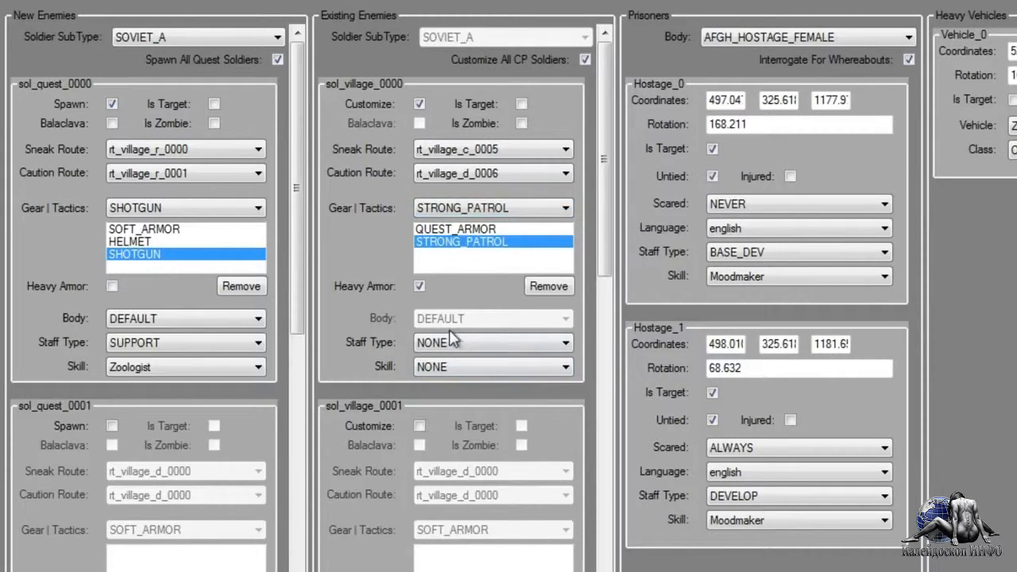
pyautogui.moveTo(458, 352)
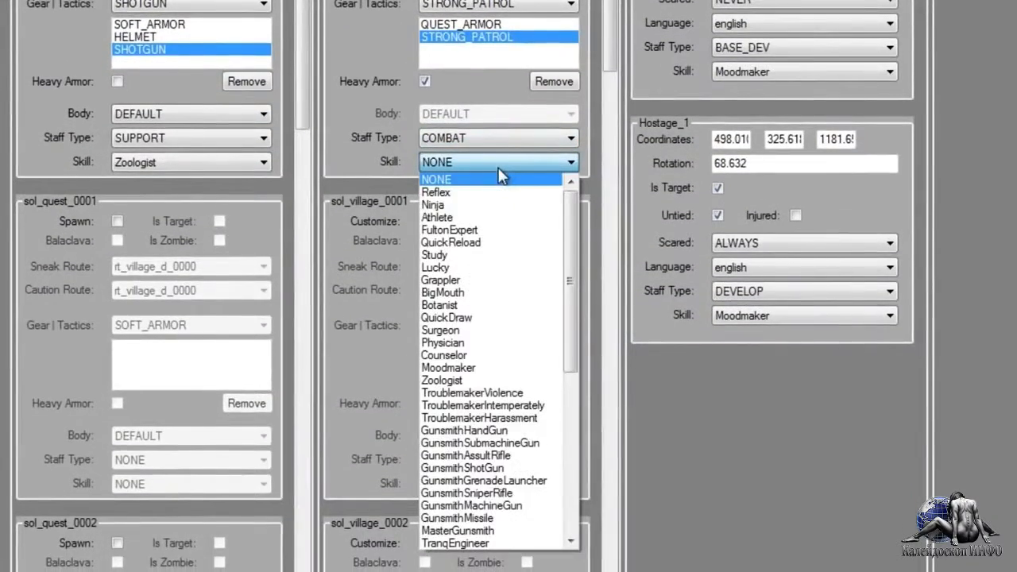
pyautogui.moveTo(470, 254)
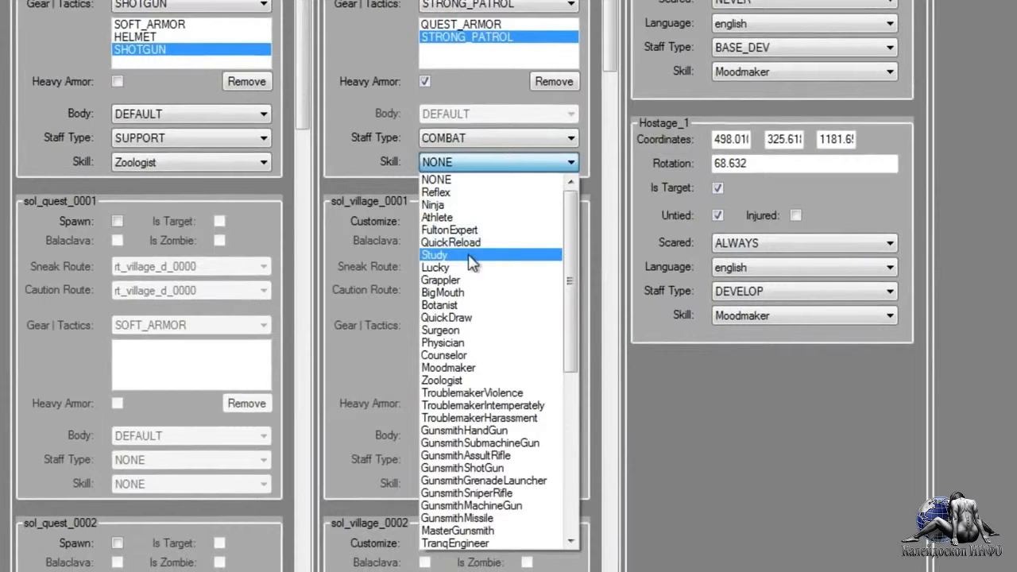
pyautogui.click(434, 254)
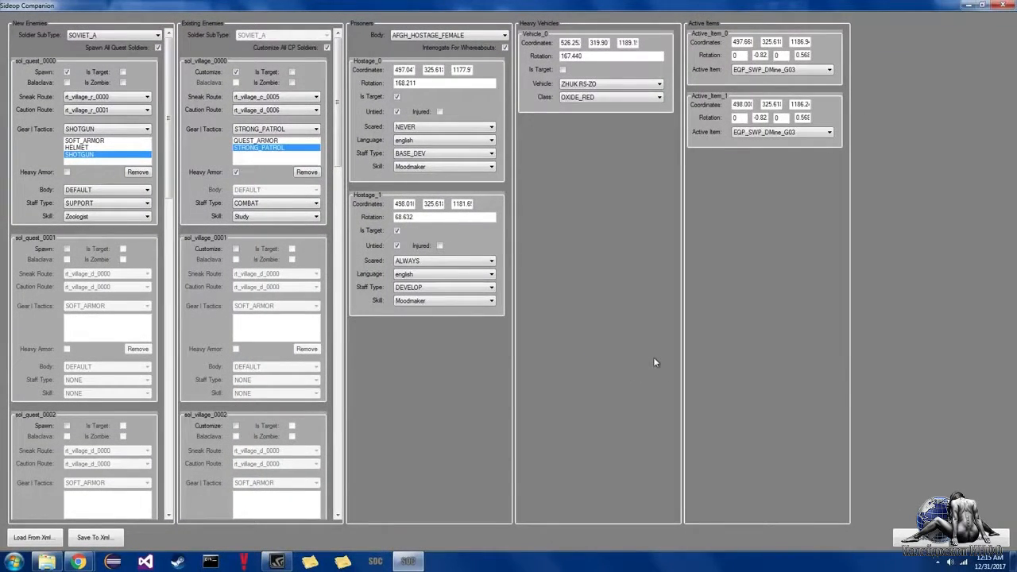
pyautogui.moveTo(656, 333)
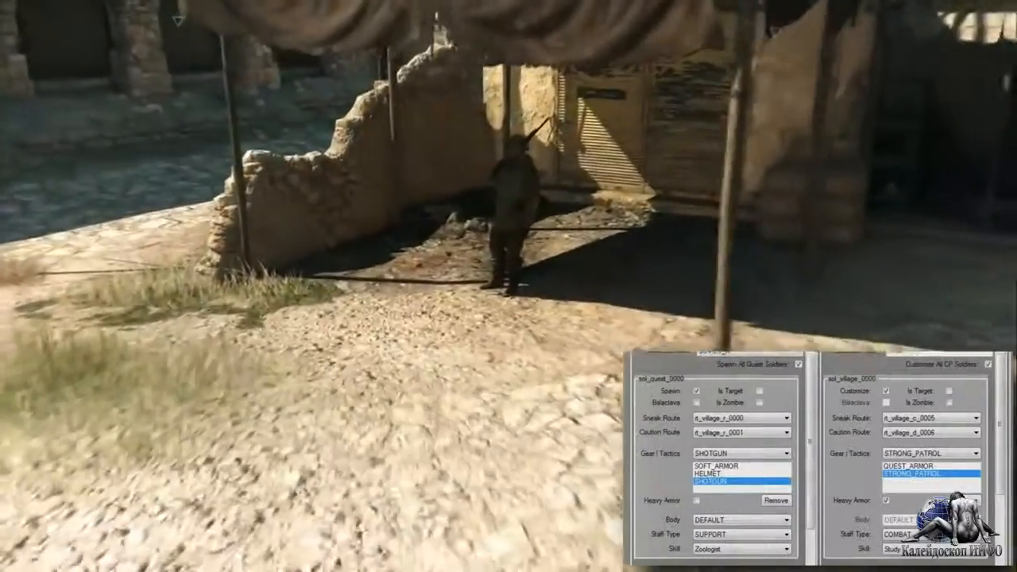
pyautogui.moveTo(508, 286)
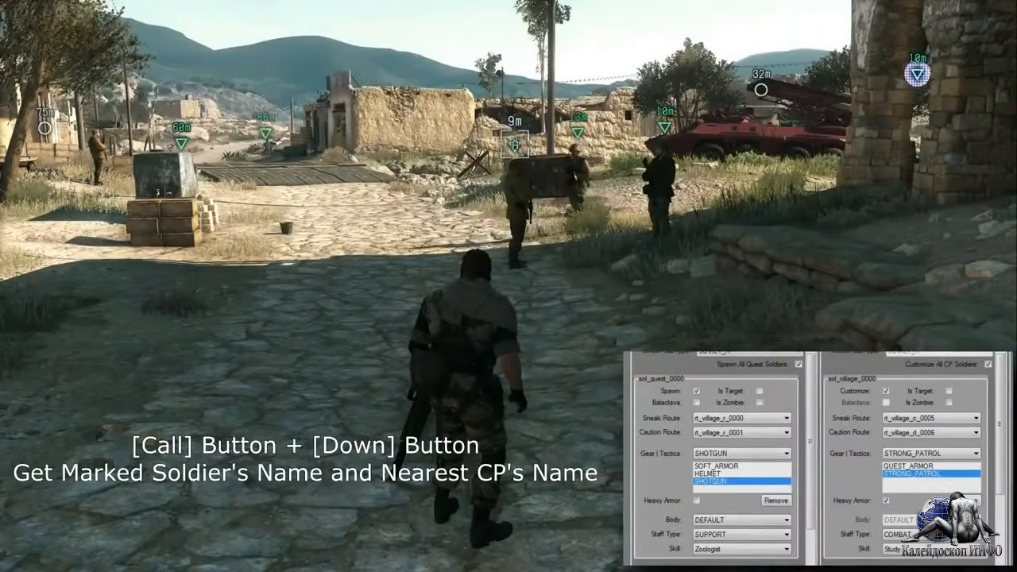
# Step: Query the marked soldier's name with Call + Down near the village outpost
pyautogui.press('Down')
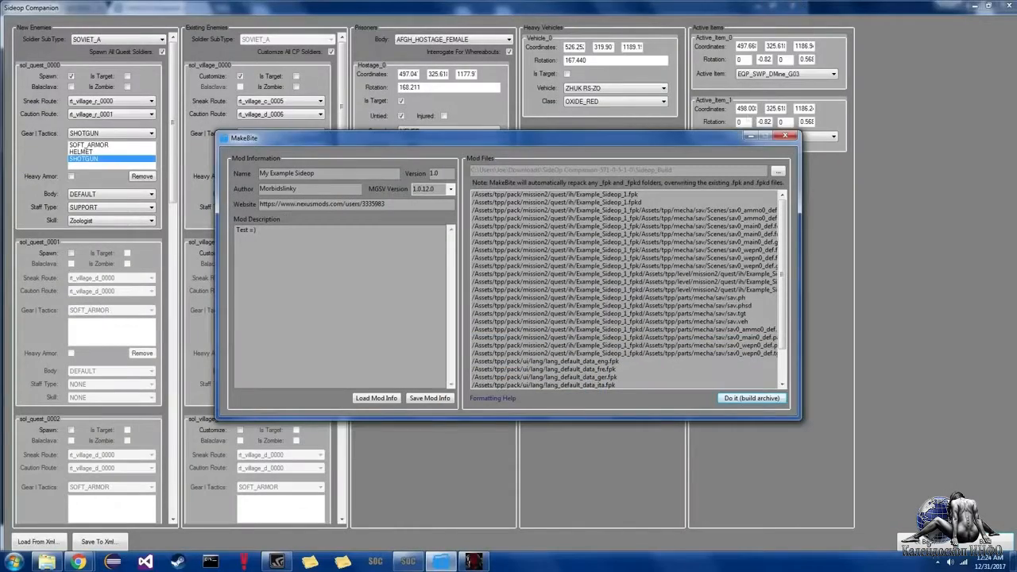
# Step: Close the MakeBite window to return to the SideOp Companion editor
pyautogui.click(785, 139)
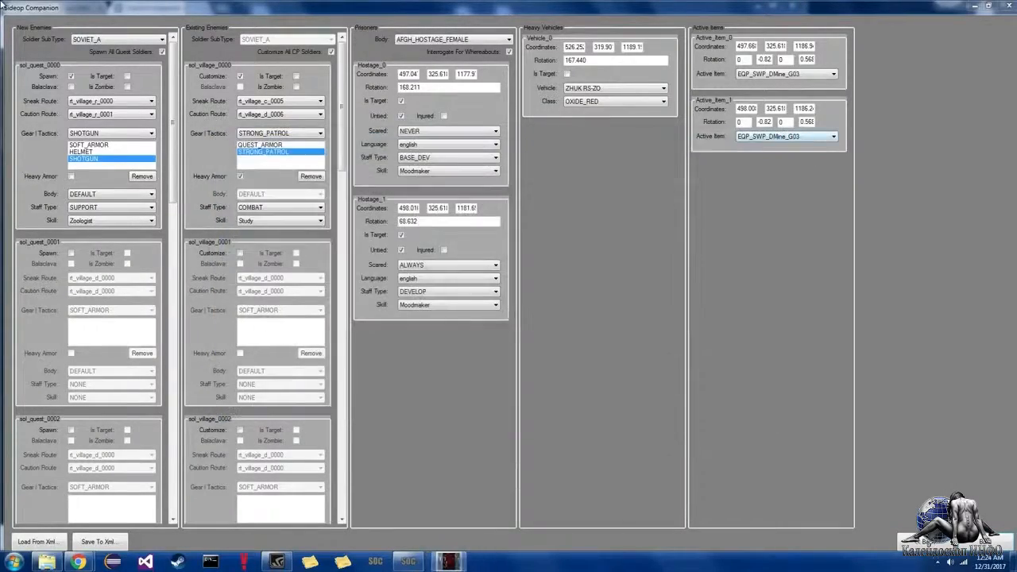